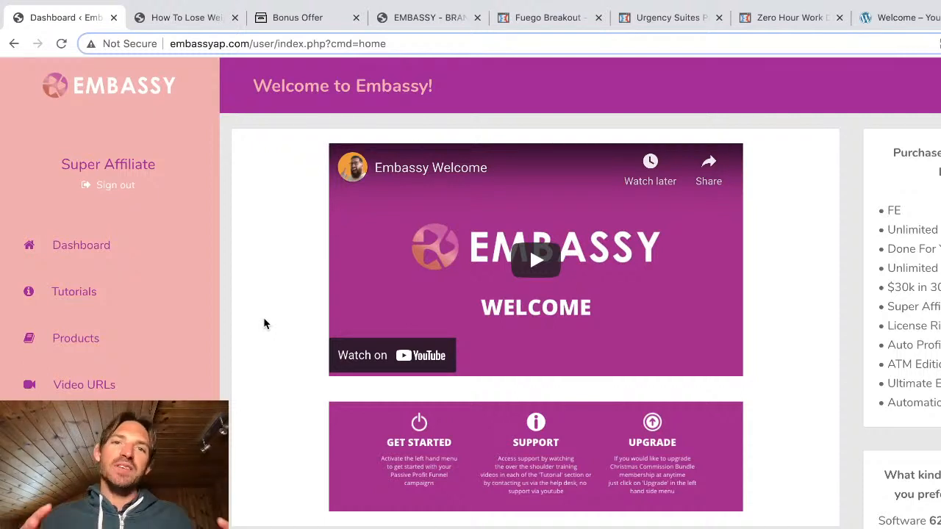
pyautogui.moveTo(265, 252)
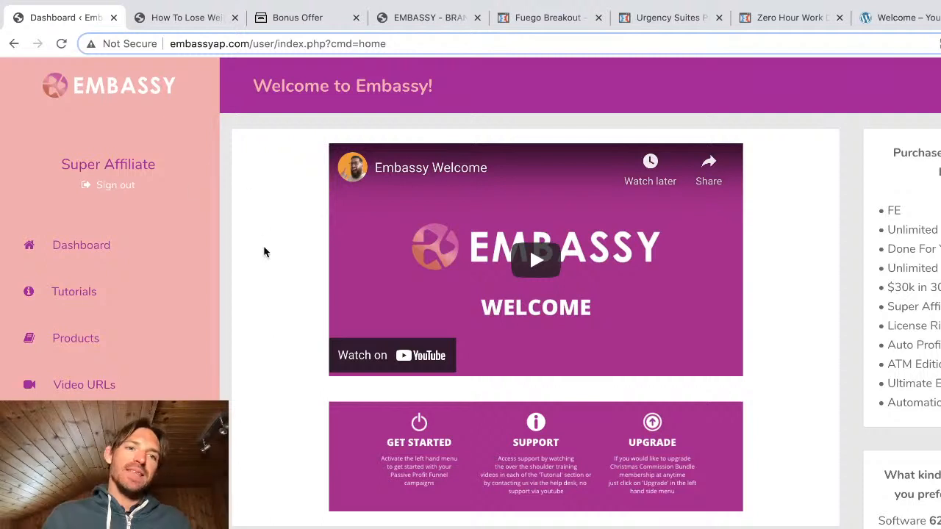
pyautogui.moveTo(274, 302)
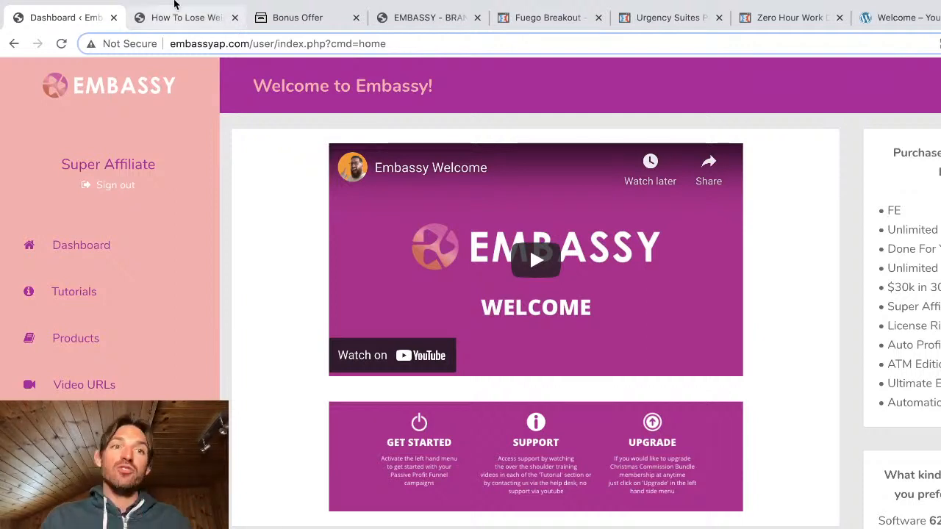
# Open the How To Lose Weight campaign site and log in with the password.
pyautogui.click(185, 17)
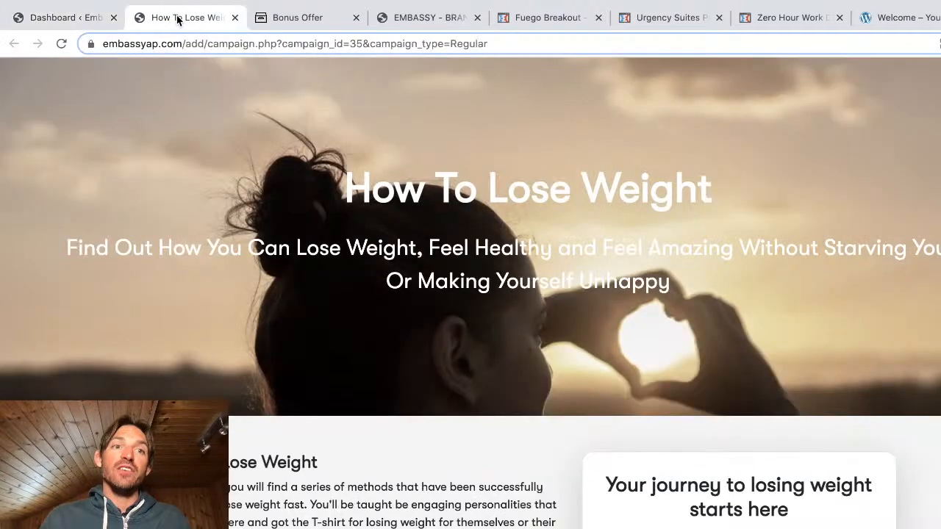
pyautogui.scroll(-3)
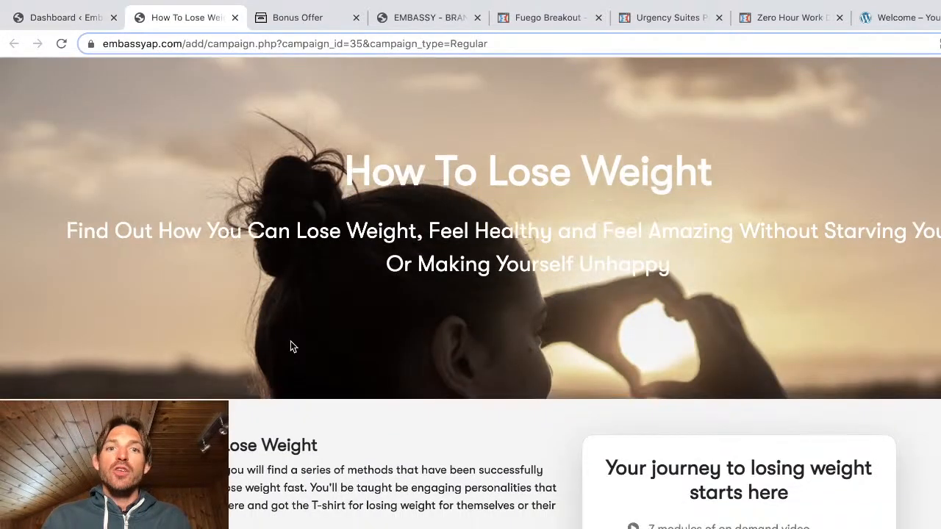
pyautogui.scroll(-3)
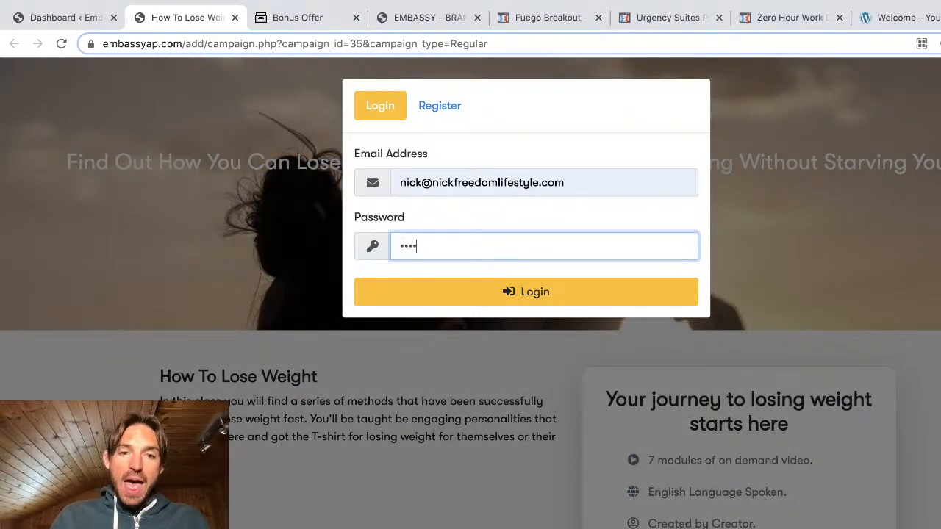
pyautogui.write('•')
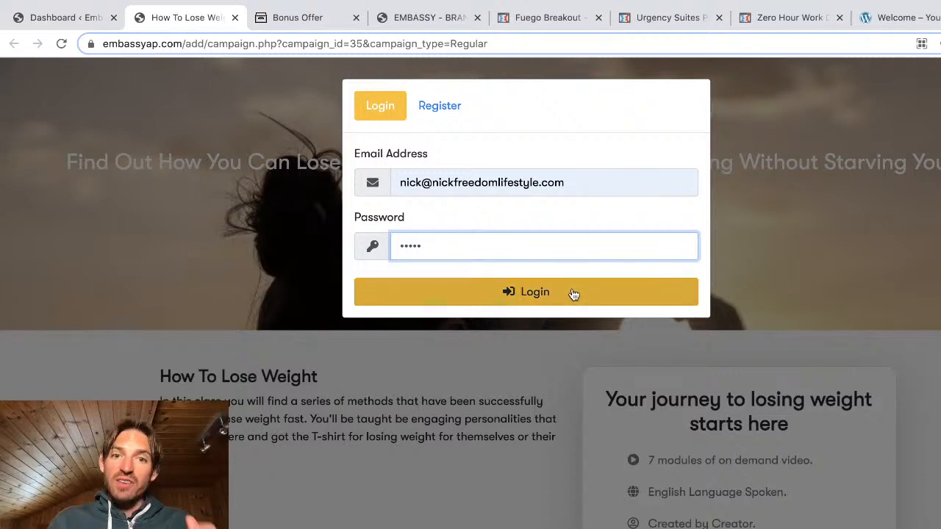
pyautogui.click(525, 292)
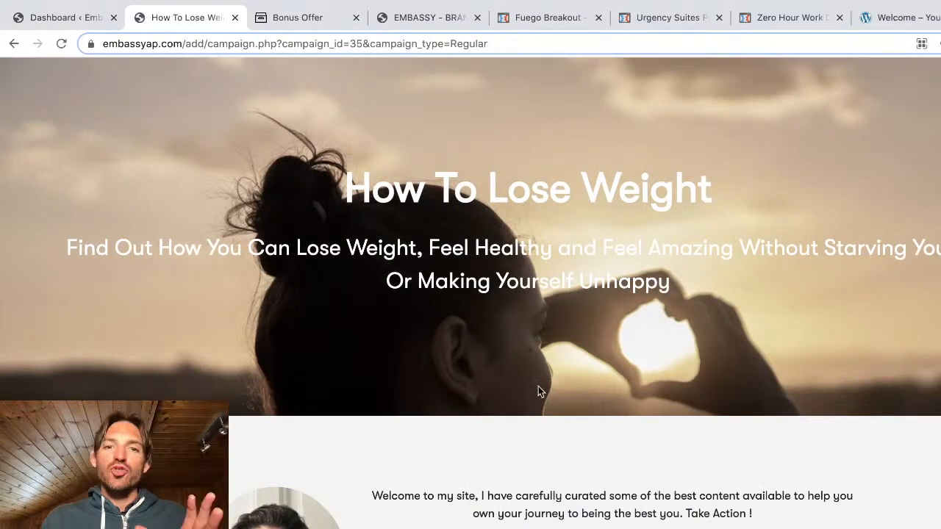
# Load another weight-loss video and open the My No. 1 Recommendation resources panel.
pyautogui.scroll(-3)
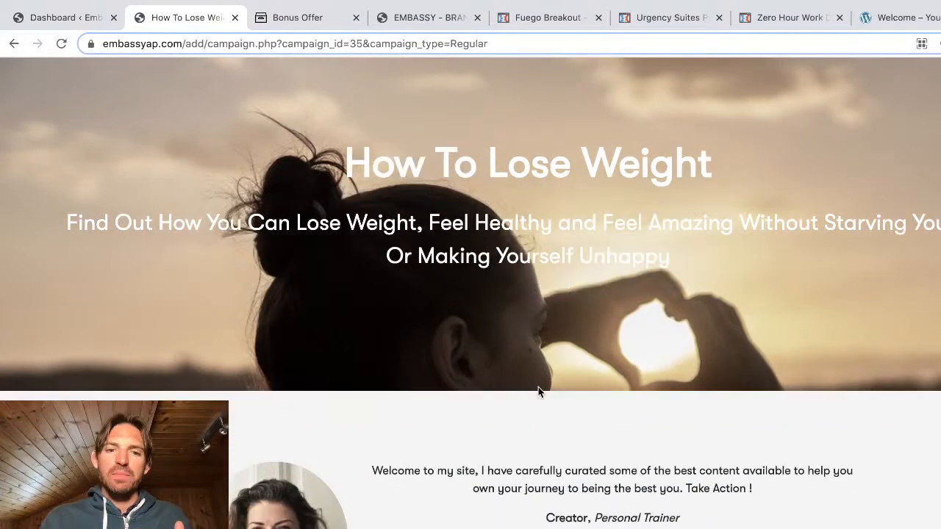
pyautogui.scroll(-3)
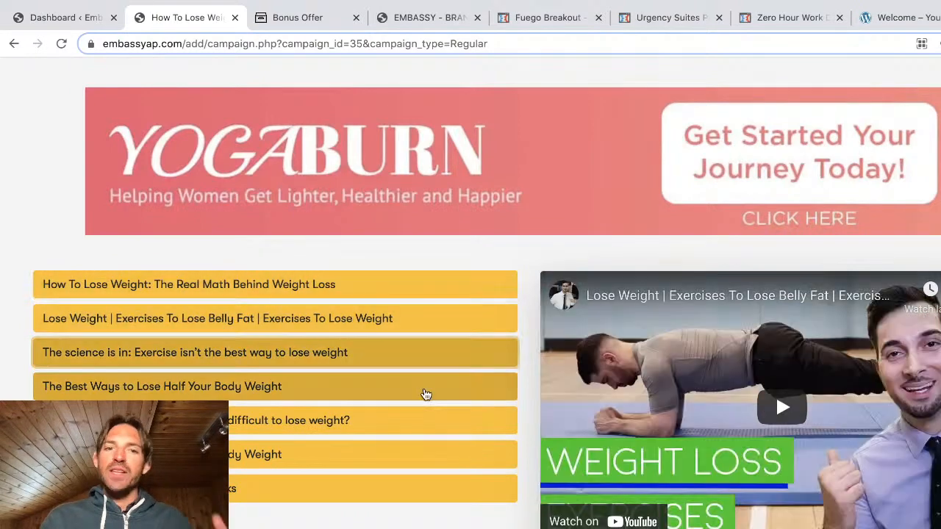
pyautogui.click(195, 352)
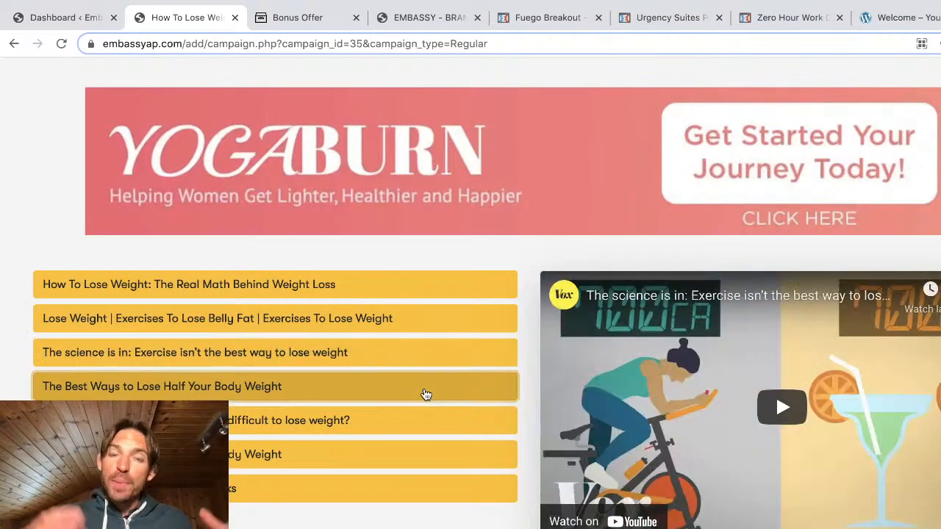
pyautogui.scroll(3)
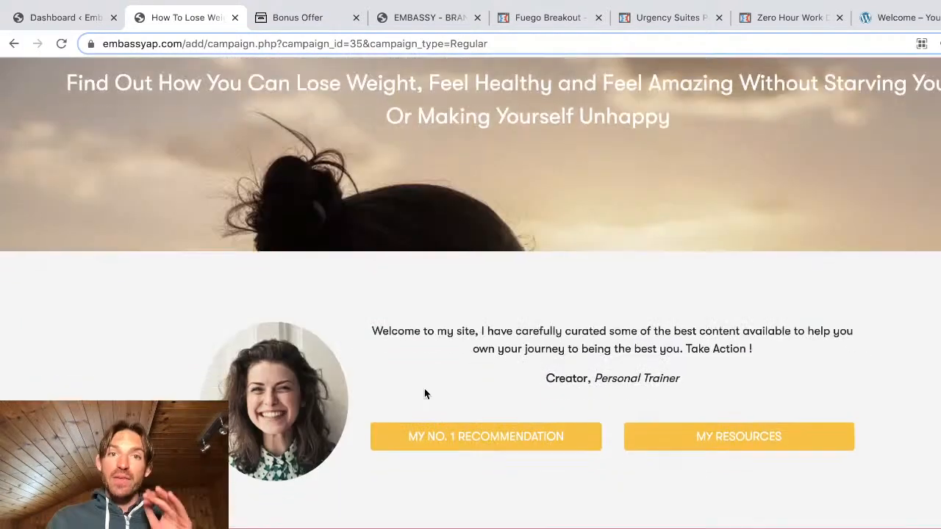
pyautogui.scroll(-3)
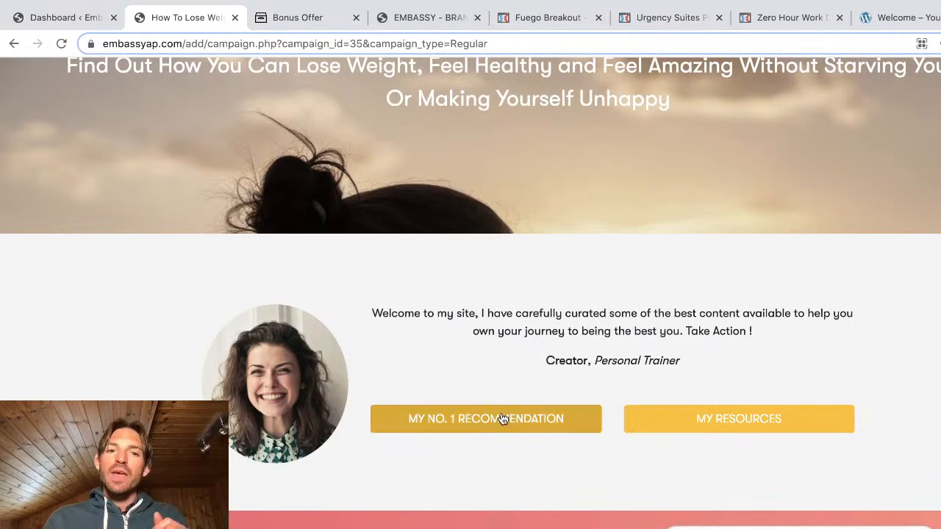
pyautogui.click(485, 418)
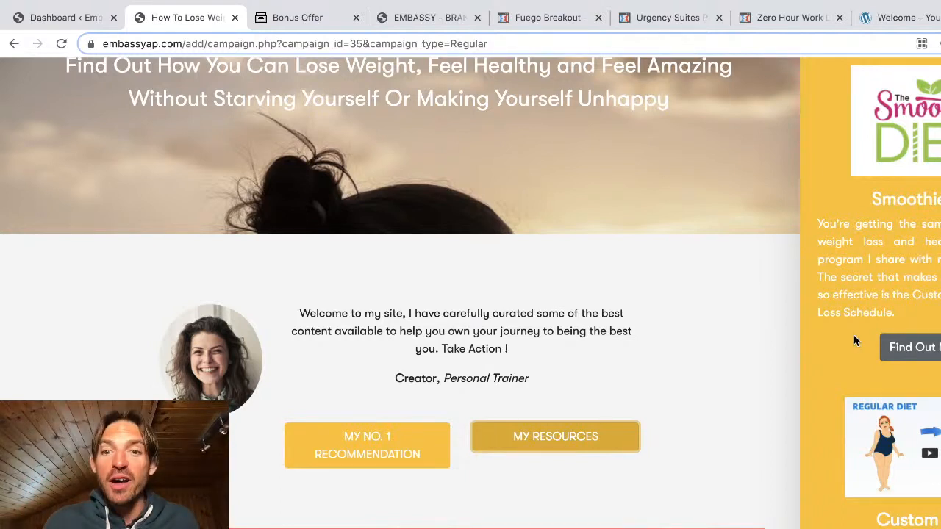
# Go from the Embassy dashboard to the Bonus Offer page and scroll to Bonus #1.
pyautogui.click(63, 16)
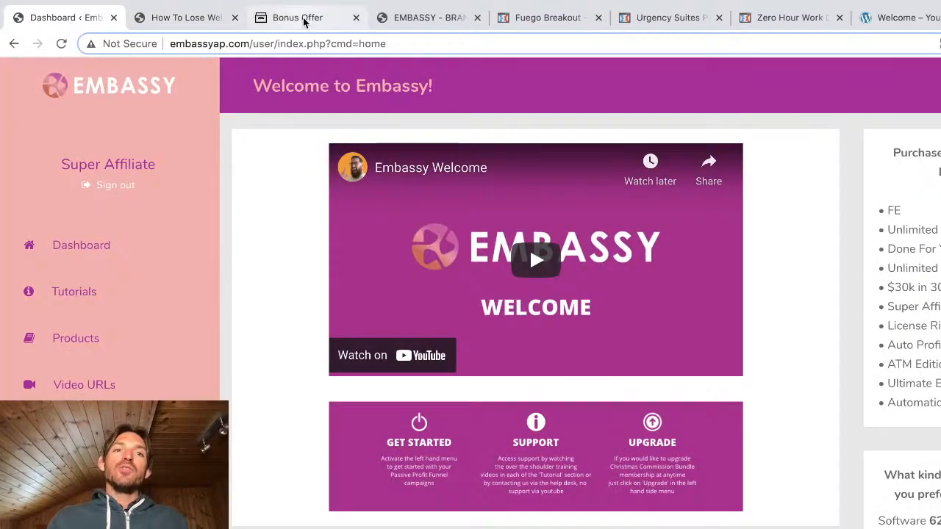
pyautogui.click(297, 17)
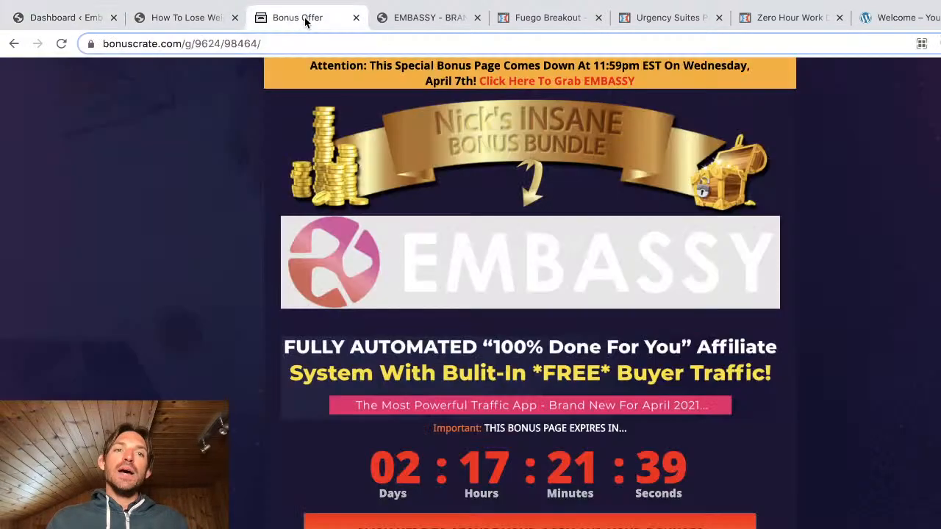
pyautogui.moveTo(847, 317)
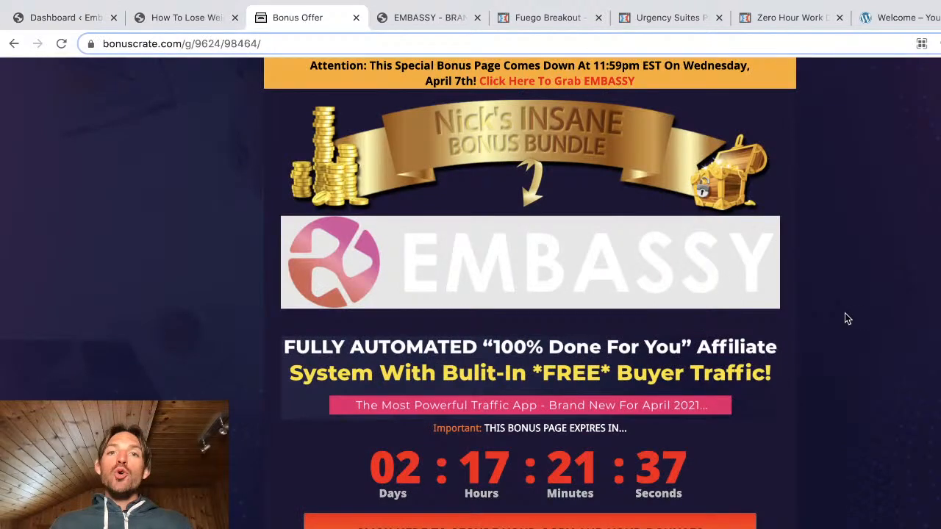
pyautogui.moveTo(597, 197)
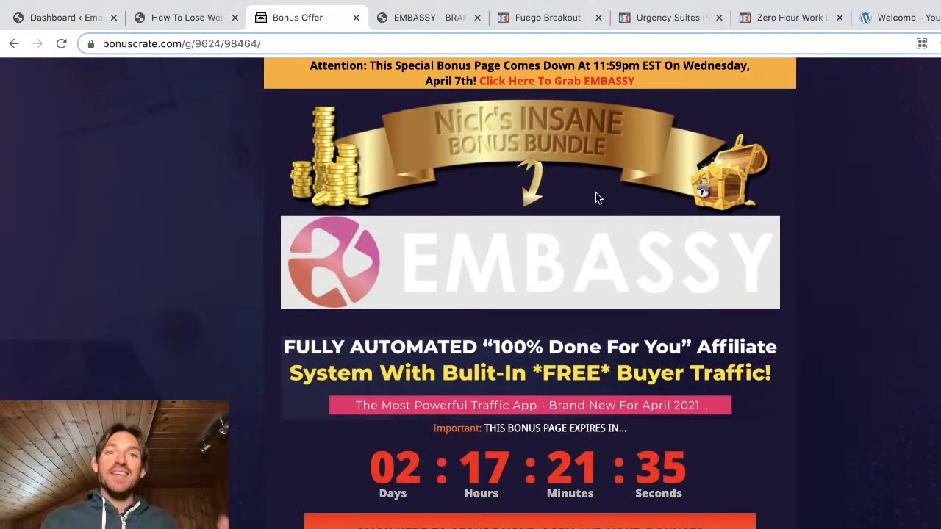
pyautogui.scroll(-3)
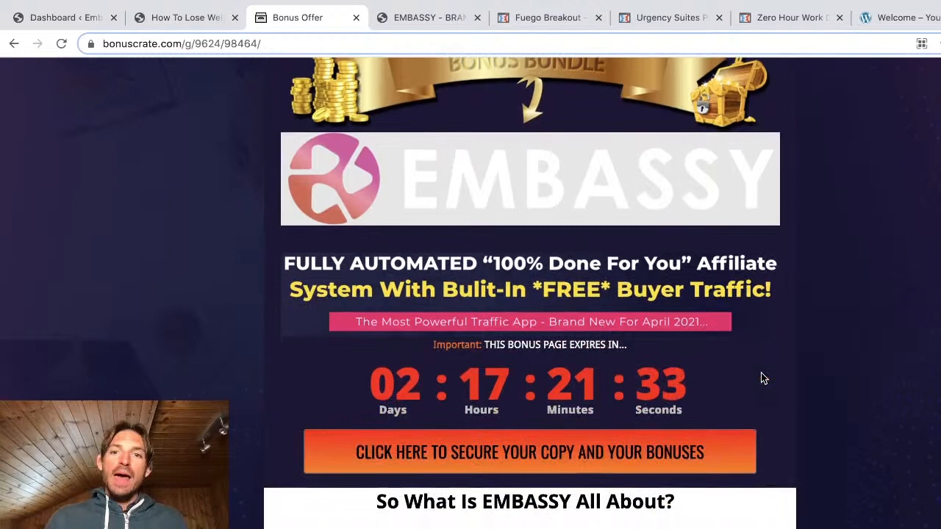
pyautogui.scroll(-3)
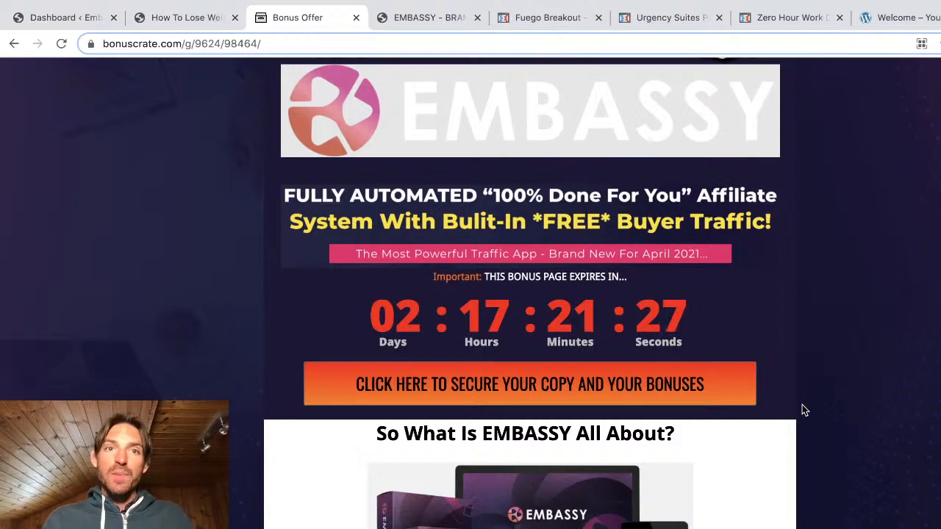
pyautogui.scroll(-3)
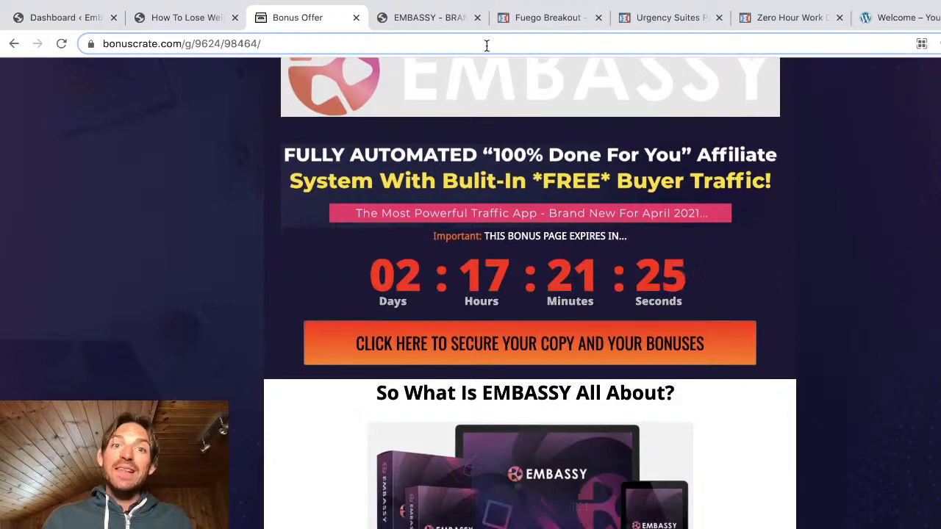
pyautogui.scroll(-3)
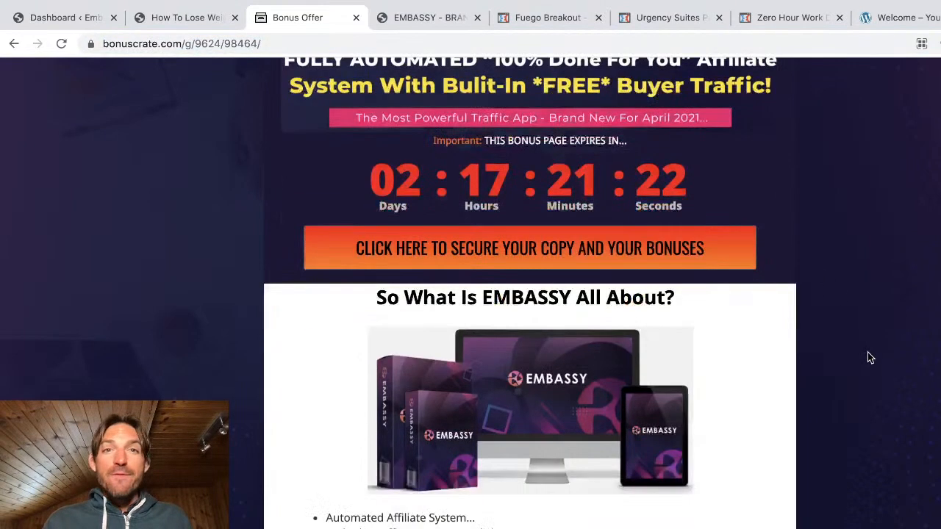
pyautogui.scroll(-3)
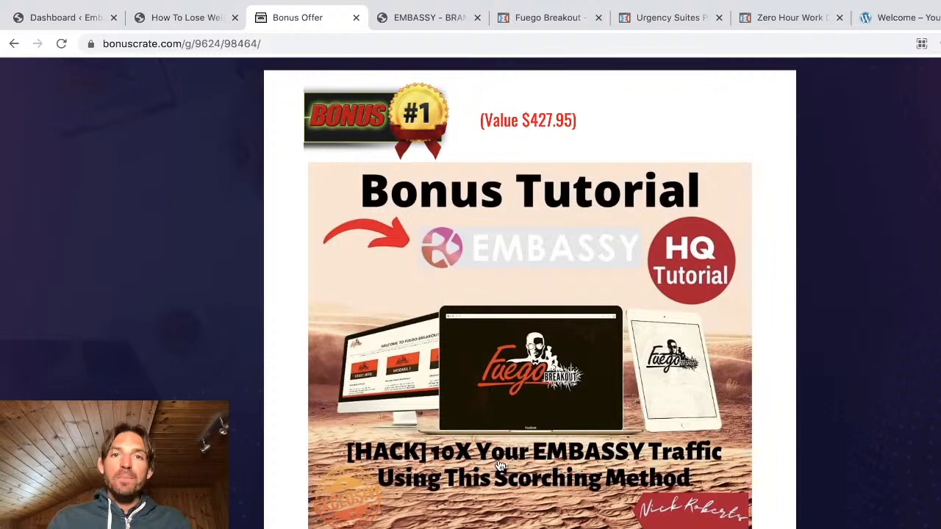
# Switch to the Fuego Breakout tab and scroll to the module list and intro video.
pyautogui.click(548, 17)
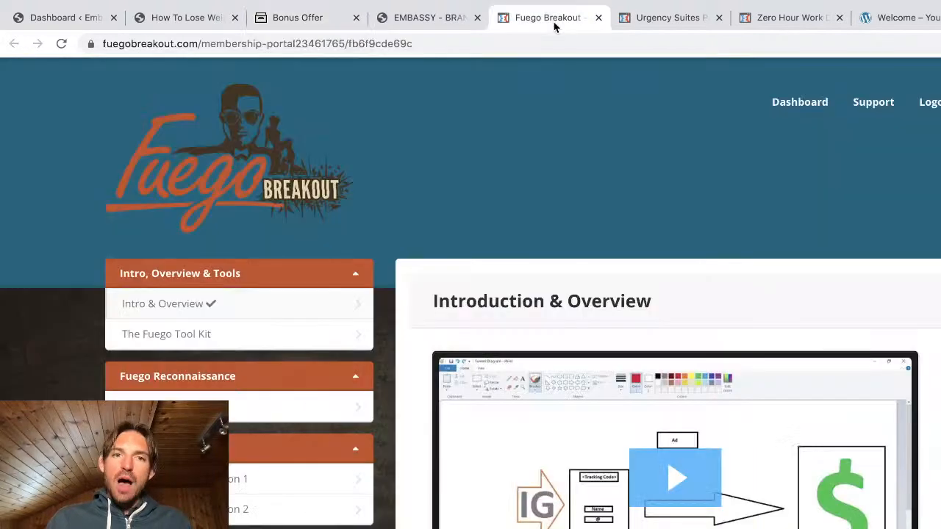
pyautogui.scroll(-3)
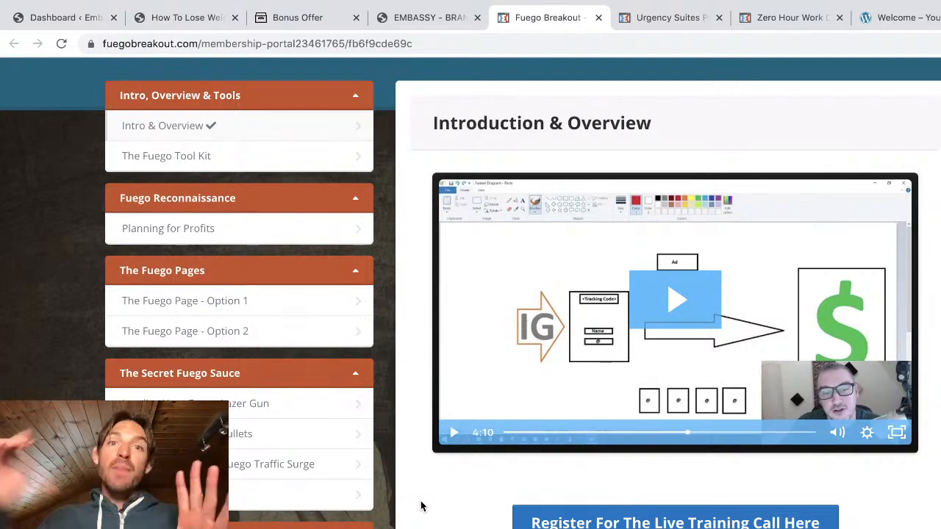
pyautogui.scroll(-3)
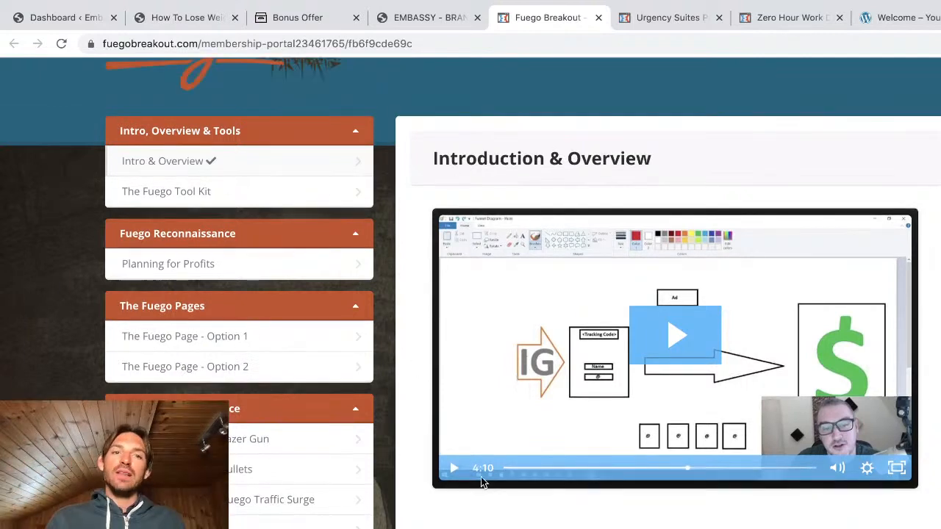
pyautogui.scroll(-3)
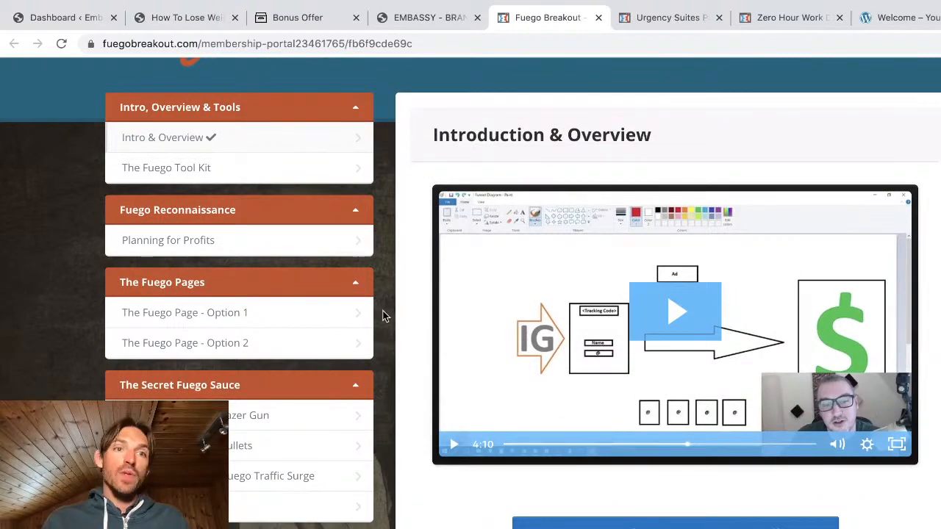
# Revisit the bonus page, then scroll Urgency Suites Pro's Welcome lesson and module list.
pyautogui.click(297, 17)
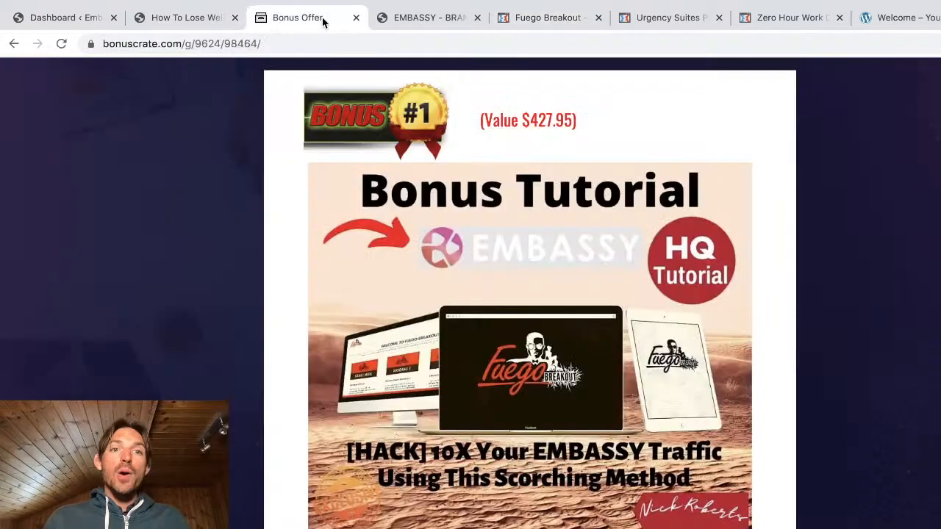
pyautogui.scroll(-3)
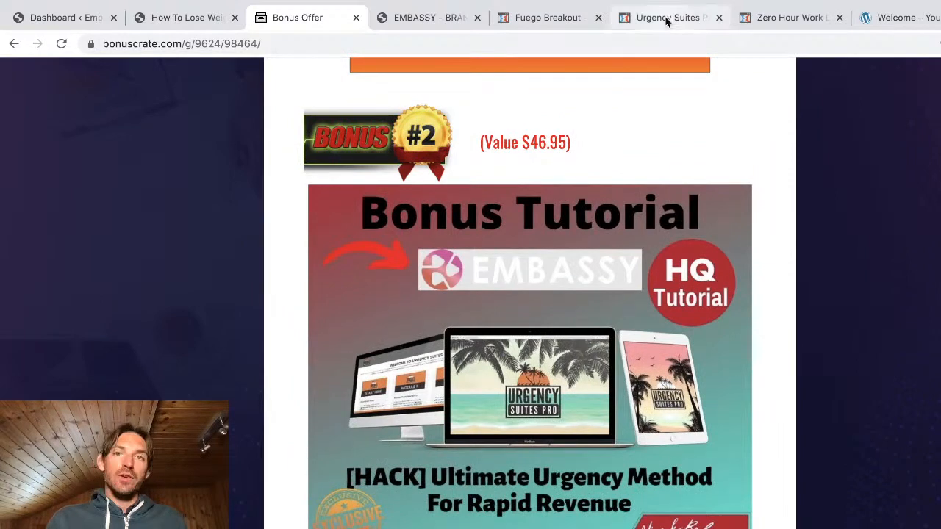
pyautogui.click(665, 17)
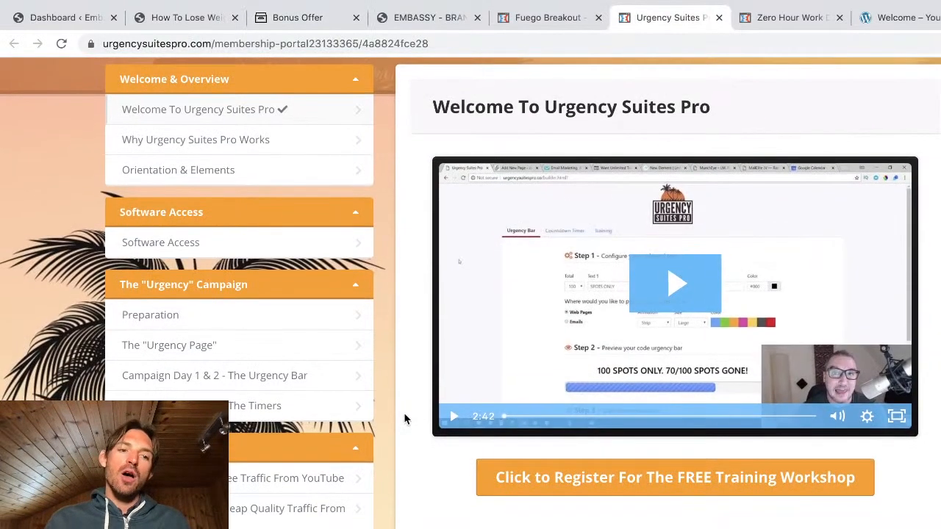
pyautogui.scroll(-3)
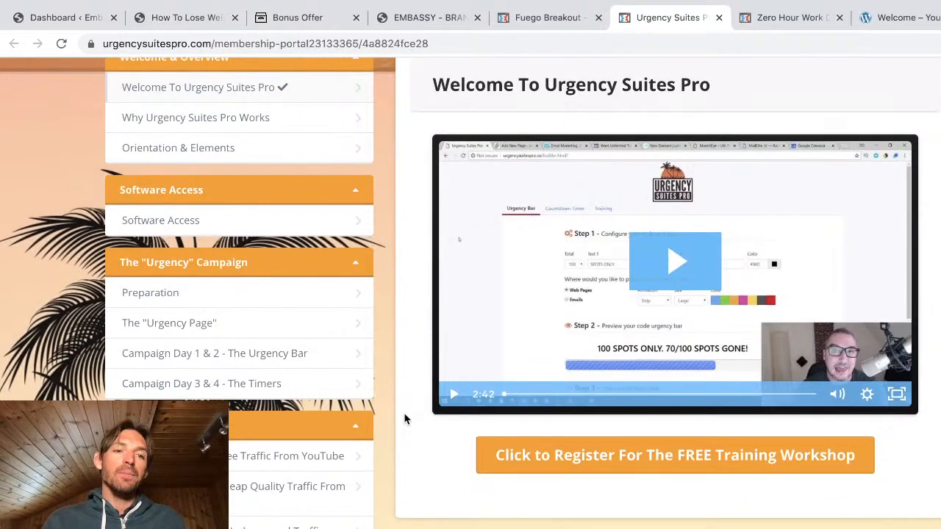
pyautogui.scroll(-3)
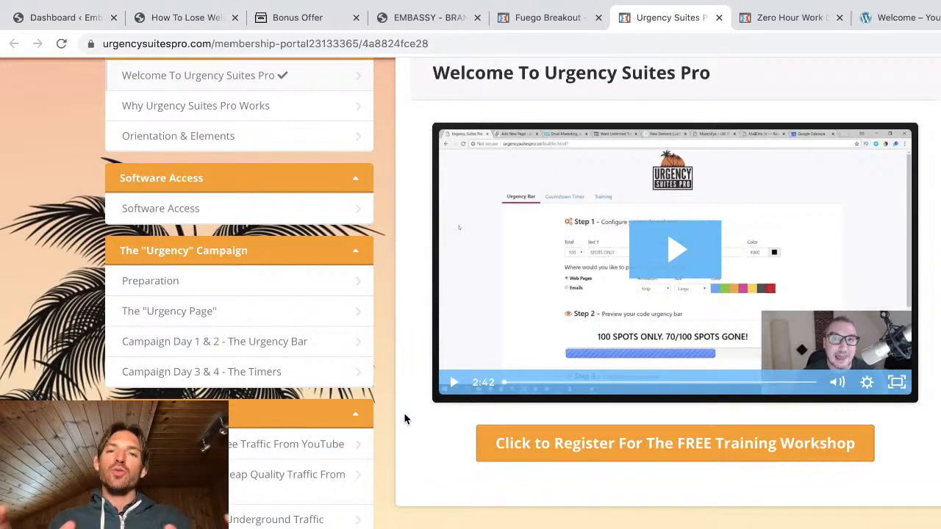
pyautogui.moveTo(297, 508)
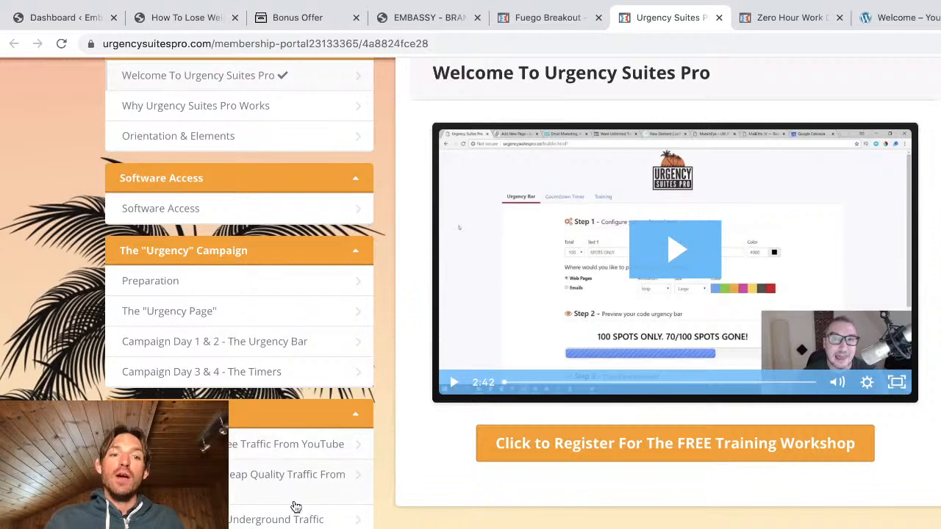
# Scroll the bonus page to Bonus #3 and switch to the Zero Hour Work Days members' area.
pyautogui.click(298, 17)
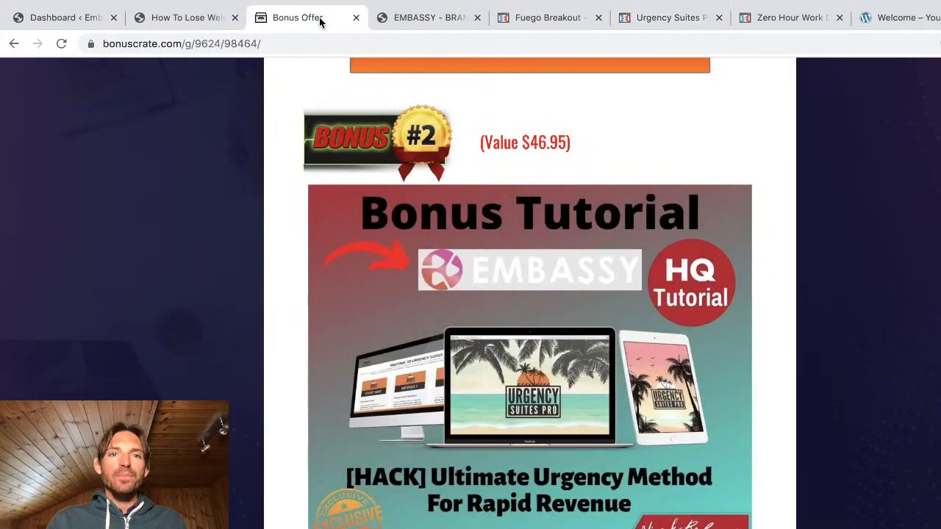
pyautogui.scroll(-3)
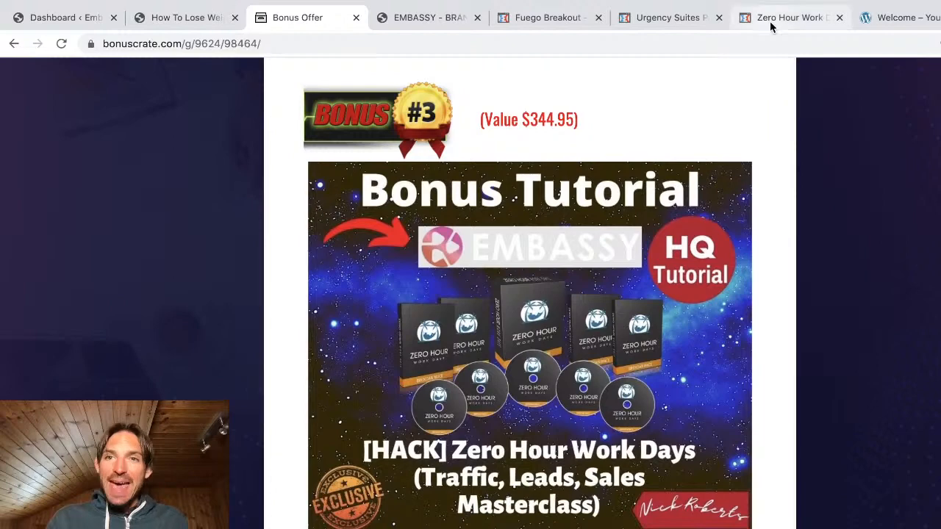
pyautogui.click(787, 17)
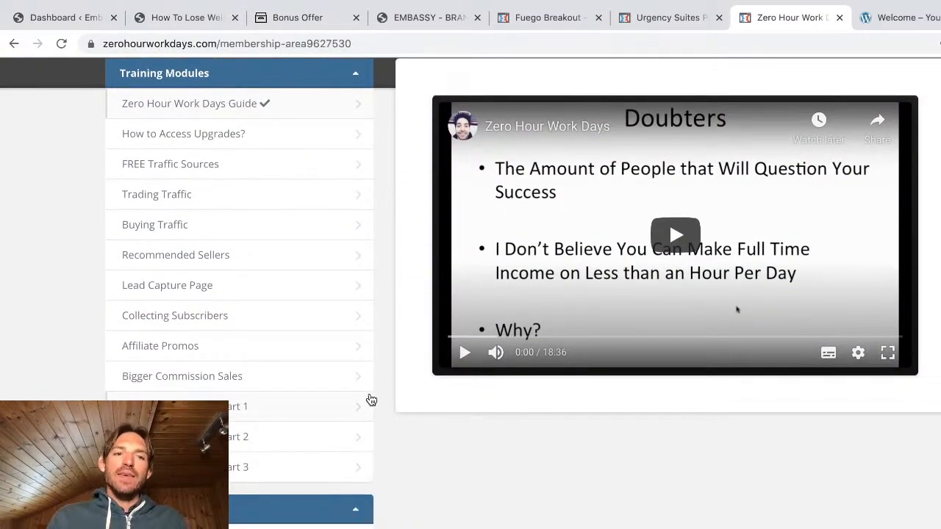
pyautogui.moveTo(320, 252)
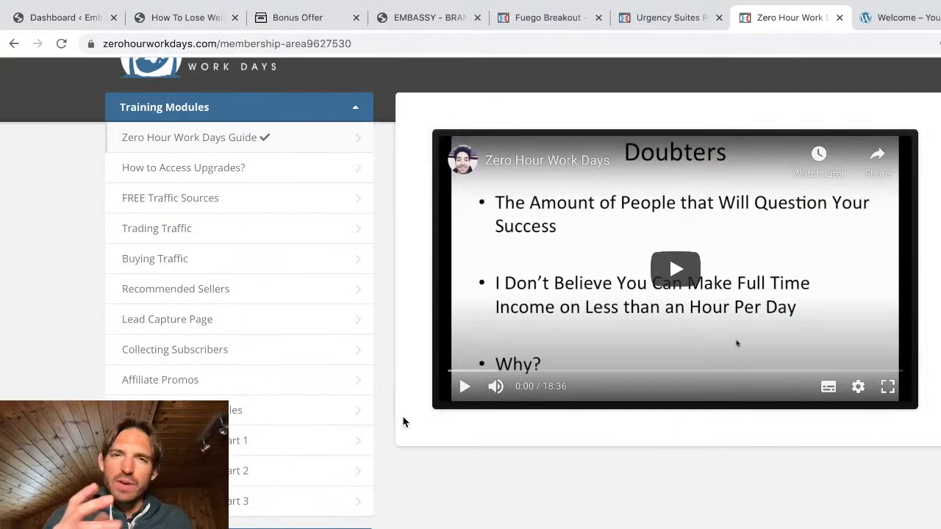
# Scroll the bonus offer page briefly, then look at the free value-series Welcome page.
pyautogui.click(302, 17)
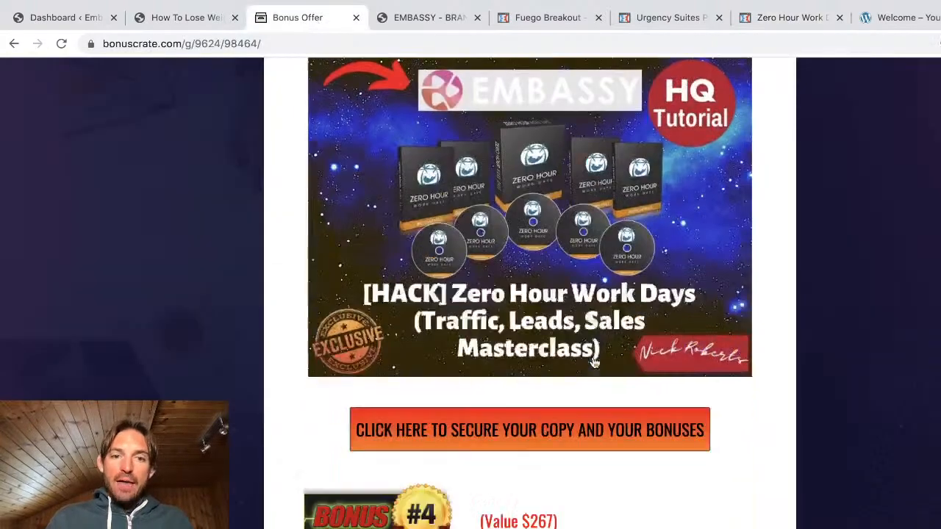
pyautogui.scroll(-3)
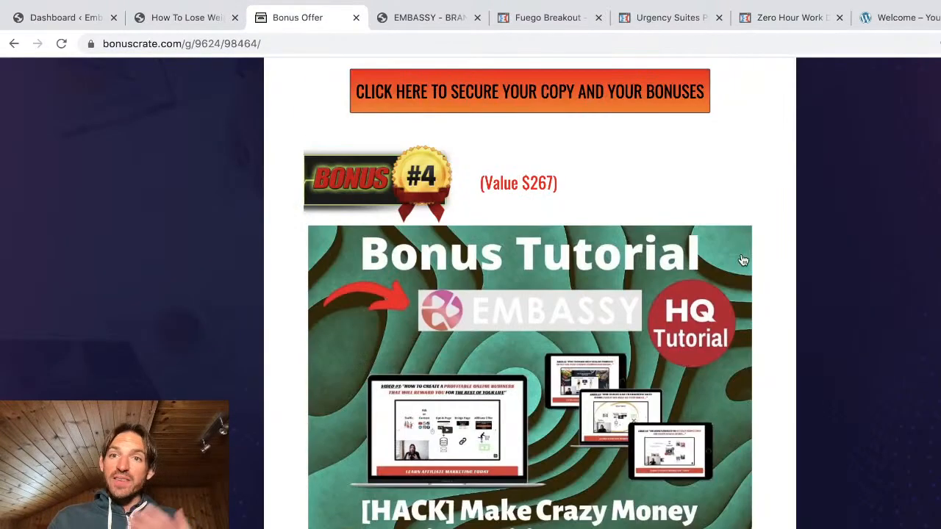
pyautogui.click(893, 17)
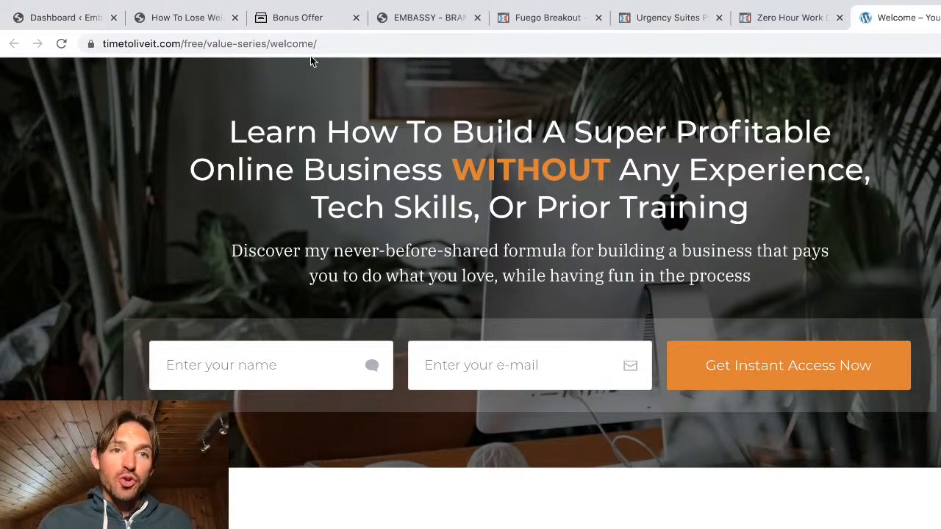
# Scroll the bonus page through Bonuses #4 and #5, then back up to Prices & Up-Sells.
pyautogui.click(298, 17)
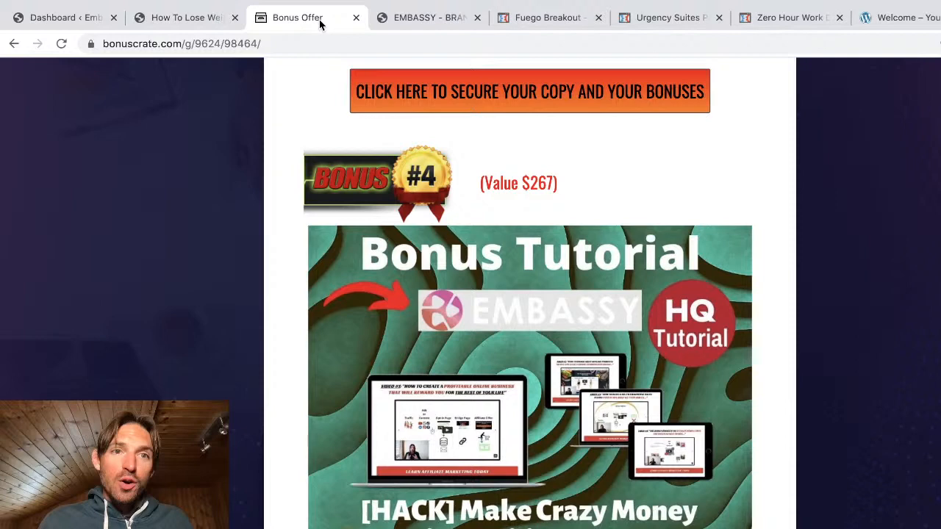
pyautogui.scroll(-3)
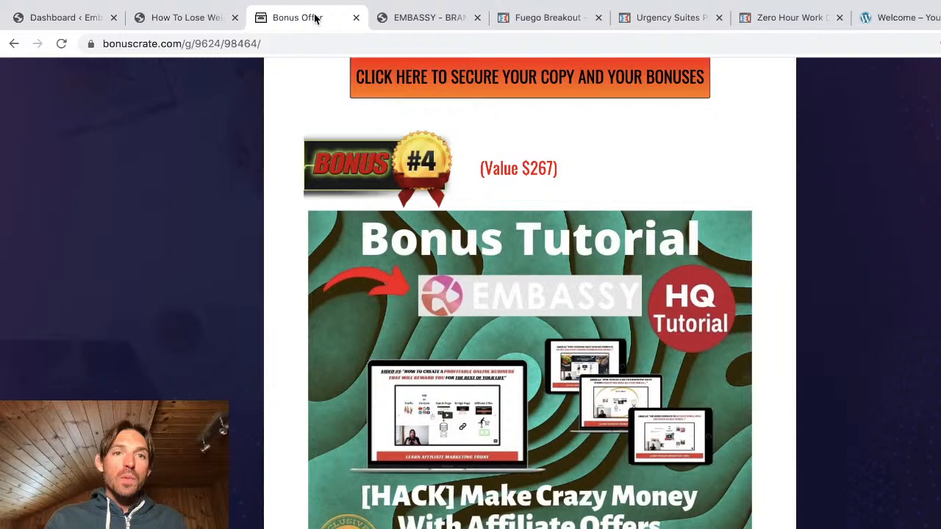
pyautogui.scroll(-3)
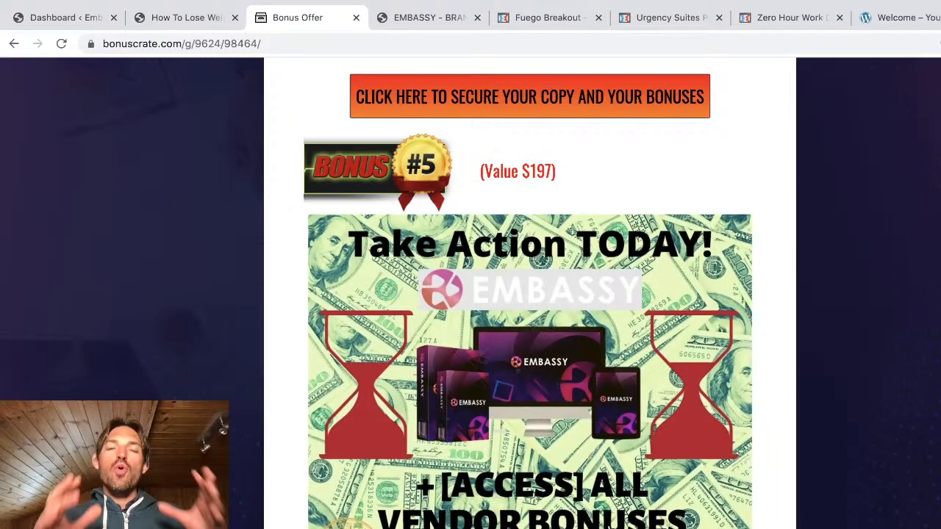
pyautogui.moveTo(540, 417)
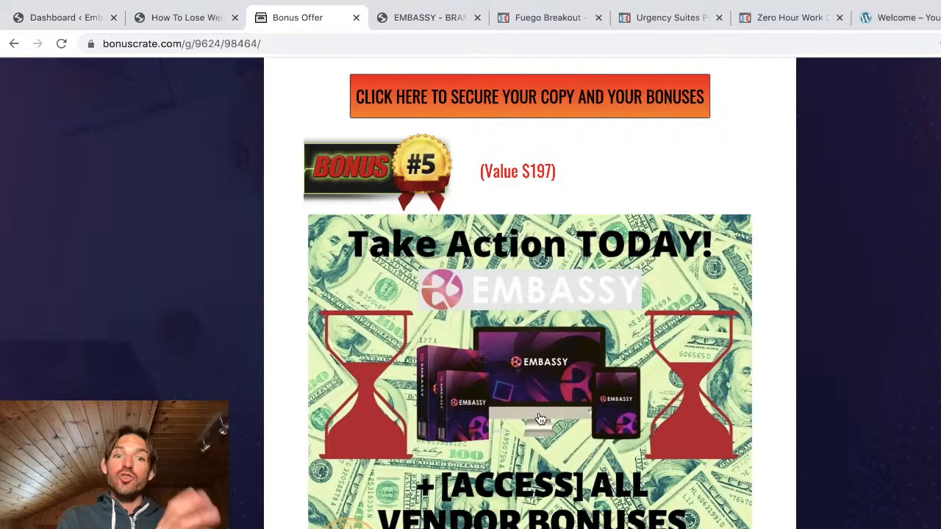
pyautogui.scroll(-3)
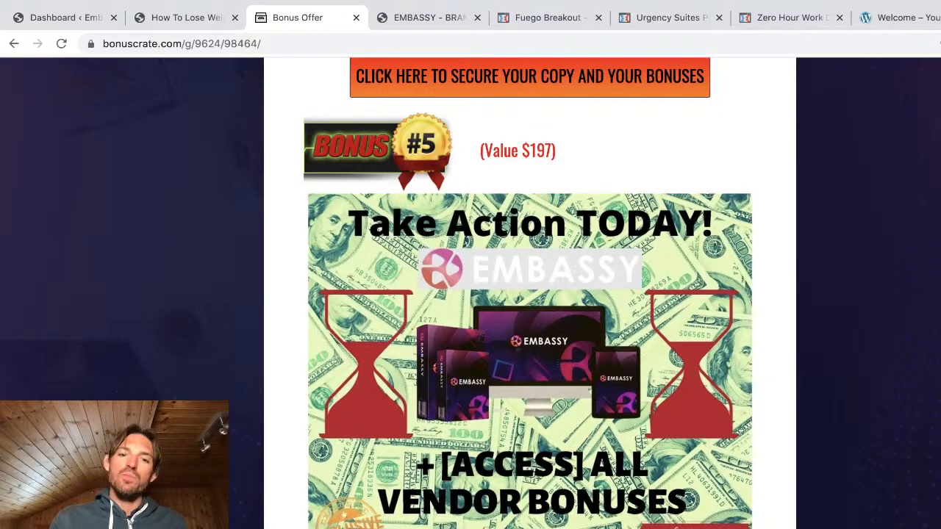
pyautogui.scroll(-3)
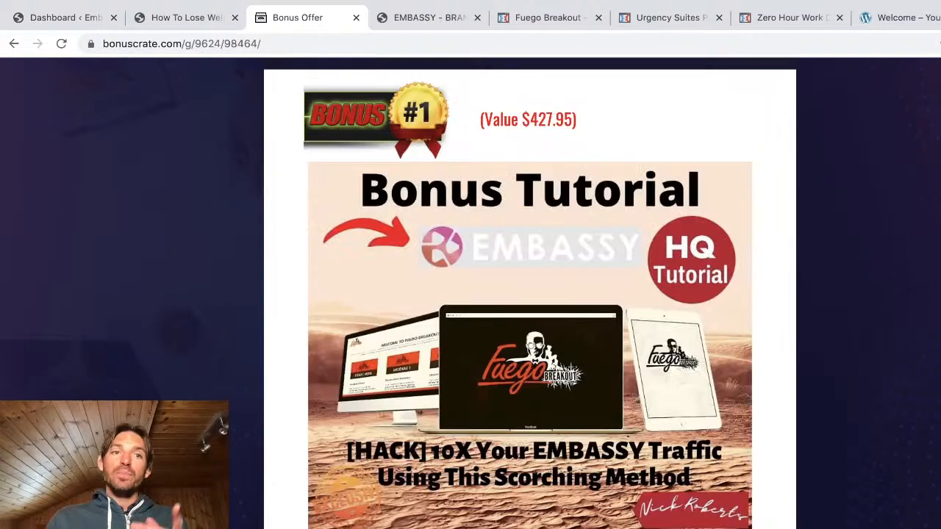
pyautogui.scroll(-3)
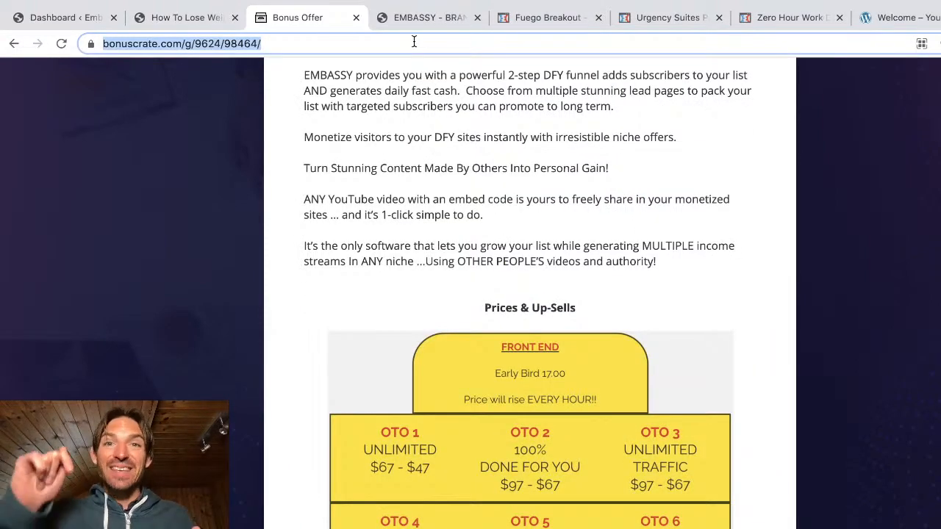
pyautogui.scroll(3)
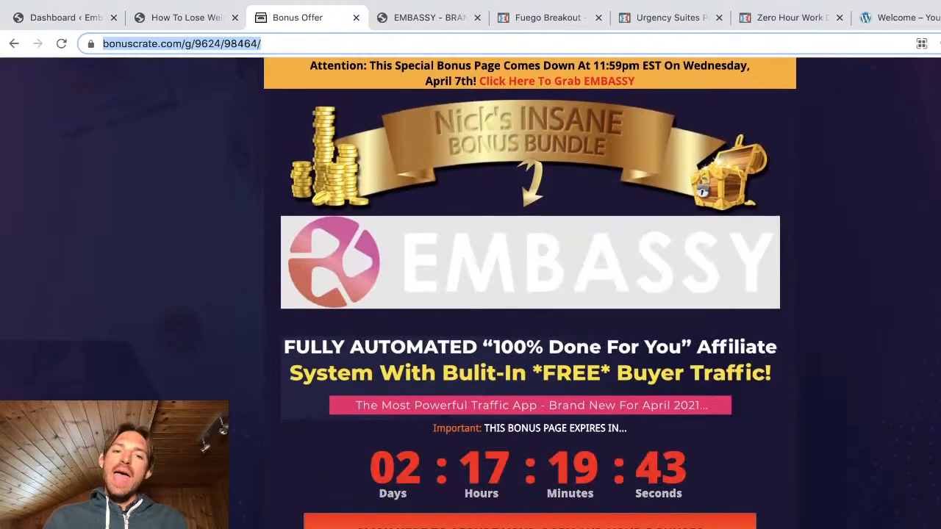
pyautogui.click(427, 17)
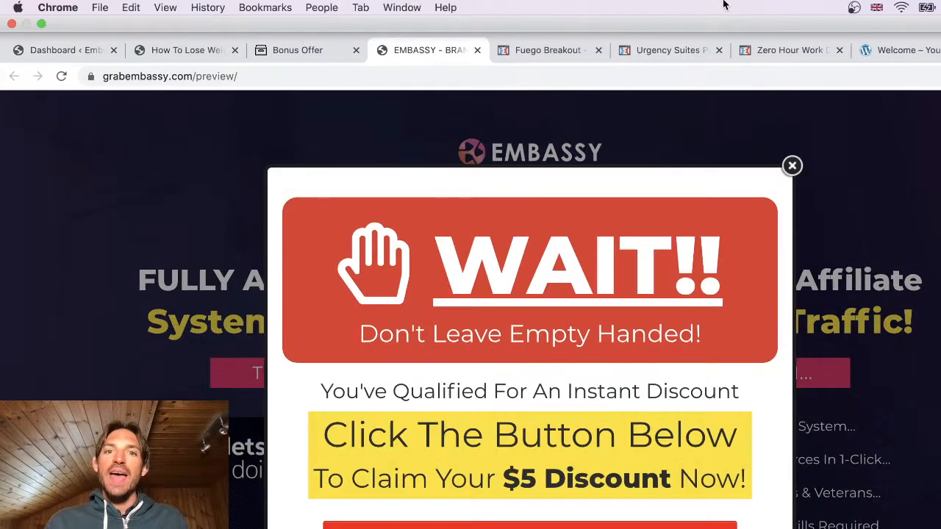
pyautogui.scroll(-3)
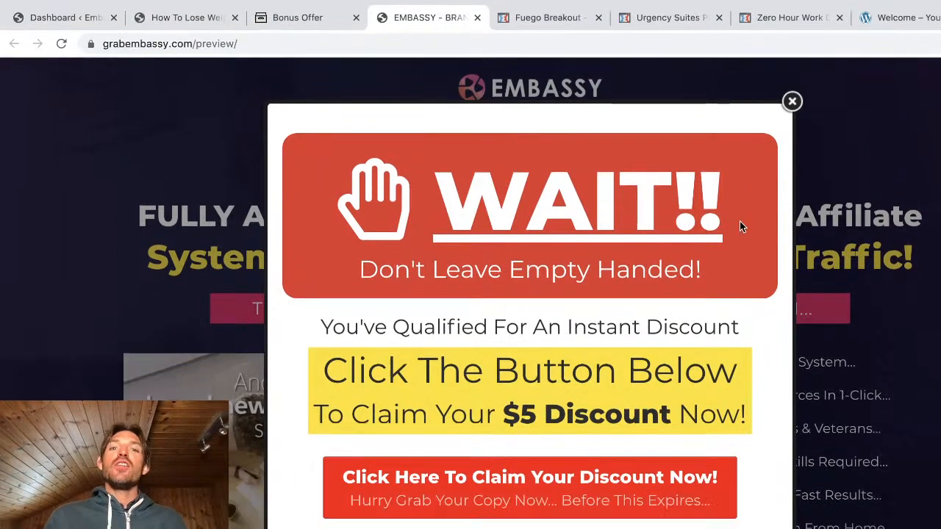
pyautogui.moveTo(646, 469)
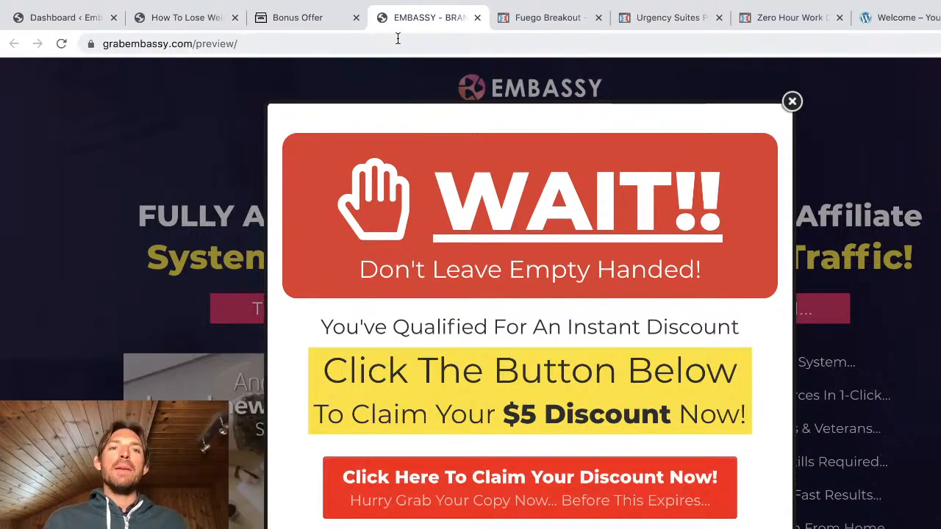
pyautogui.click(297, 17)
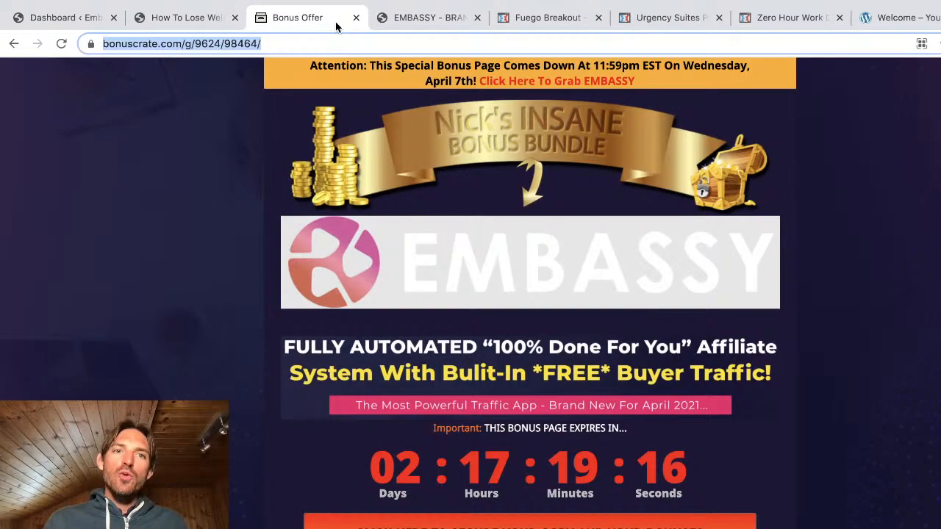
# Open Tutorials from the Embassy dashboard and scroll through the integration and DFY campaign videos.
pyautogui.click(63, 17)
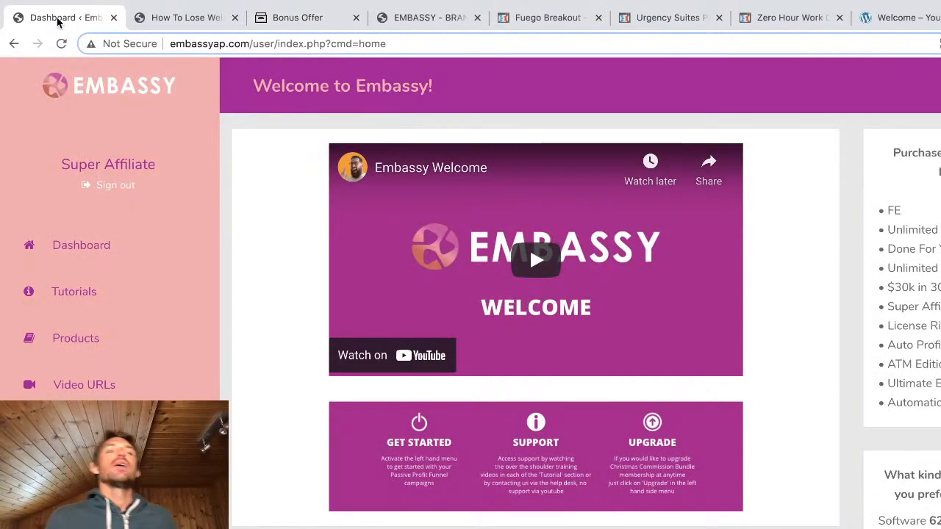
pyautogui.scroll(-3)
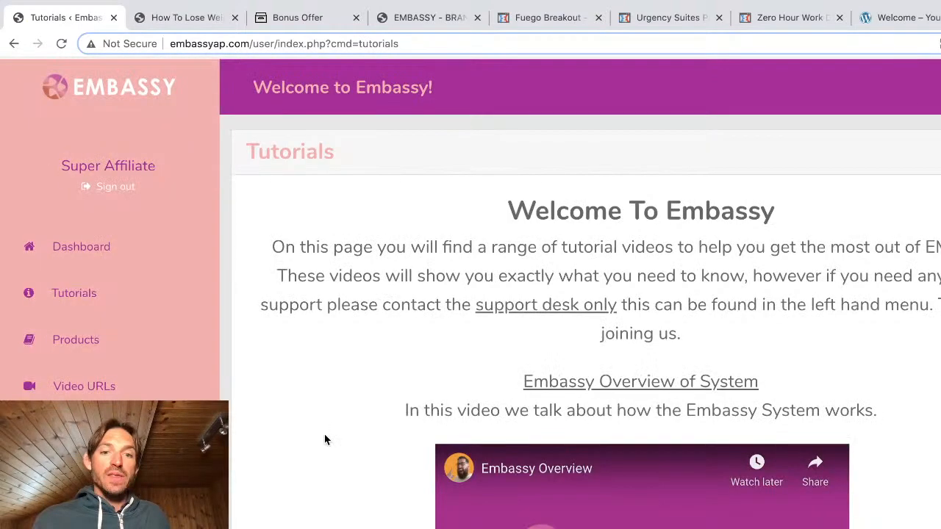
pyautogui.scroll(-3)
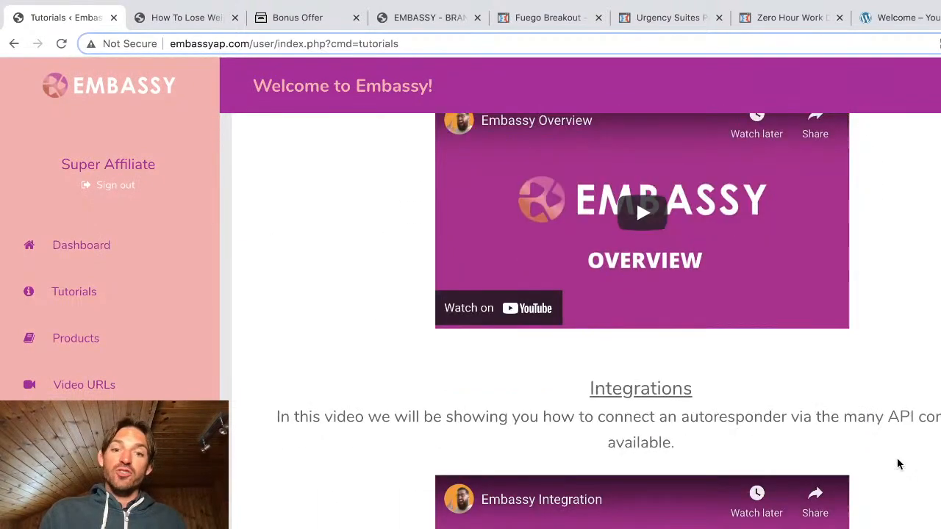
pyautogui.scroll(-3)
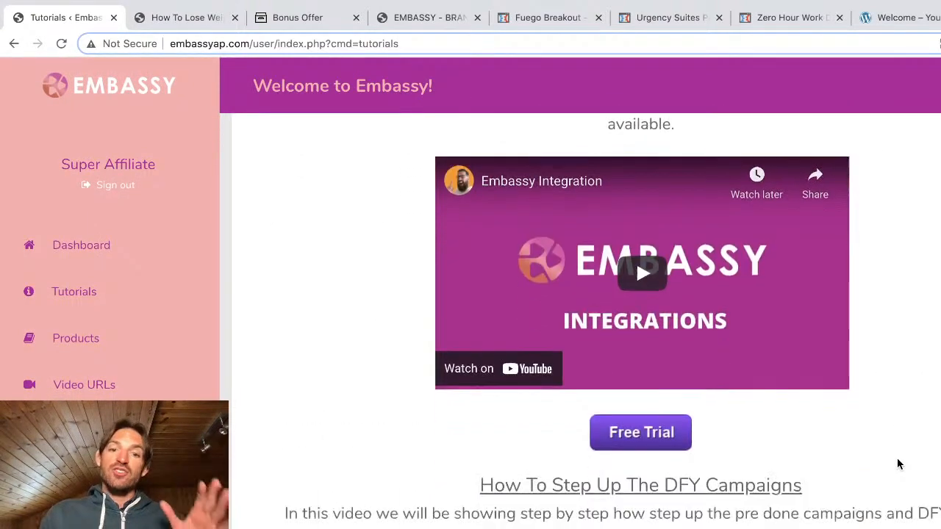
pyautogui.scroll(-3)
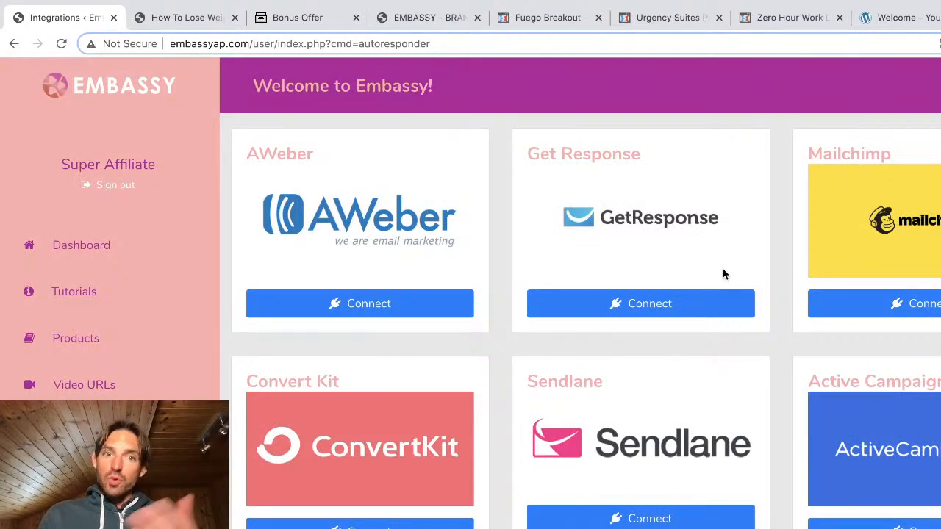
pyautogui.moveTo(360, 303)
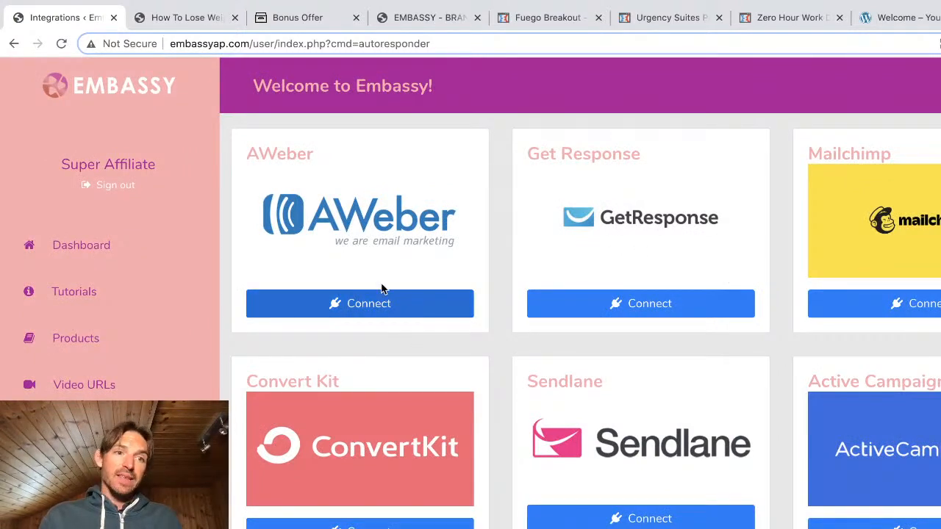
pyautogui.moveTo(228, 298)
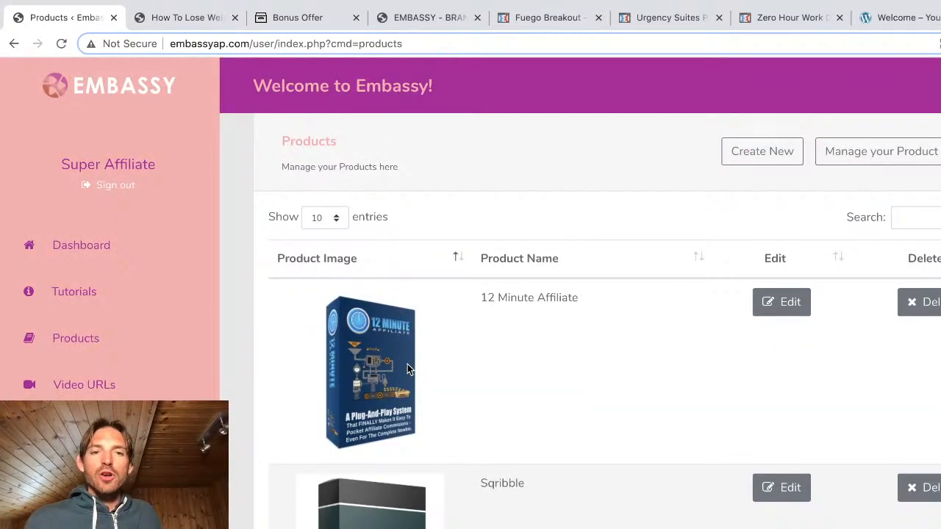
# Scroll the Products list down to Custom Keto and right-click its Edit button.
pyautogui.scroll(-3)
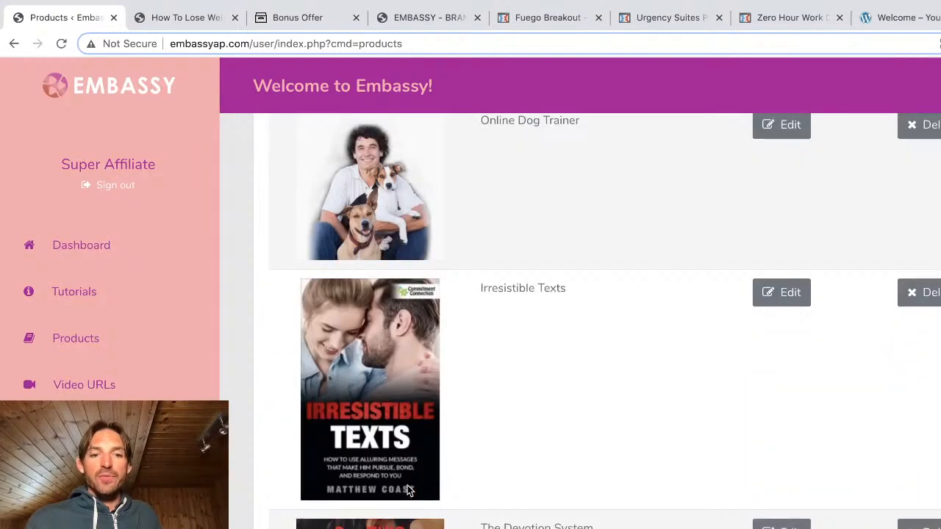
pyautogui.scroll(-3)
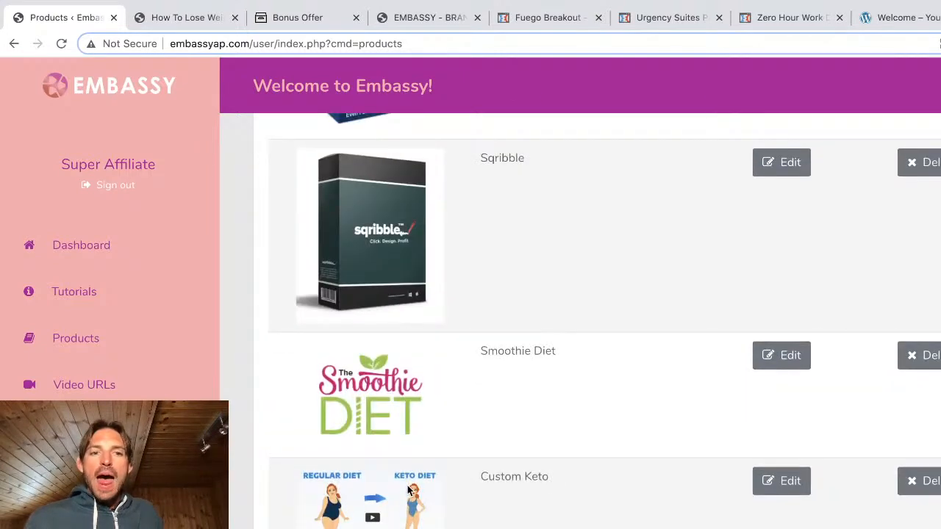
pyautogui.scroll(-3)
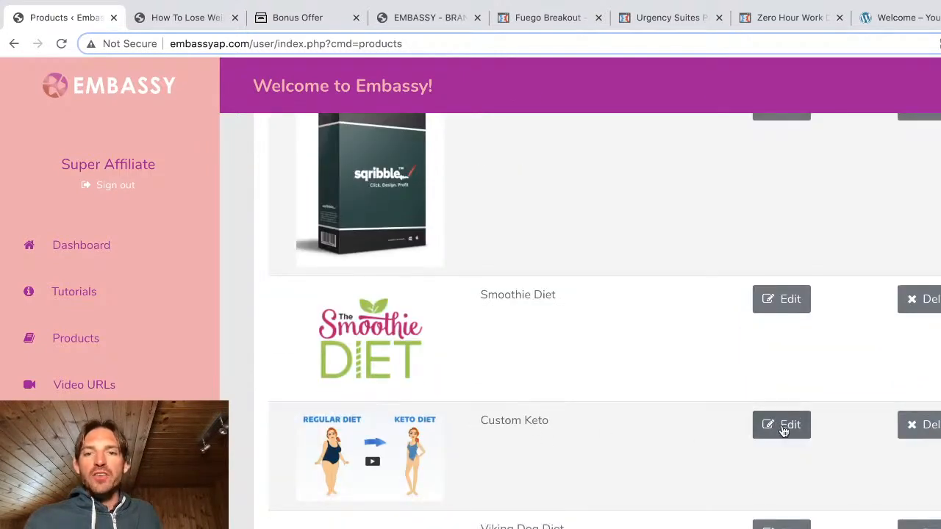
pyautogui.rightClick(781, 424)
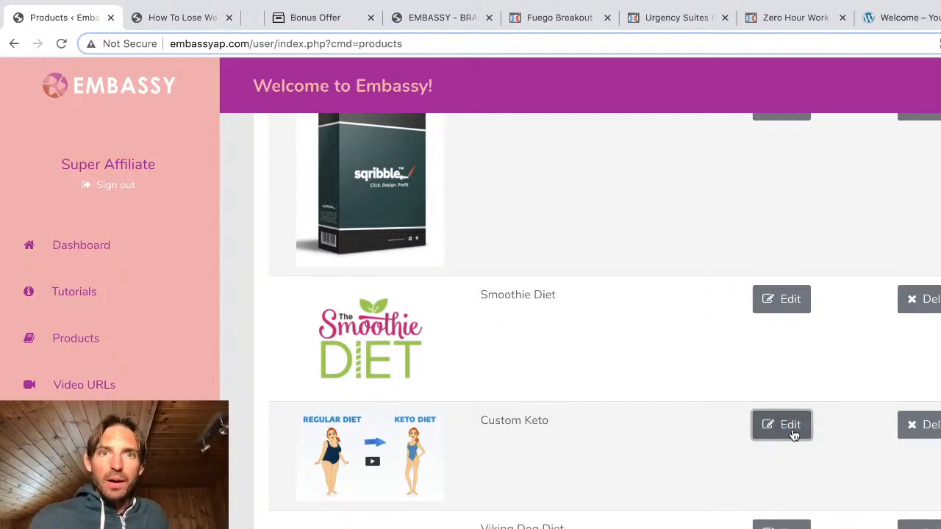
pyautogui.click(781, 424)
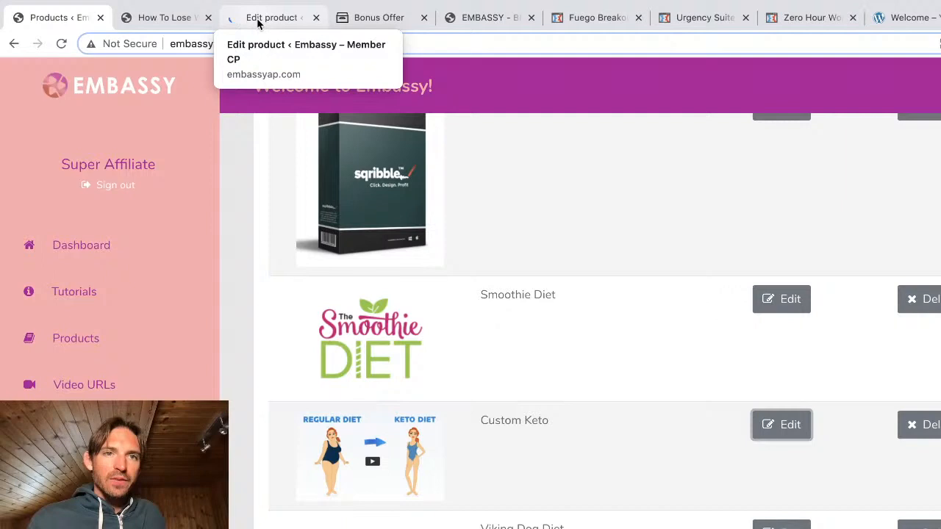
pyautogui.click(781, 424)
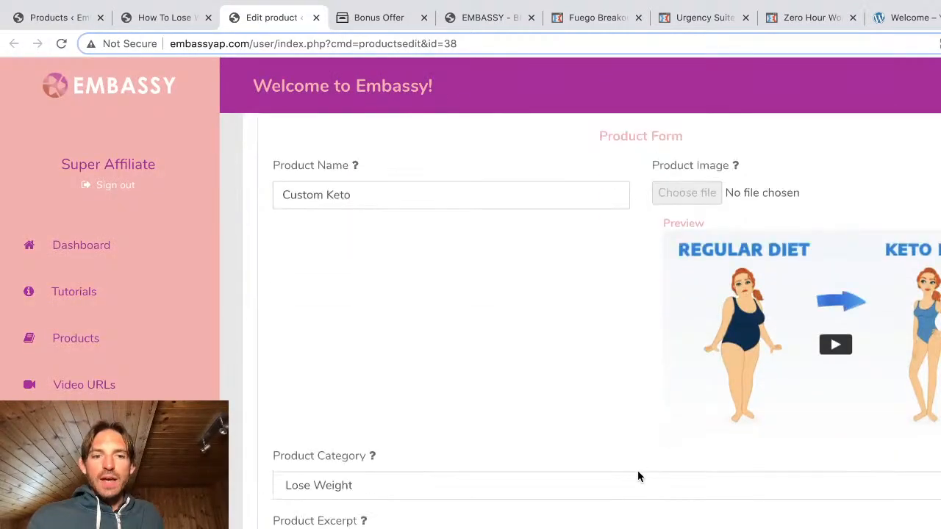
pyautogui.scroll(-3)
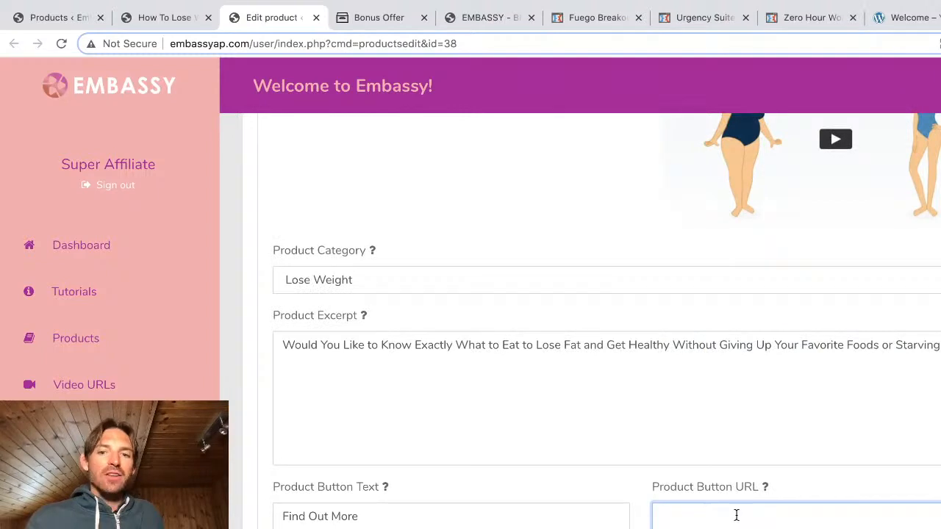
pyautogui.doubleClick(746, 486)
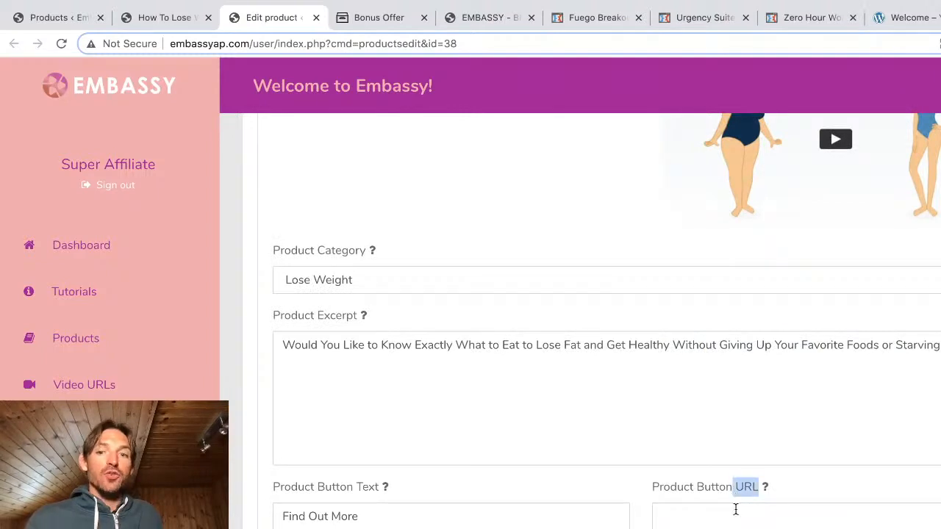
pyautogui.click(739, 516)
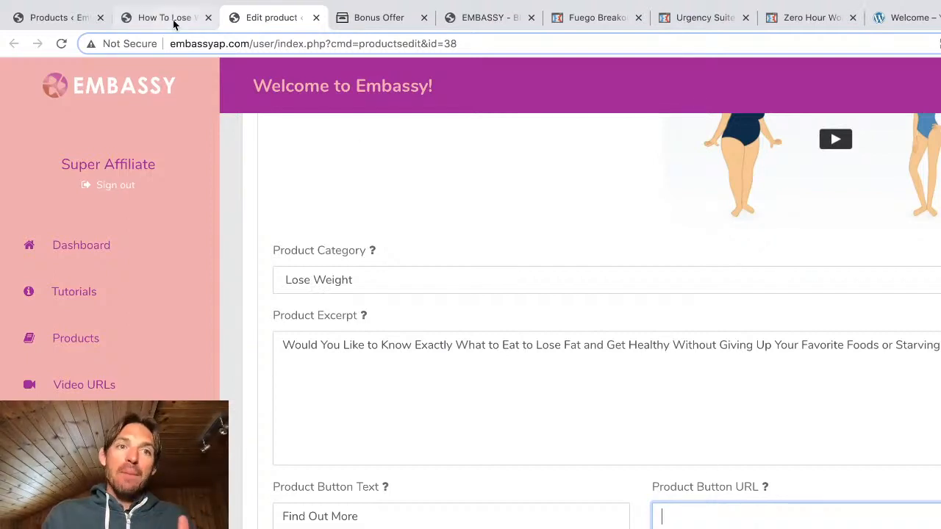
pyautogui.click(161, 17)
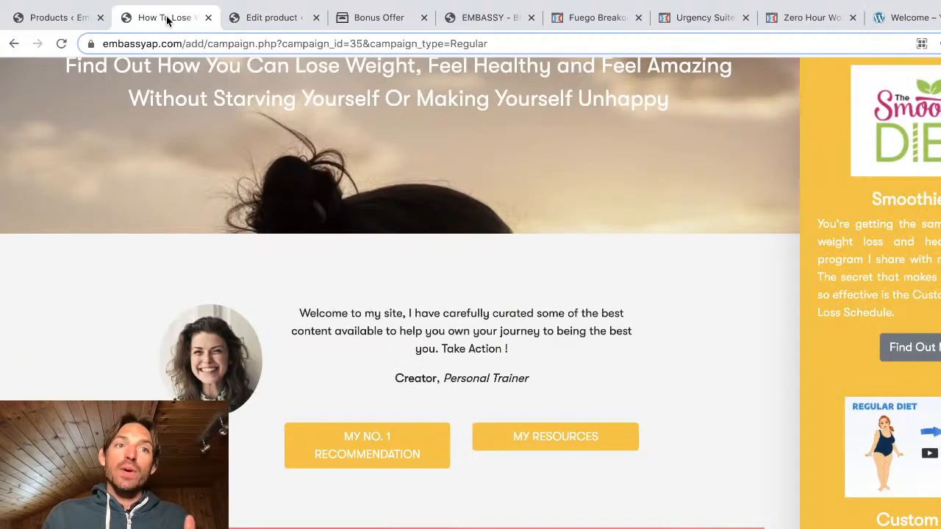
pyautogui.scroll(-3)
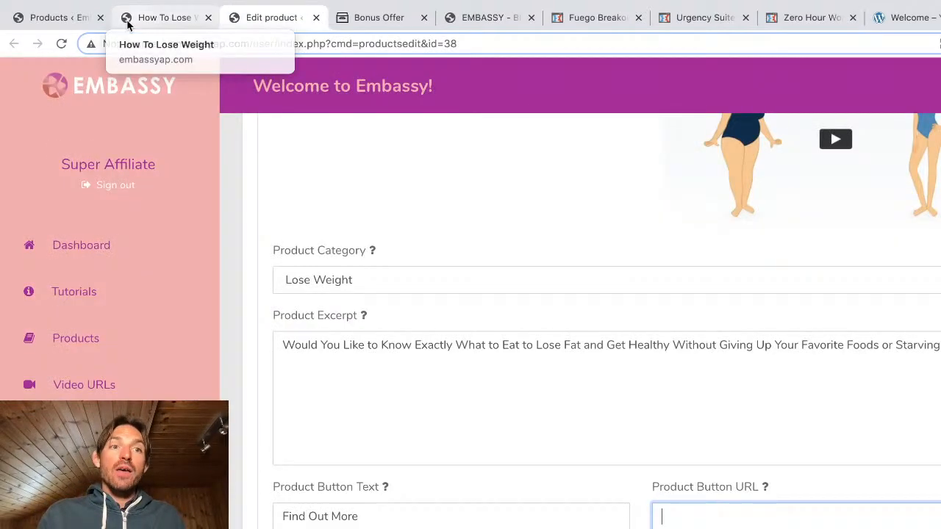
pyautogui.click(51, 17)
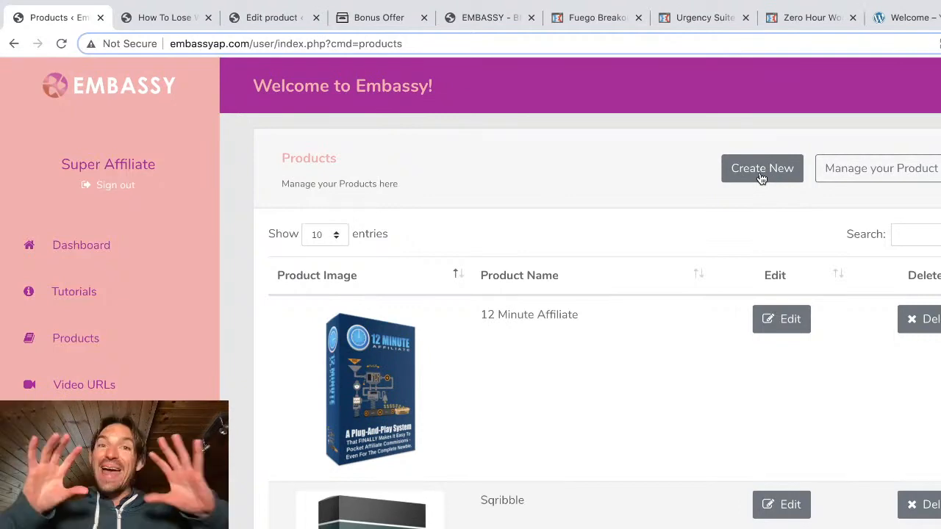
pyautogui.scroll(-3)
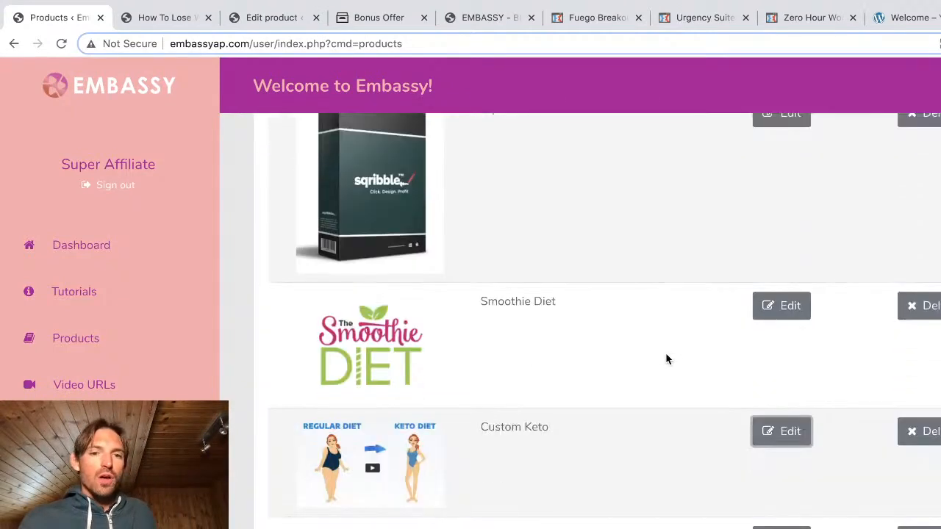
pyautogui.scroll(-3)
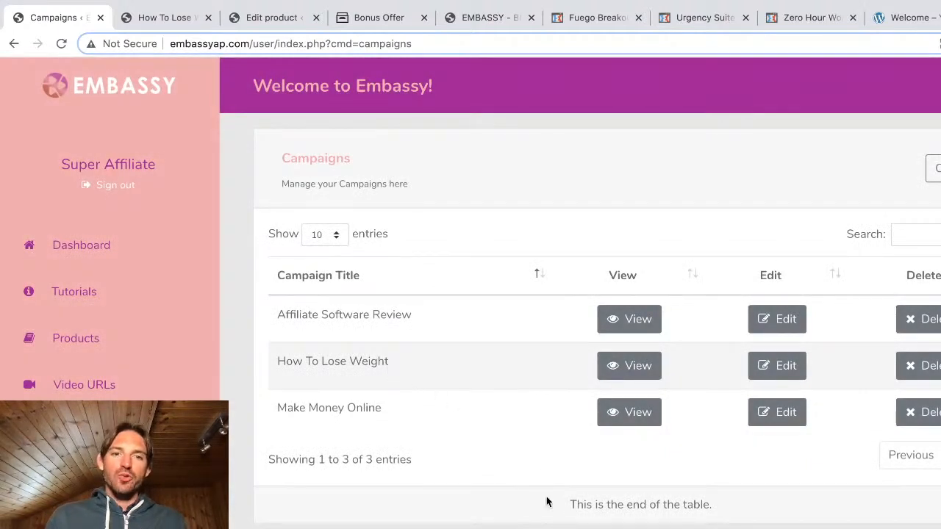
pyautogui.moveTo(629, 412)
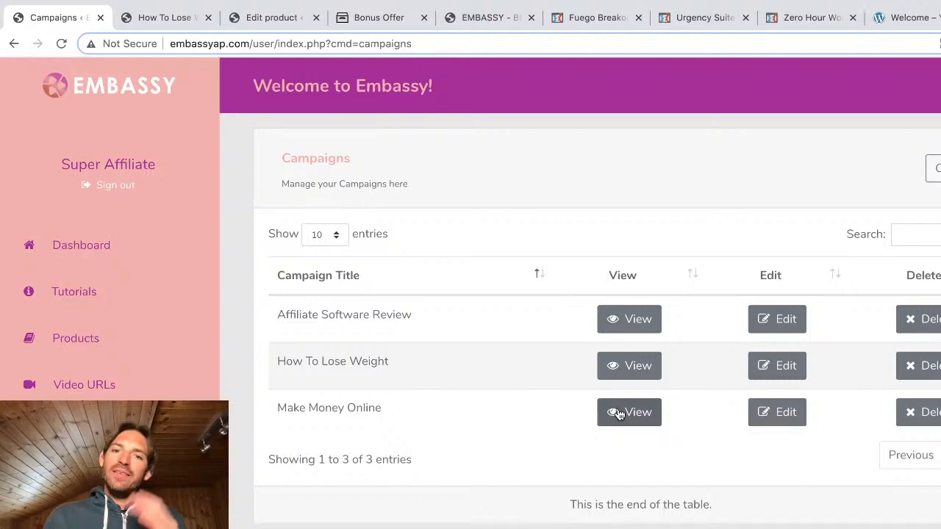
# Open Make Money Online's View link in a new tab from the right-click menu.
pyautogui.rightClick(628, 411)
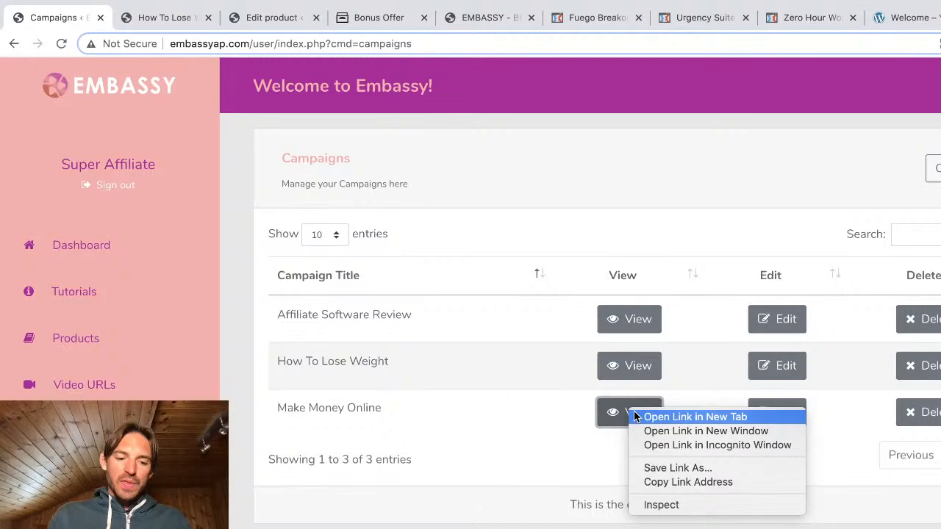
pyautogui.click(694, 417)
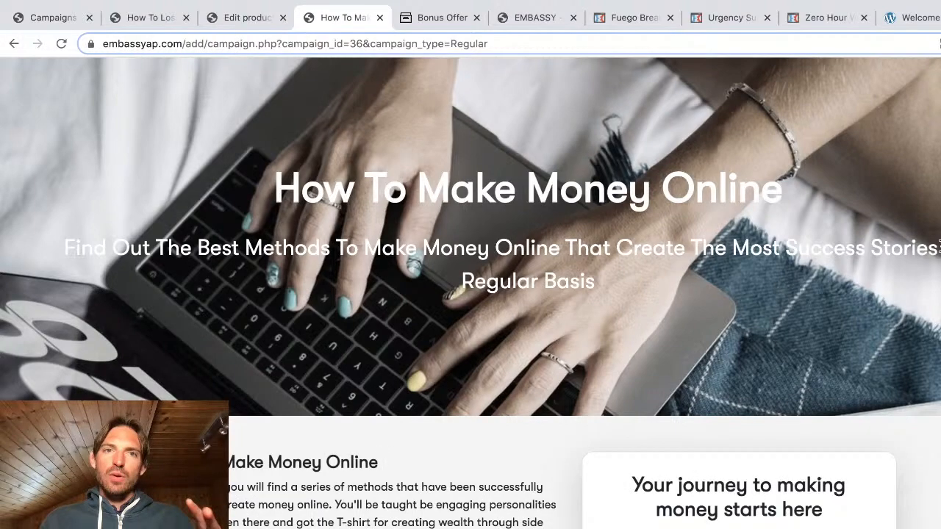
# Scroll the Make Money Online page and log in with email and password in the popup.
pyautogui.scroll(-3)
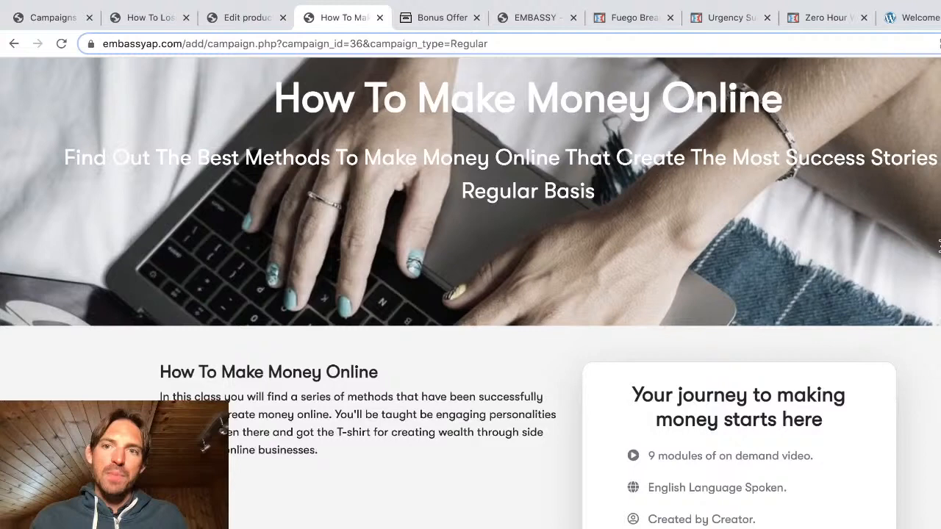
pyautogui.scroll(-3)
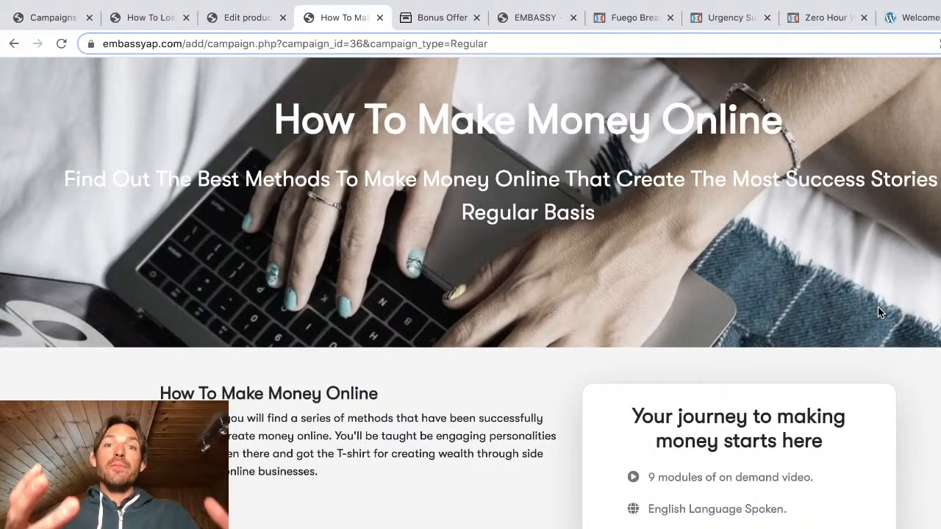
pyautogui.scroll(-3)
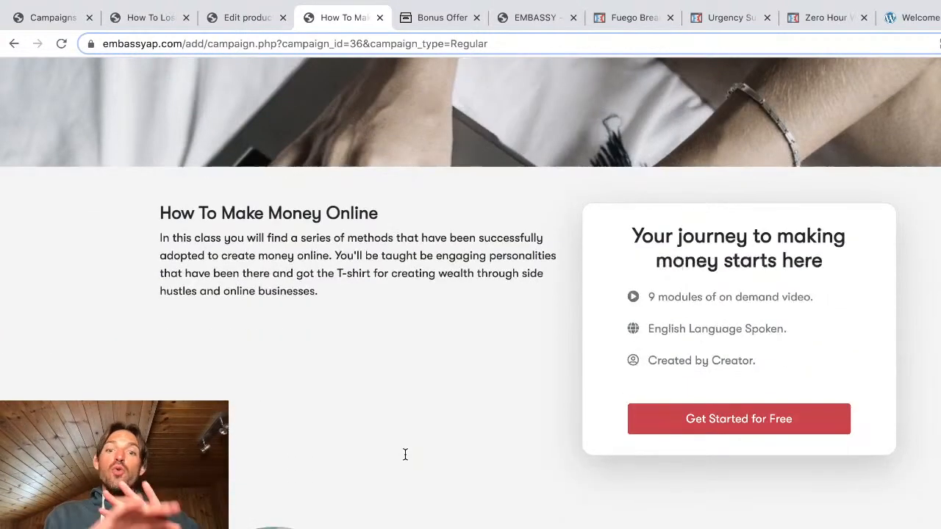
pyautogui.scroll(-3)
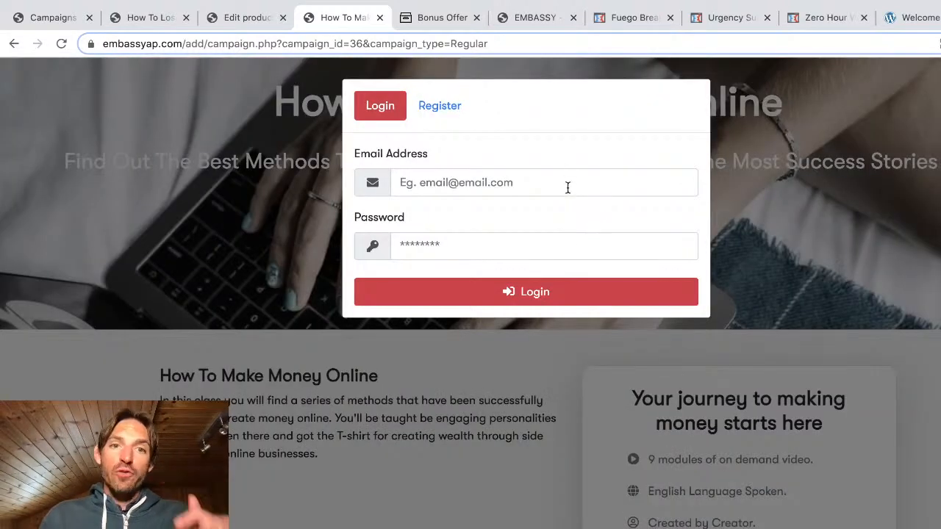
pyautogui.click(544, 182)
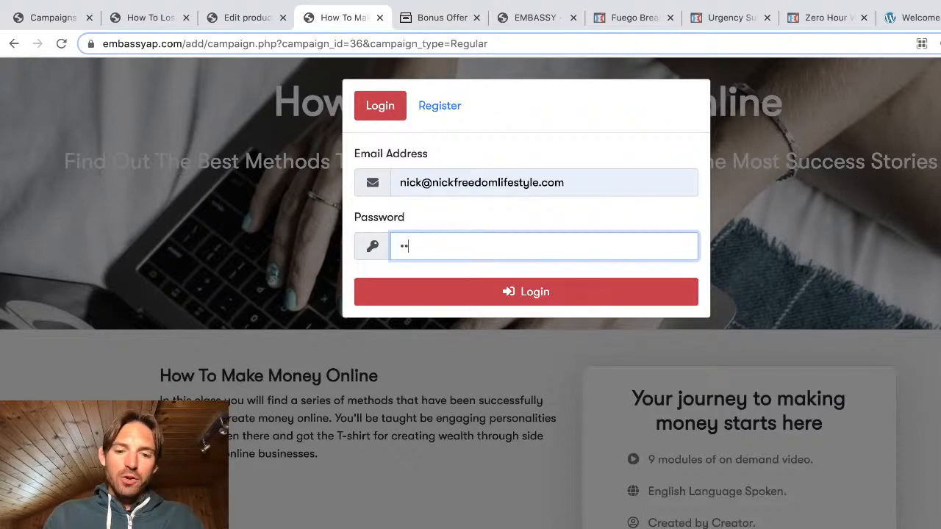
pyautogui.write('•••')
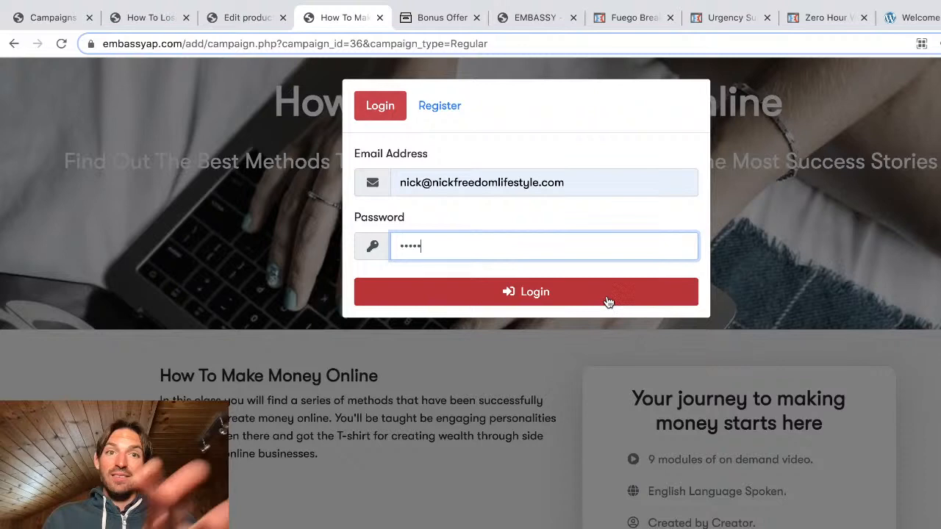
pyautogui.click(525, 291)
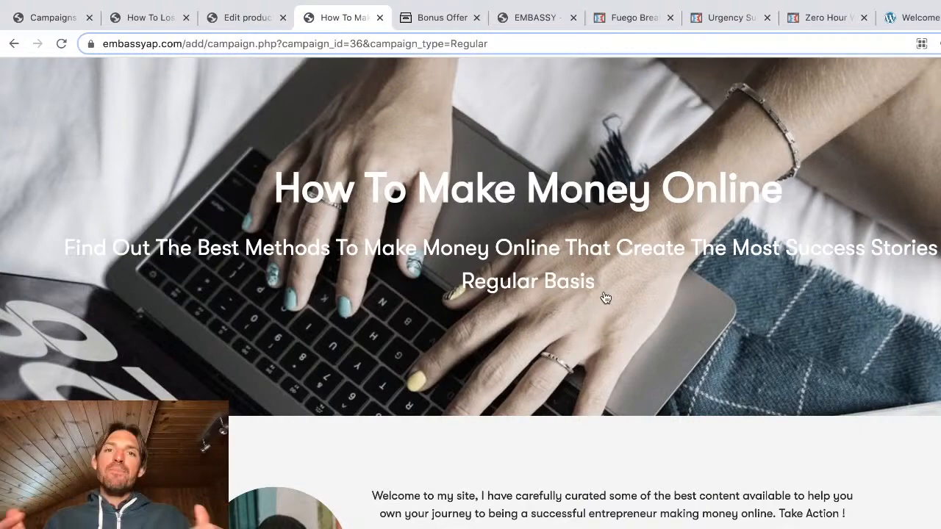
# Play '10 Websites To Make $100 Per Day', '13 Supreme Side Hustles' and '5 Best Side Hustles' from the video list.
pyautogui.scroll(-3)
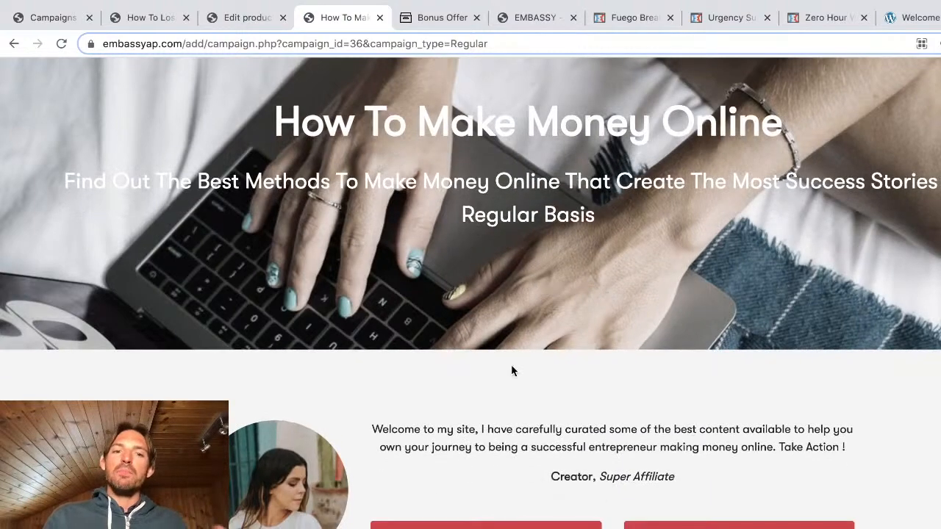
pyautogui.scroll(-3)
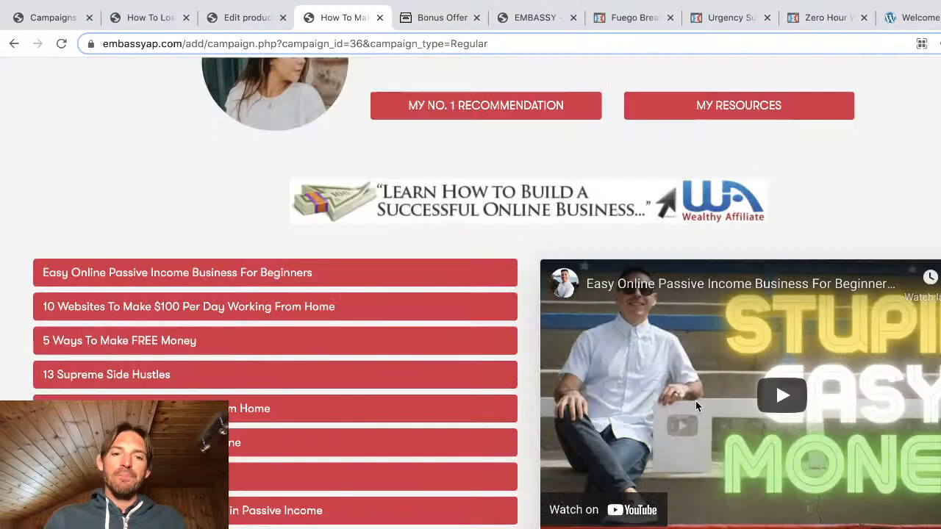
pyautogui.scroll(-3)
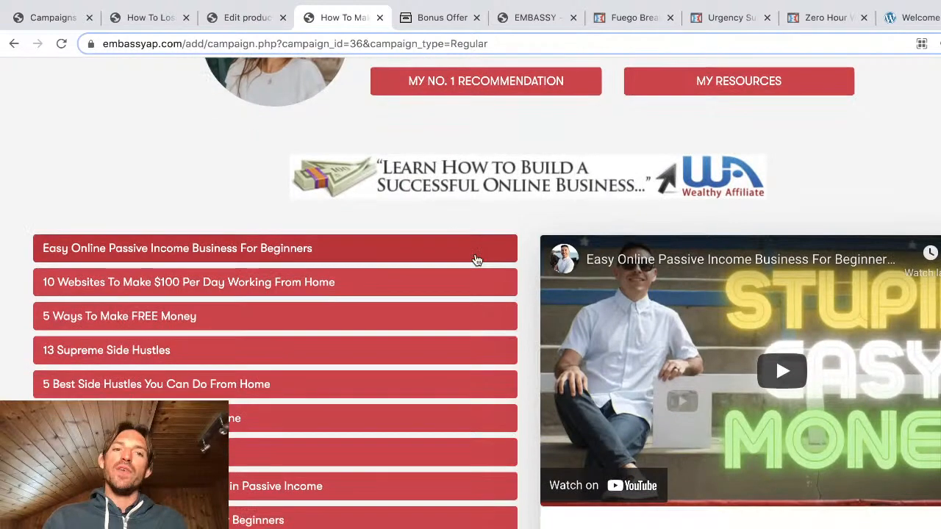
pyautogui.click(188, 282)
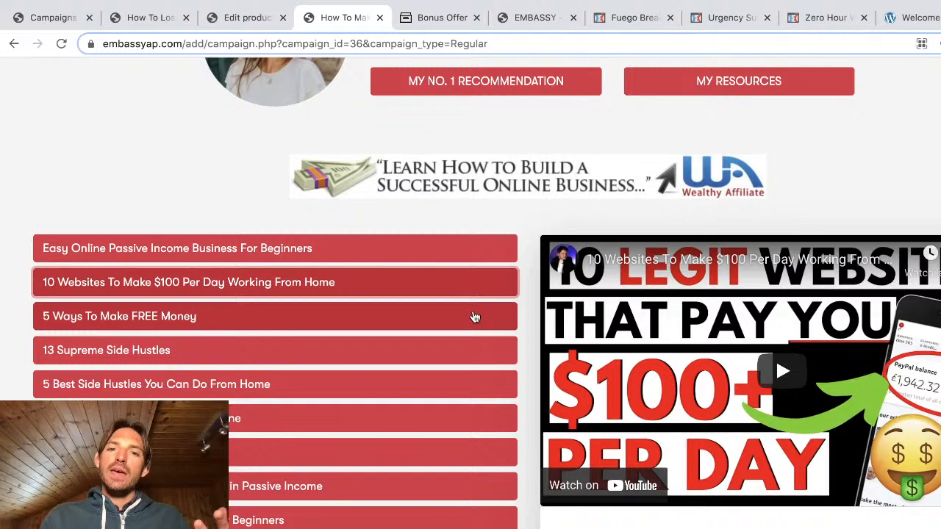
pyautogui.moveTo(477, 327)
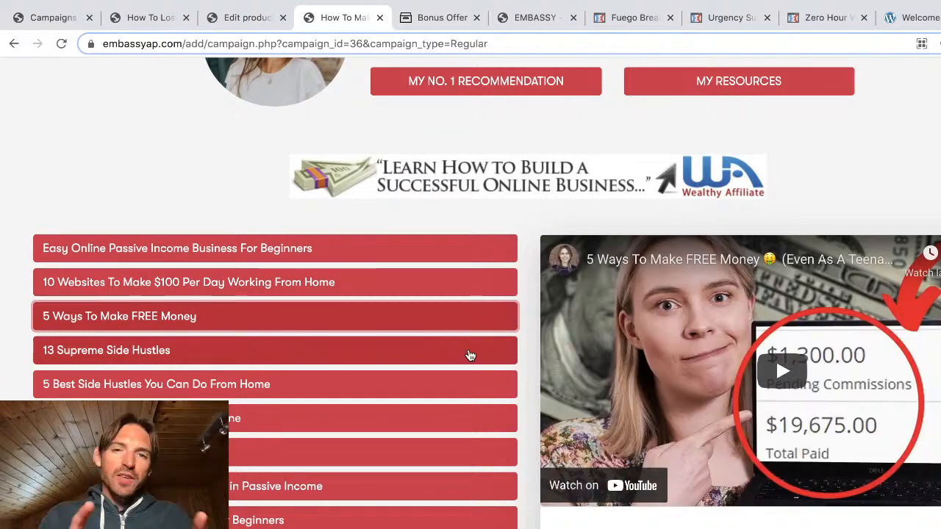
pyautogui.click(105, 350)
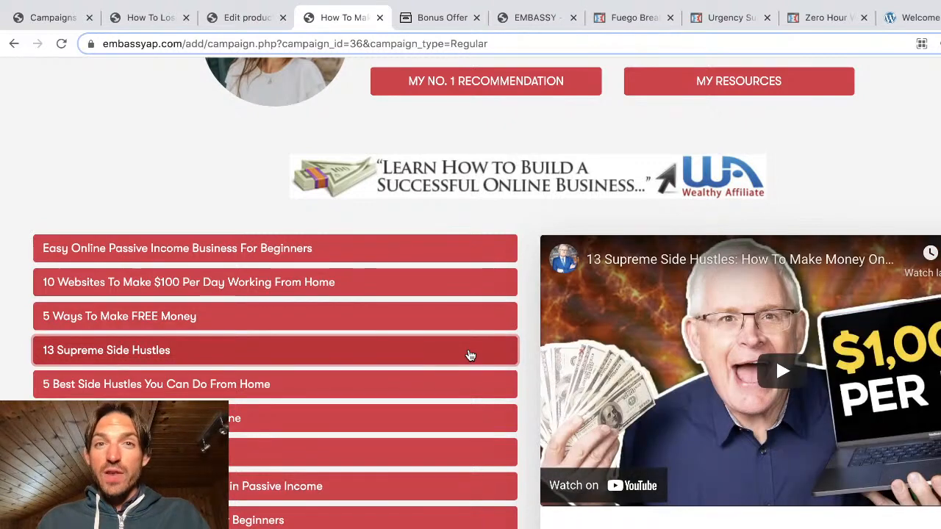
pyautogui.moveTo(475, 385)
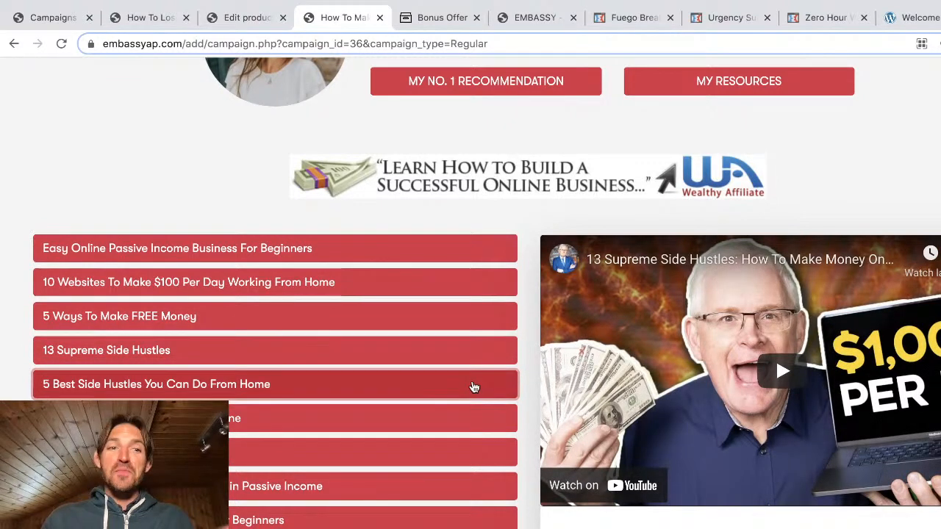
pyautogui.click(156, 384)
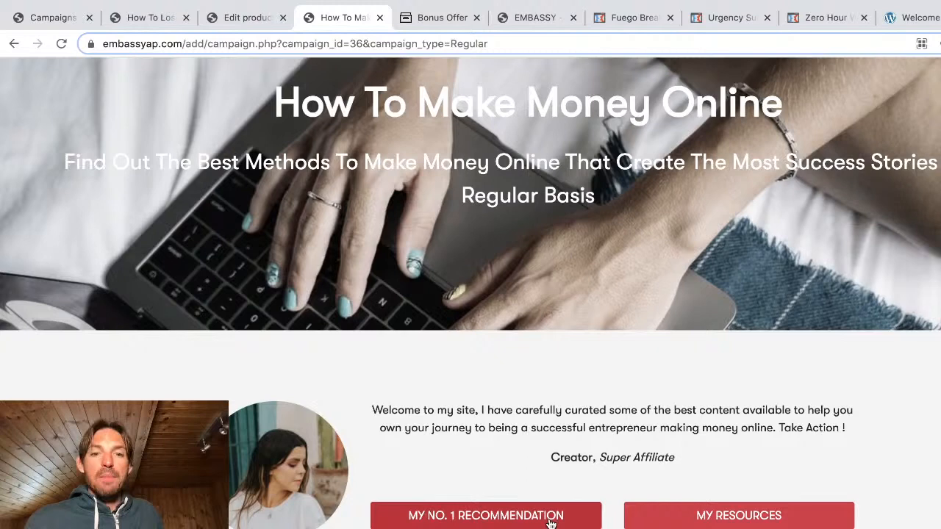
# Reveal 'My No. 1 Recommendation' and browse the recommended products, including 12 Minute Affiliate and Sqribble.
pyautogui.click(484, 515)
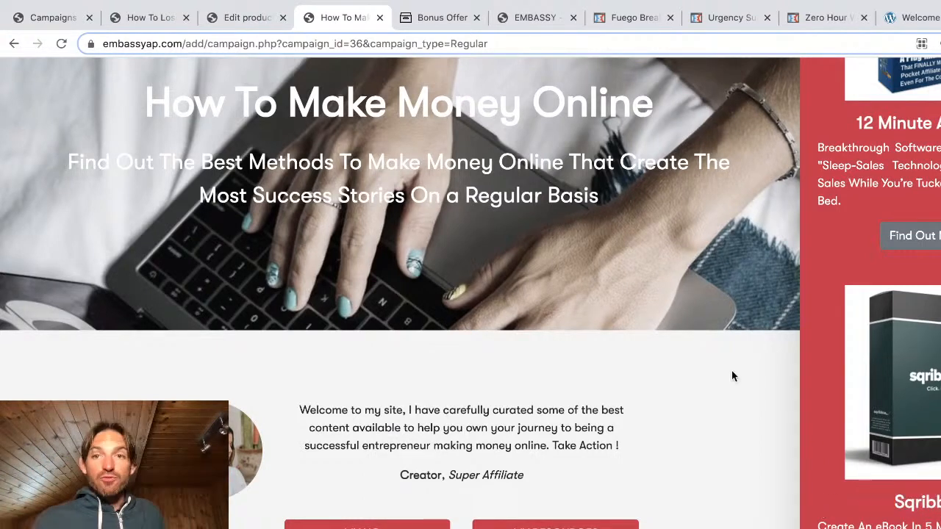
pyautogui.scroll(-3)
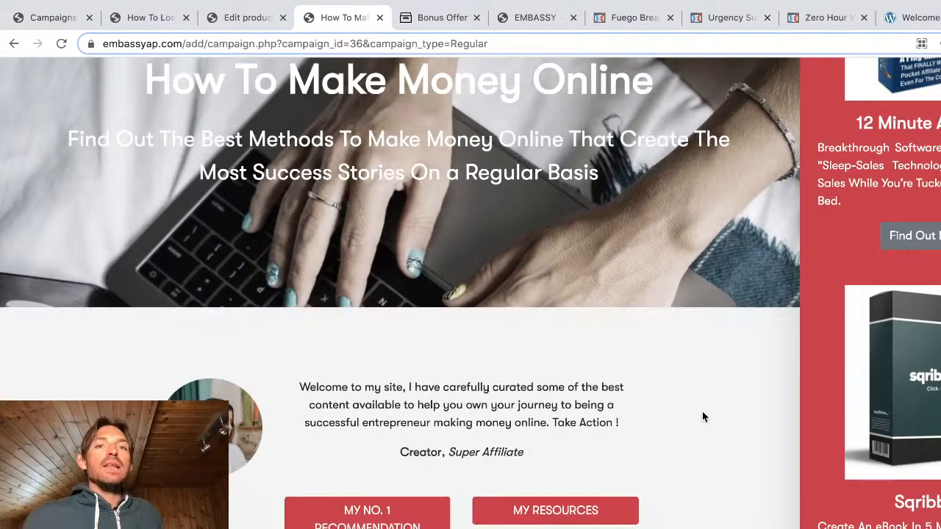
pyautogui.scroll(-3)
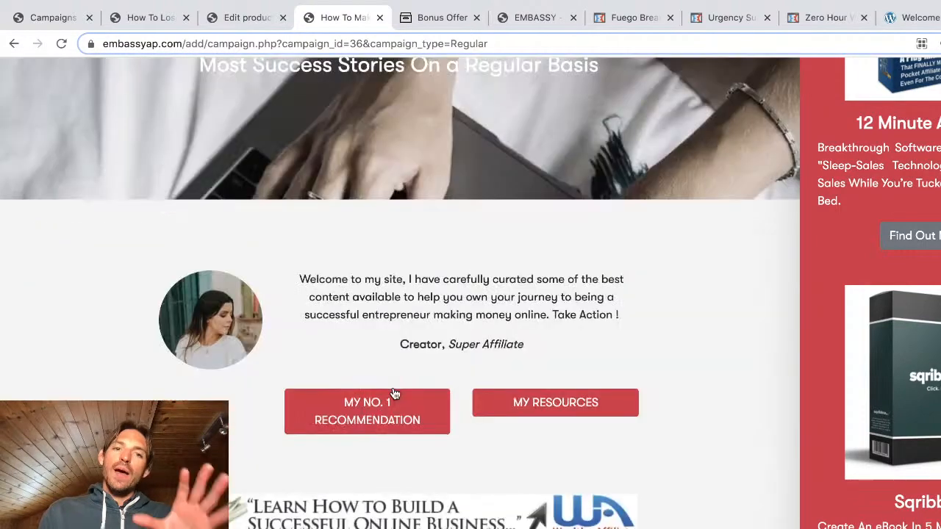
pyautogui.moveTo(687, 389)
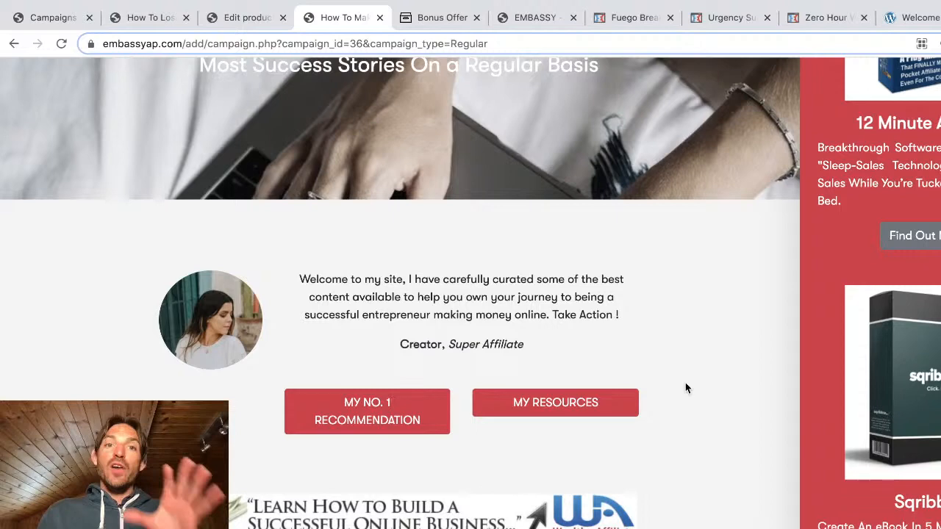
pyautogui.scroll(3)
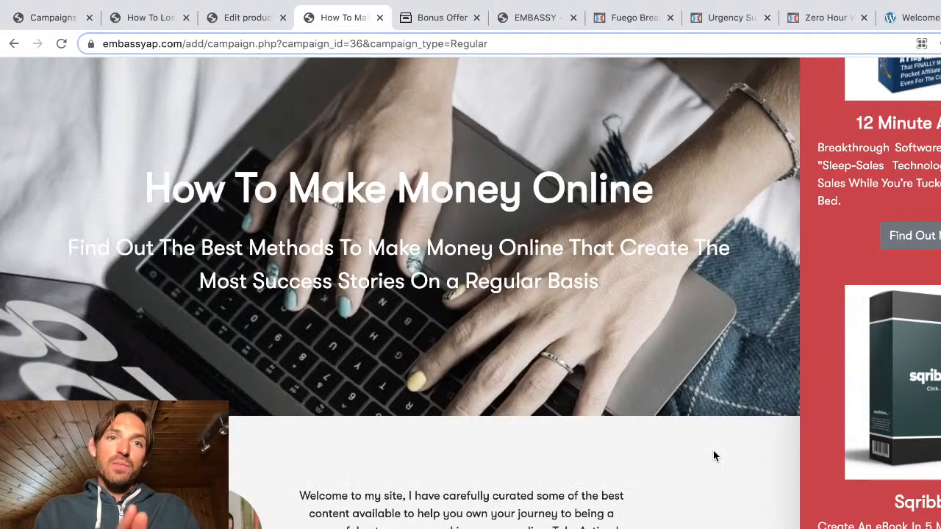
pyautogui.moveTo(356, 235)
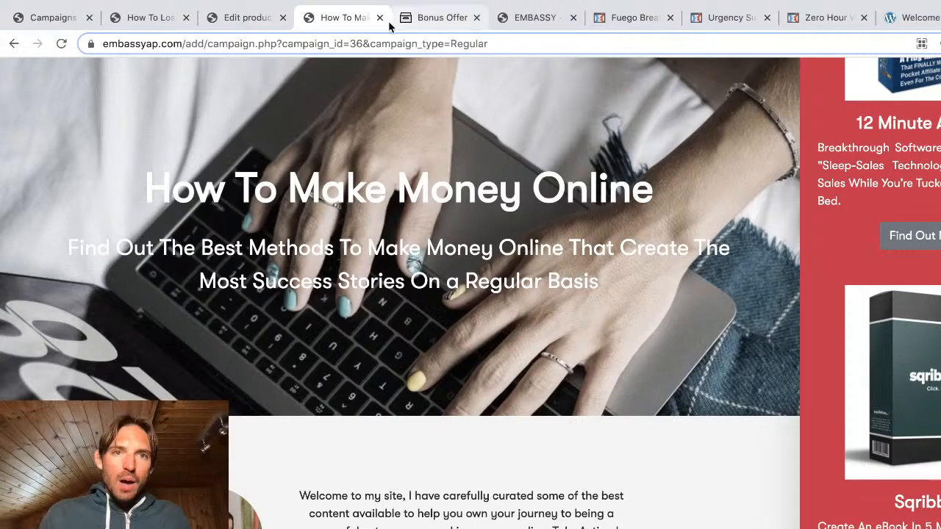
# Close both site previews and the Edit product tab, then open How To Lose Weight's editor in a new tab.
pyautogui.click(245, 17)
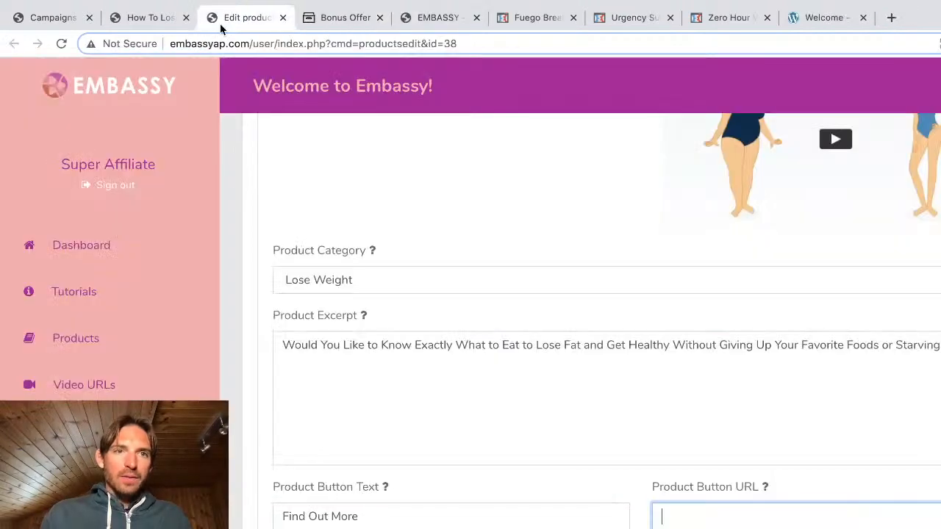
pyautogui.click(147, 17)
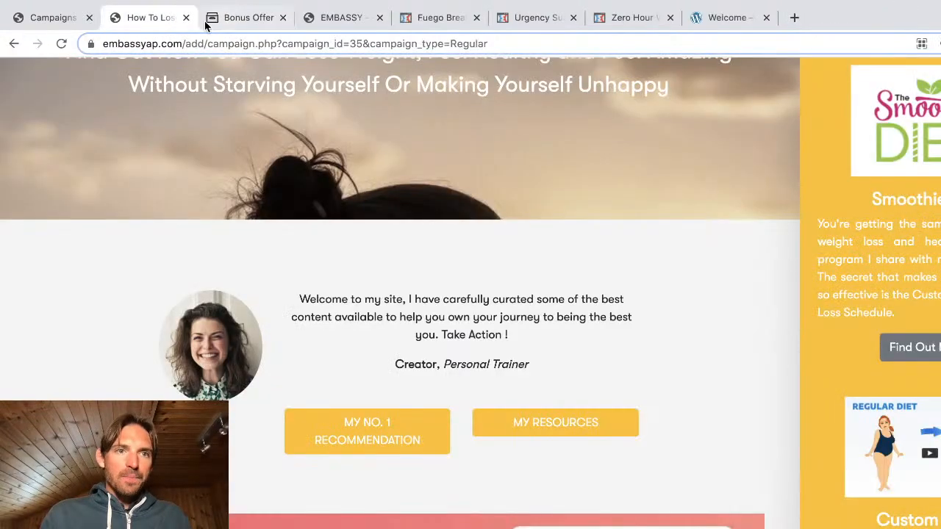
pyautogui.click(51, 17)
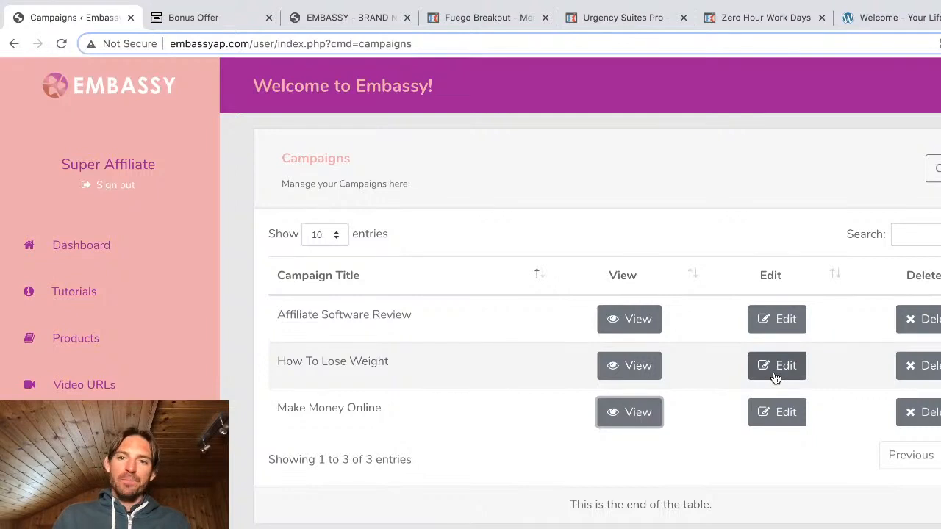
pyautogui.rightClick(777, 366)
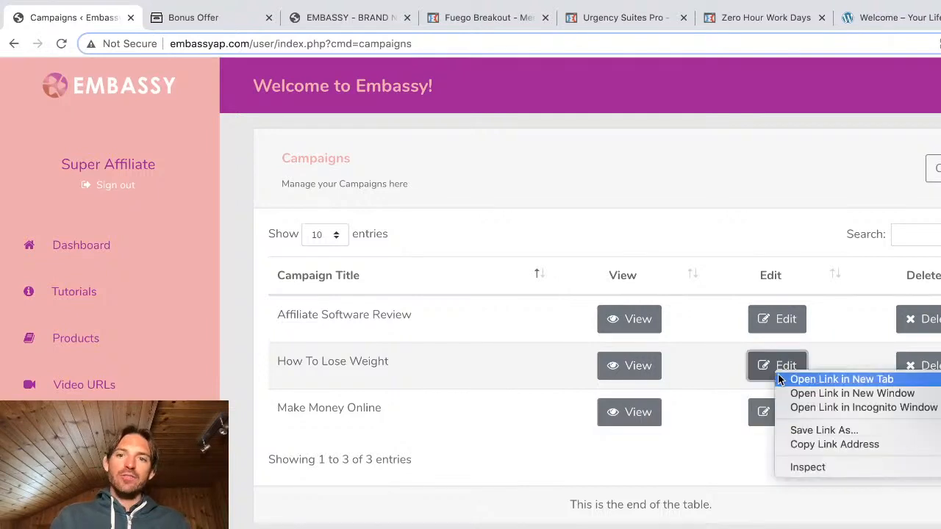
pyautogui.click(841, 379)
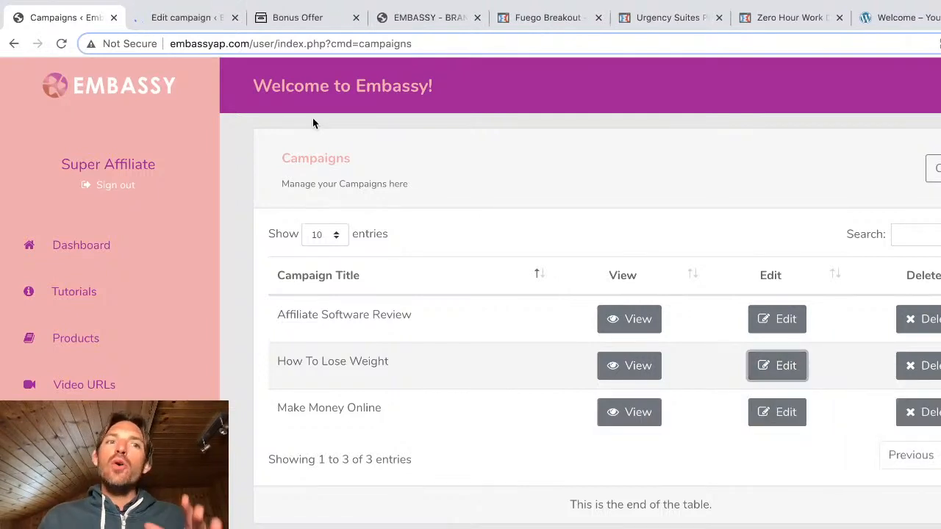
# Switch to the How To Lose Weight campaign editor and scroll through all its settings sections.
pyautogui.click(777, 366)
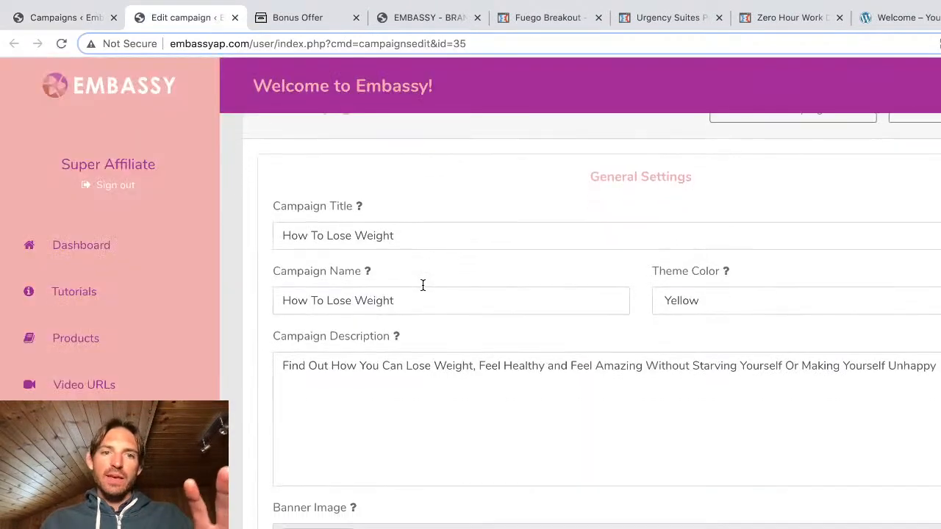
pyautogui.scroll(-3)
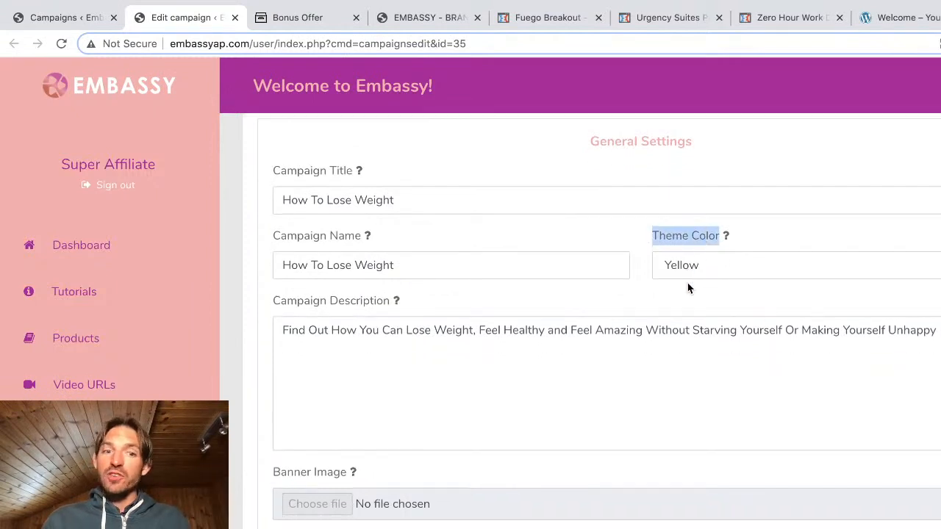
pyautogui.scroll(-3)
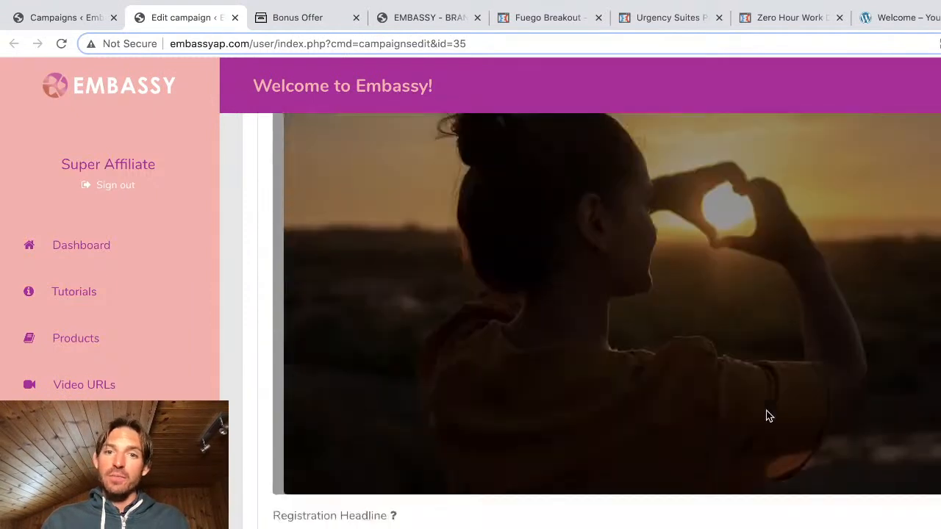
pyautogui.scroll(-3)
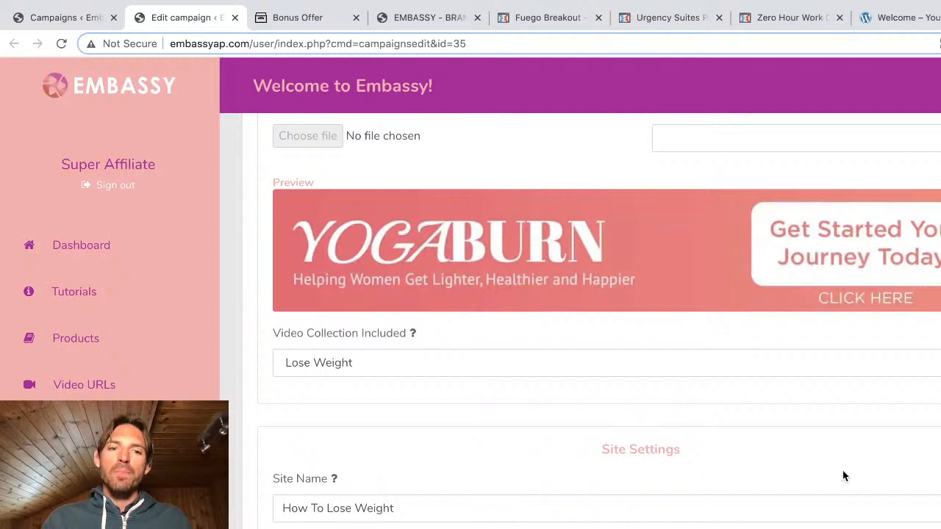
pyautogui.scroll(-3)
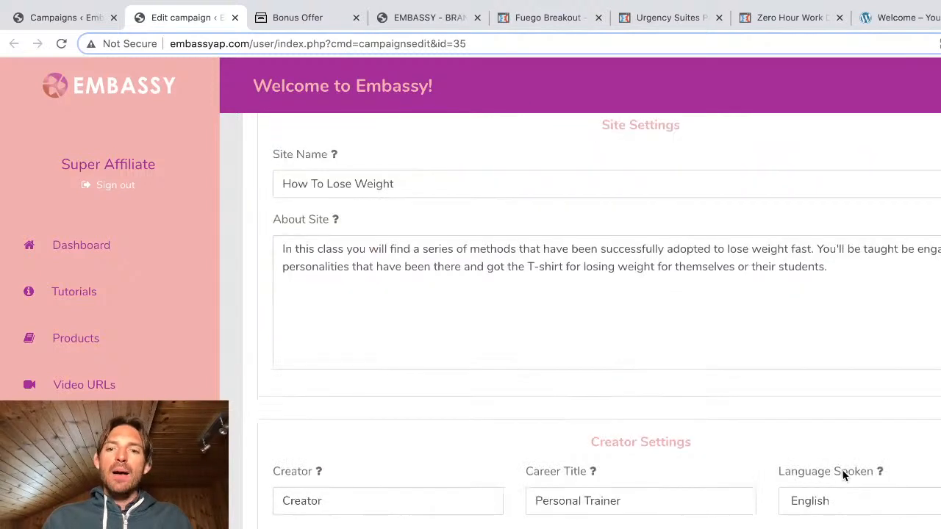
pyautogui.scroll(-3)
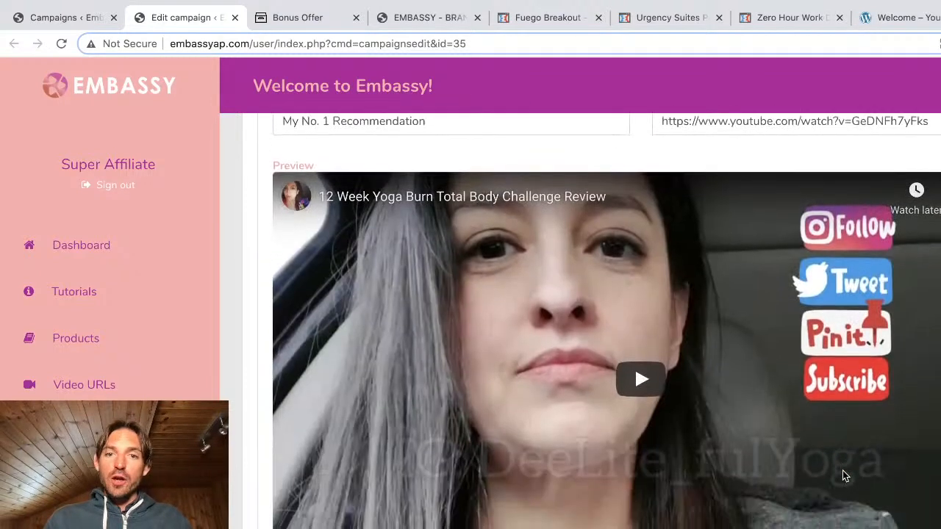
pyautogui.scroll(-3)
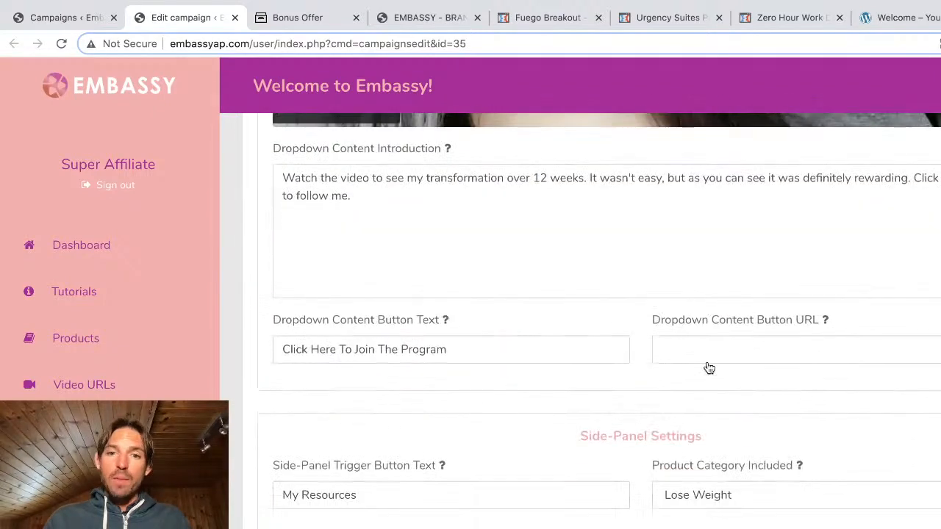
pyautogui.scroll(-3)
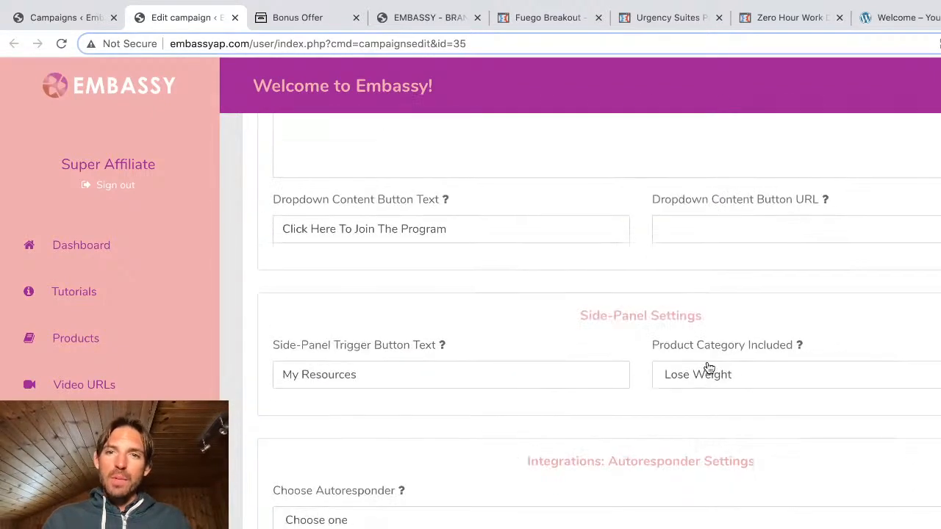
pyautogui.moveTo(825, 199)
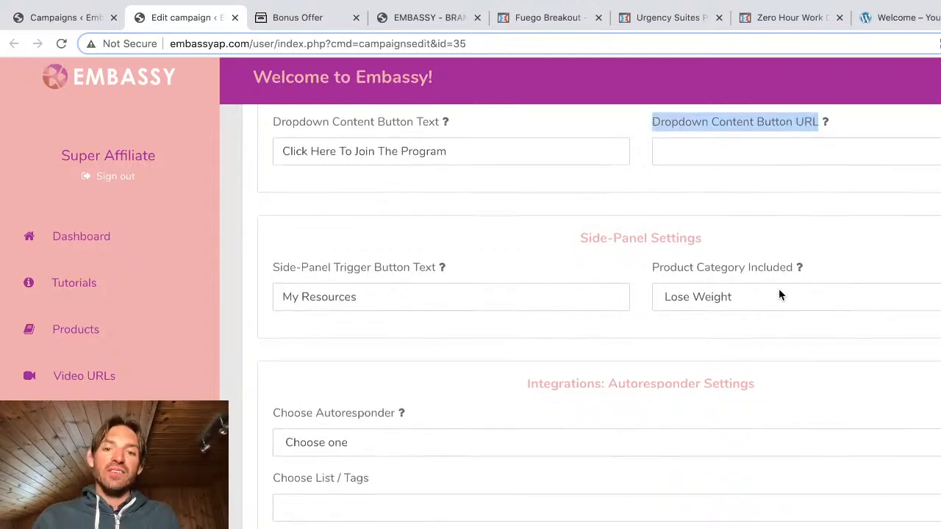
pyautogui.scroll(-3)
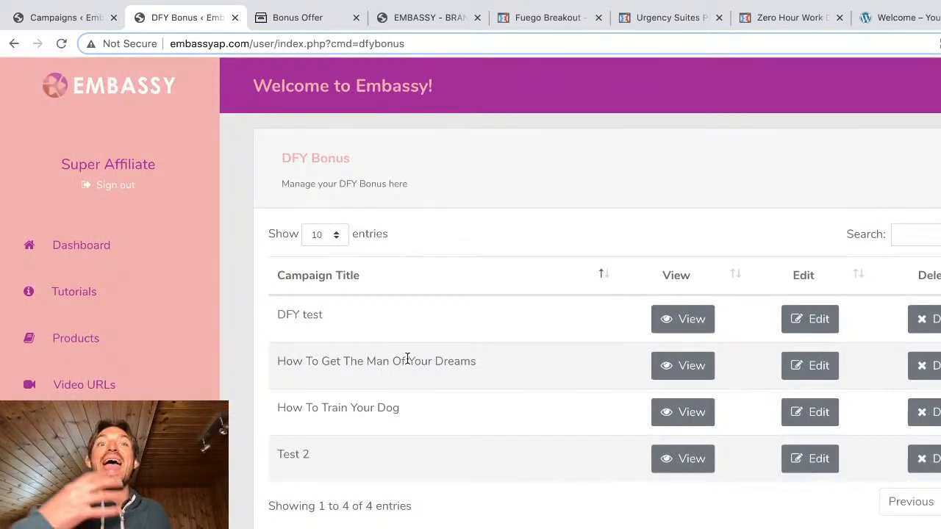
pyautogui.moveTo(606, 420)
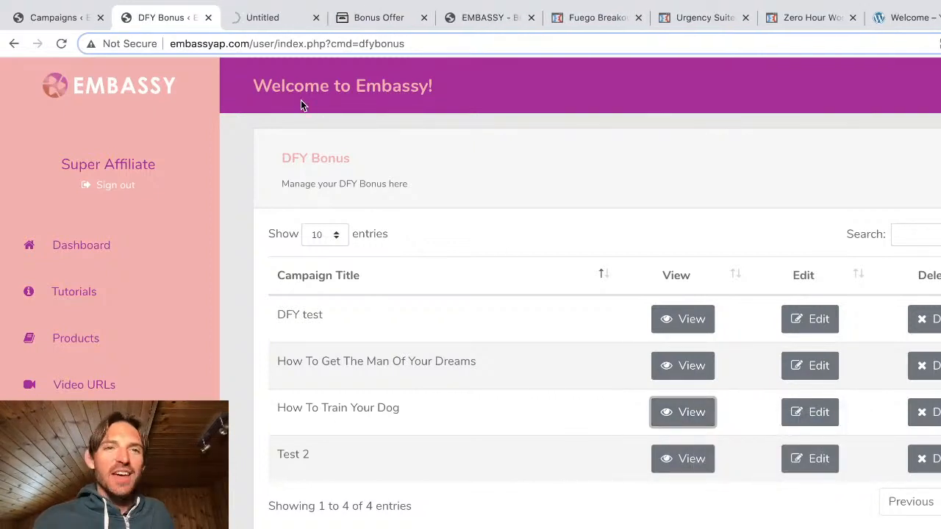
pyautogui.click(683, 412)
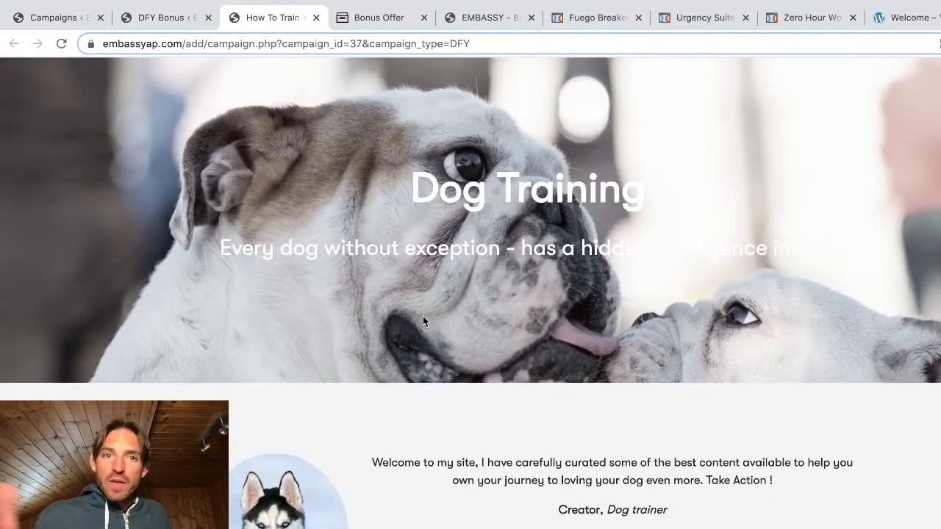
pyautogui.moveTo(599, 329)
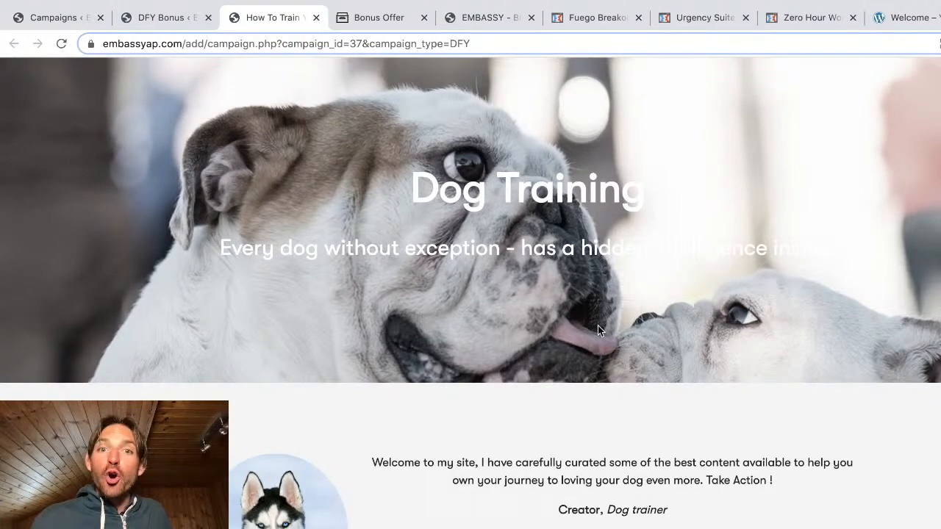
pyautogui.scroll(-3)
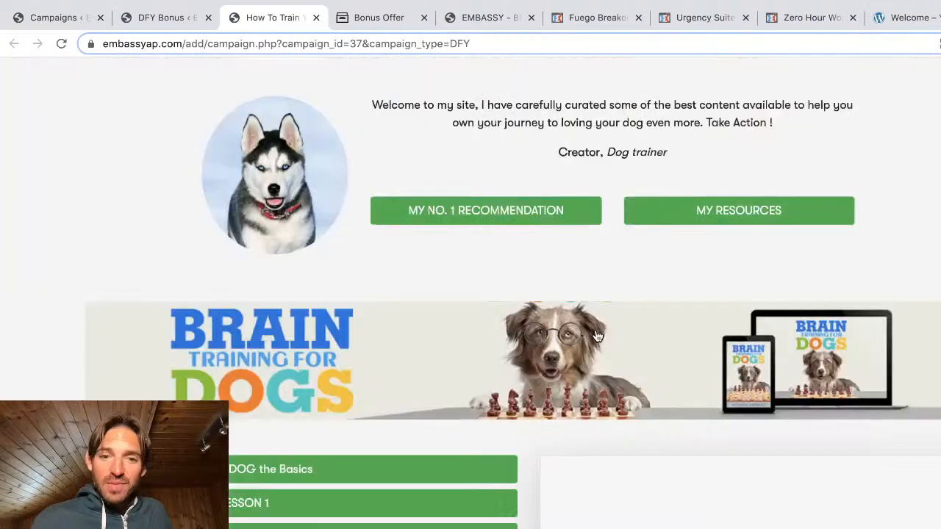
pyautogui.scroll(-3)
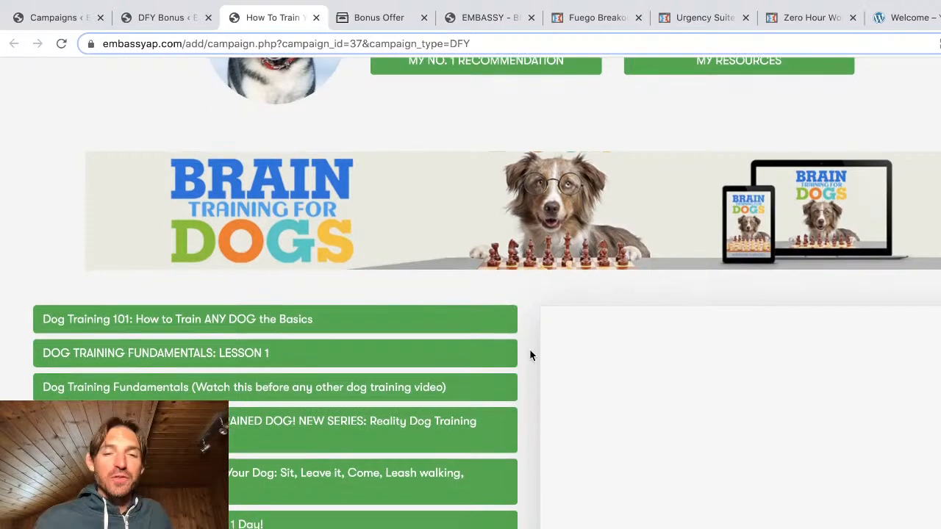
pyautogui.scroll(-3)
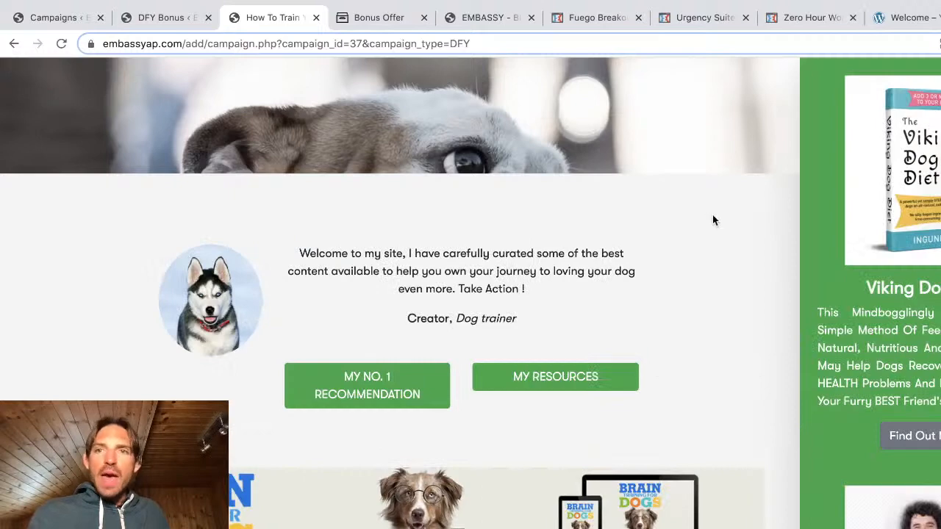
pyautogui.moveTo(309, 213)
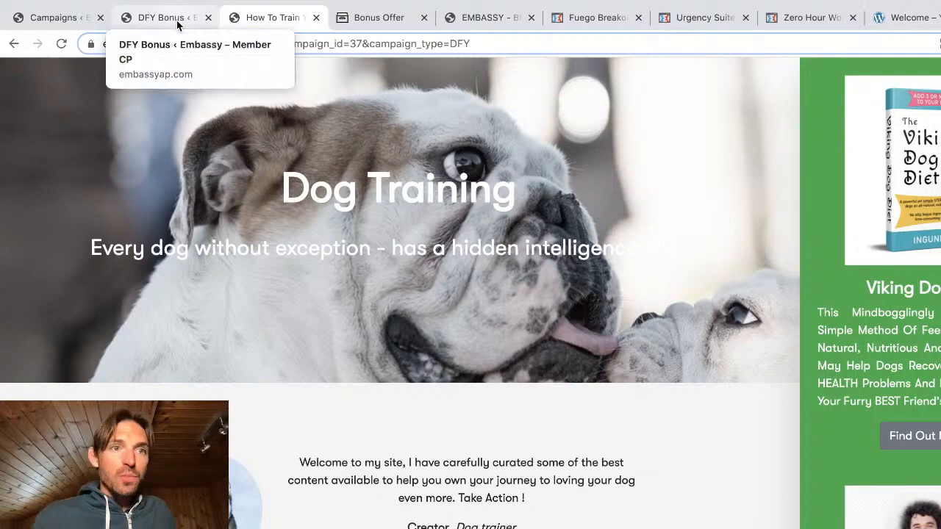
# Return to the Campaigns tab, open Free Traffic training, and scroll past the watch-first video.
pyautogui.click(53, 17)
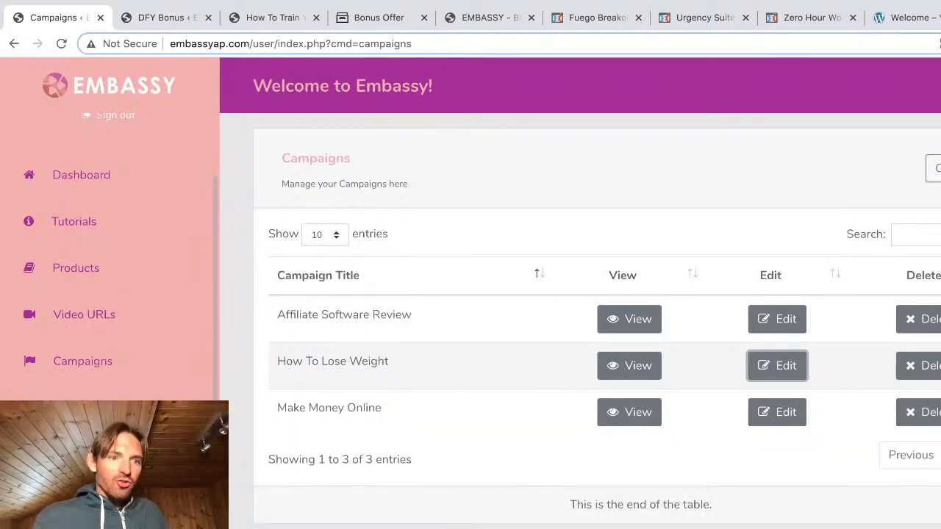
pyautogui.click(777, 366)
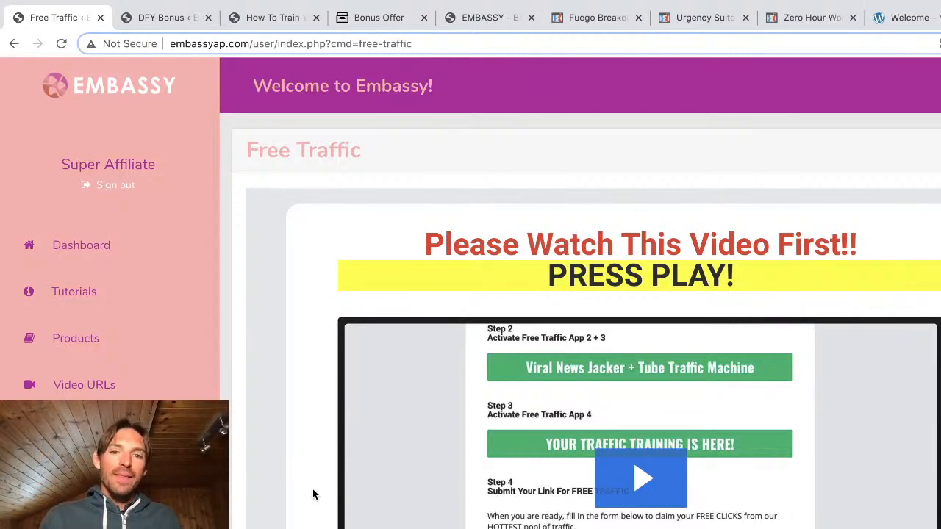
pyautogui.click(641, 478)
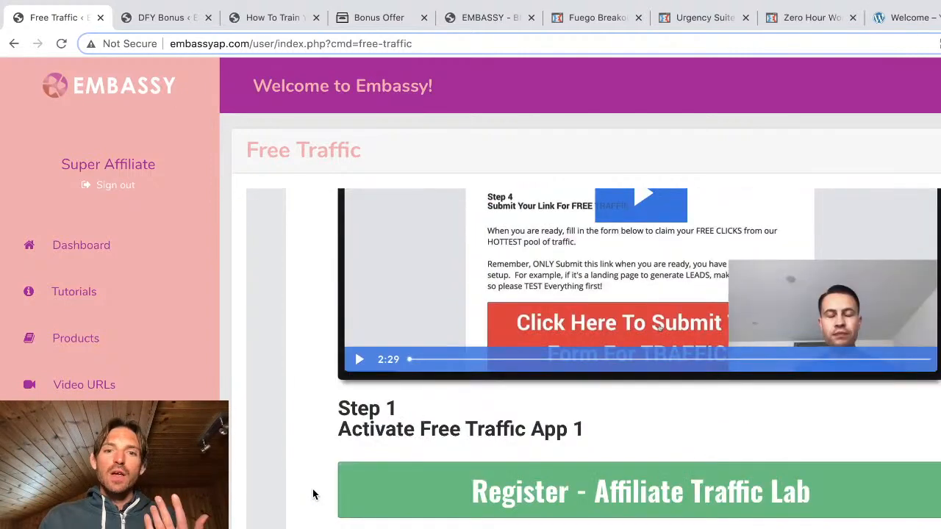
pyautogui.scroll(-3)
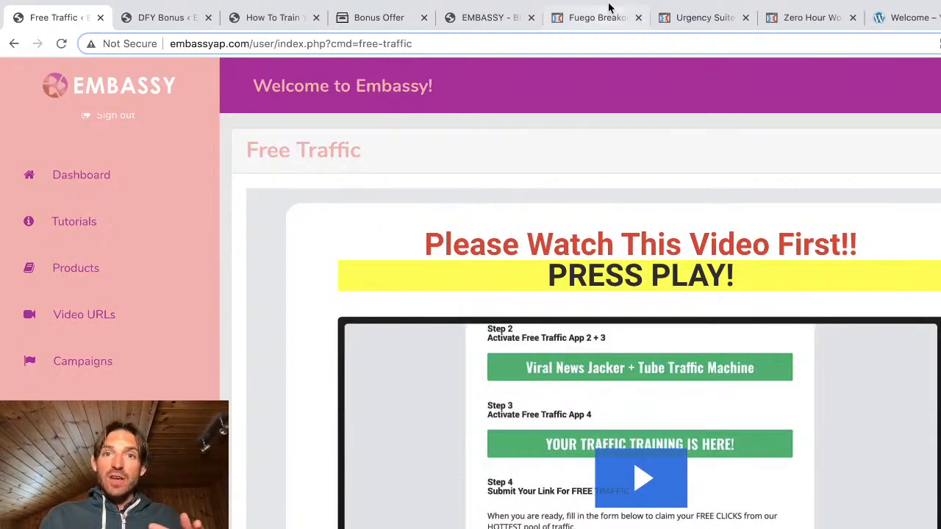
pyautogui.click(596, 16)
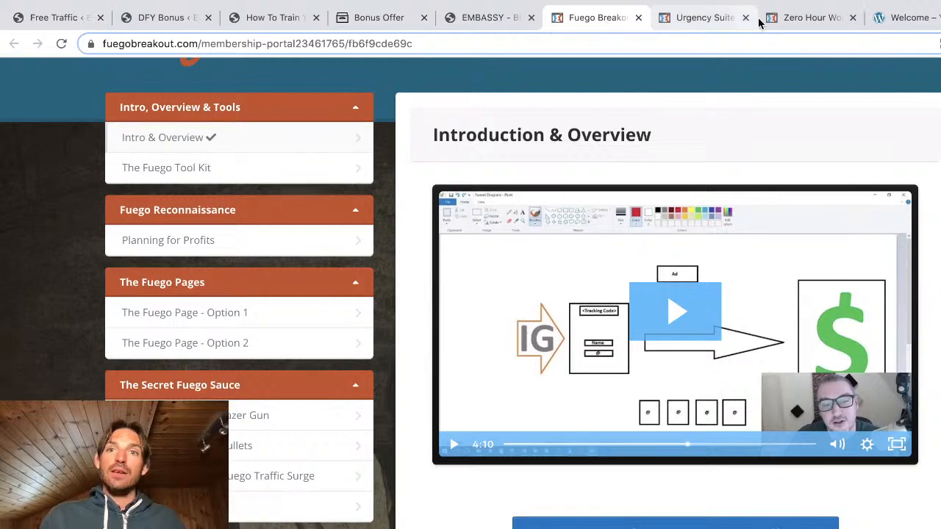
pyautogui.click(809, 17)
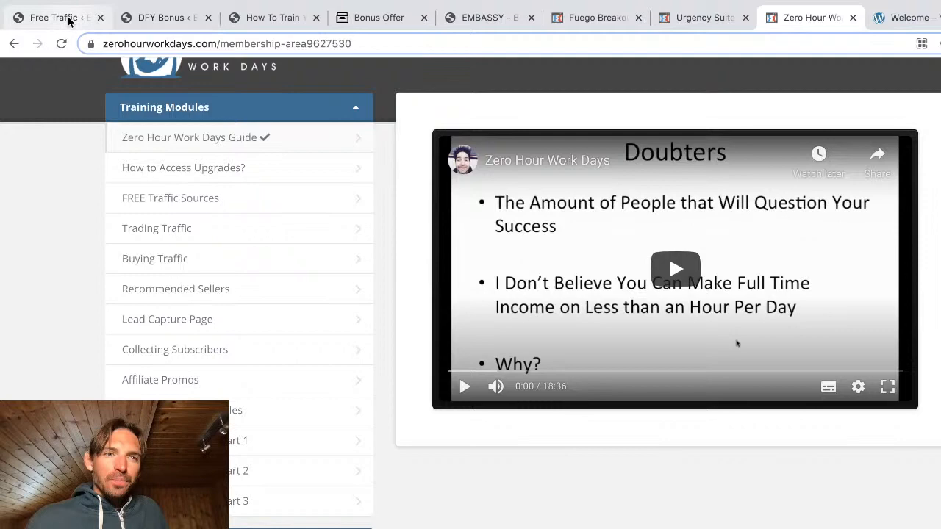
pyautogui.click(55, 16)
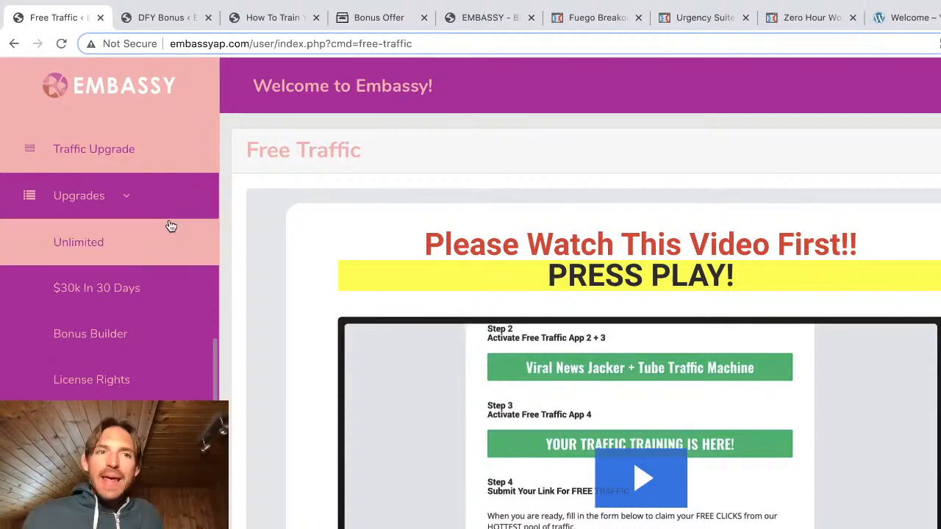
pyautogui.moveTo(163, 283)
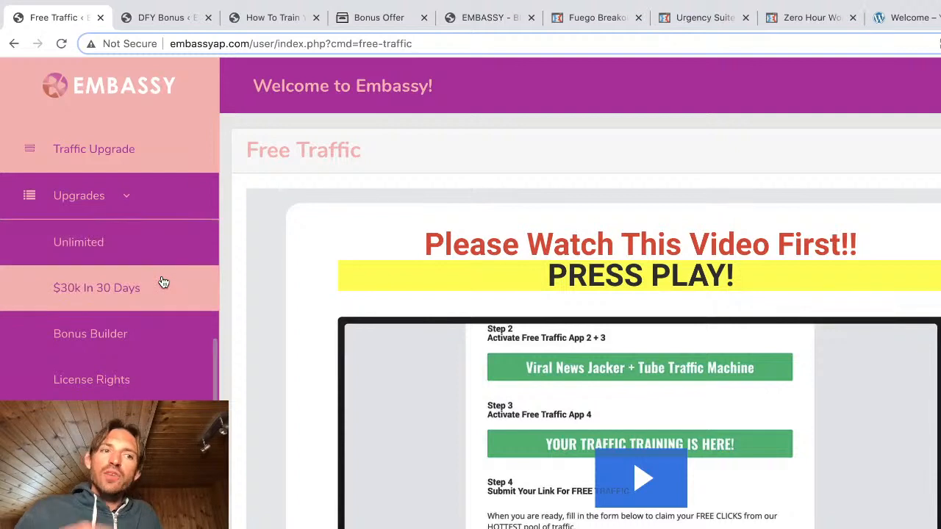
pyautogui.moveTo(146, 388)
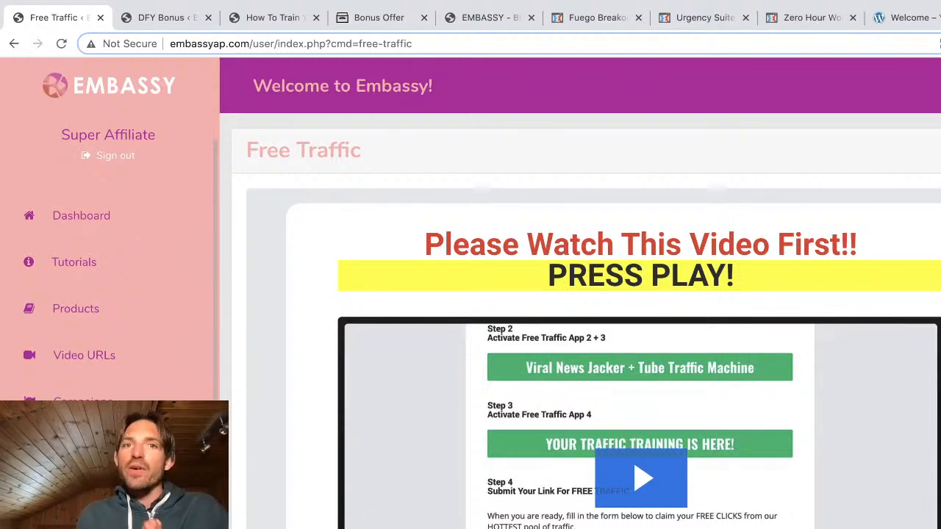
# Scroll further down the Free Traffic page, then return to the BonusCrate Embassy bonus offer page.
pyautogui.scroll(-3)
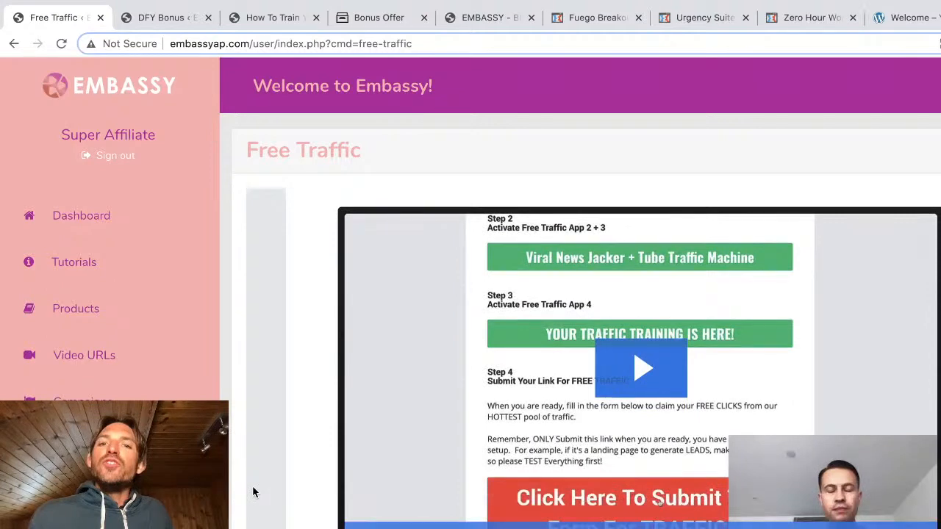
pyautogui.scroll(-3)
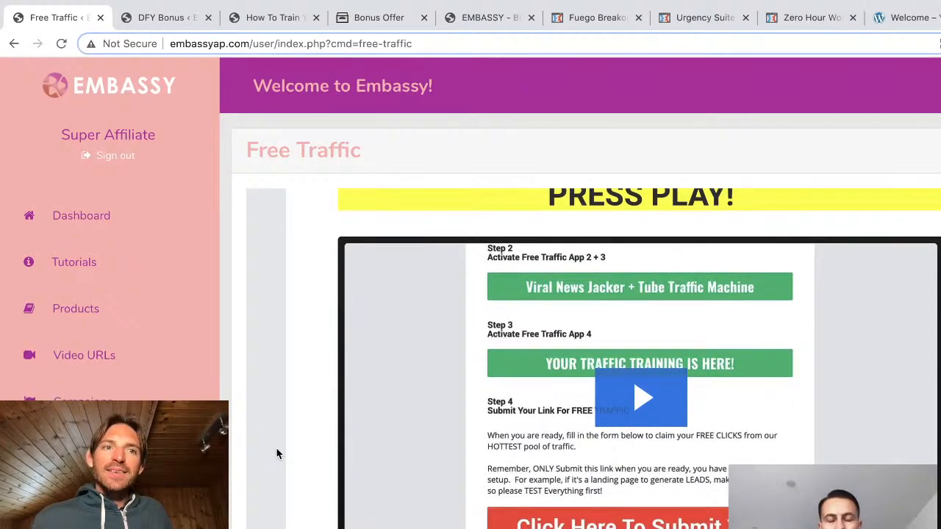
pyautogui.moveTo(299, 244)
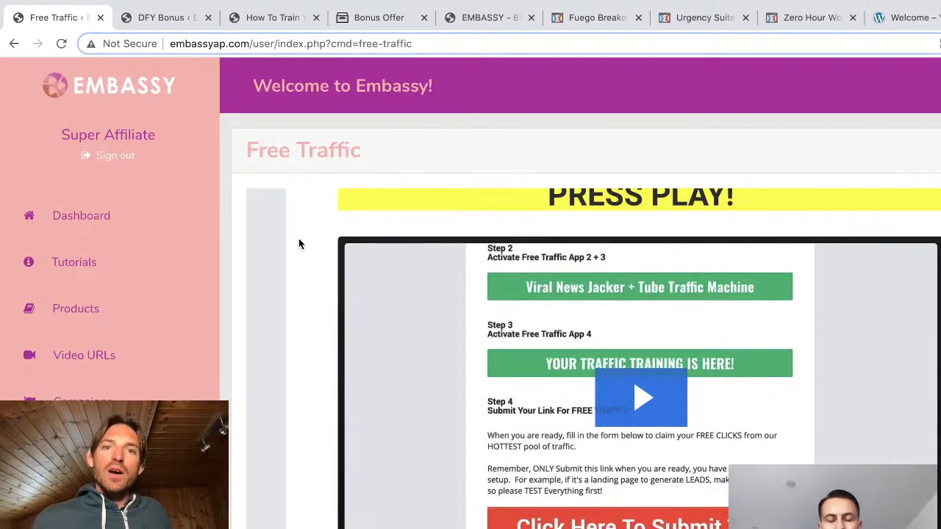
pyautogui.click(378, 17)
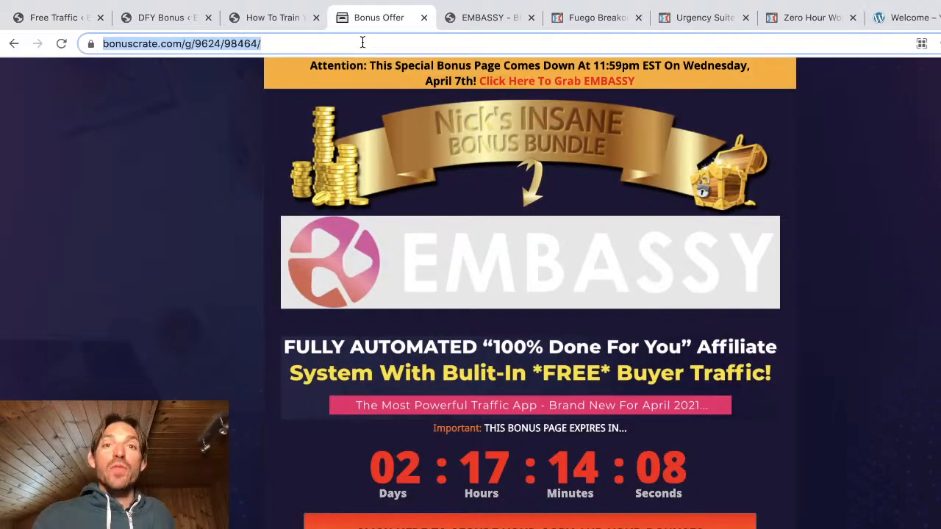
pyautogui.scroll(-3)
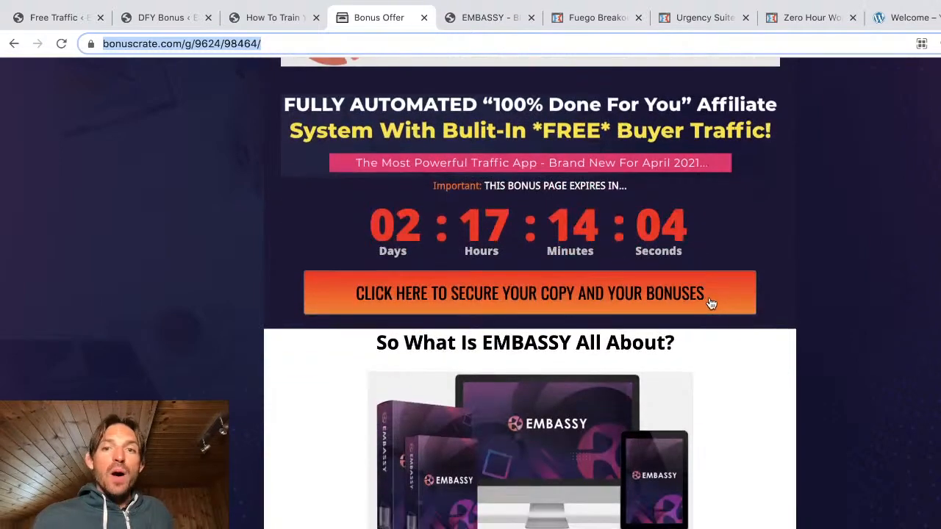
pyautogui.click(595, 17)
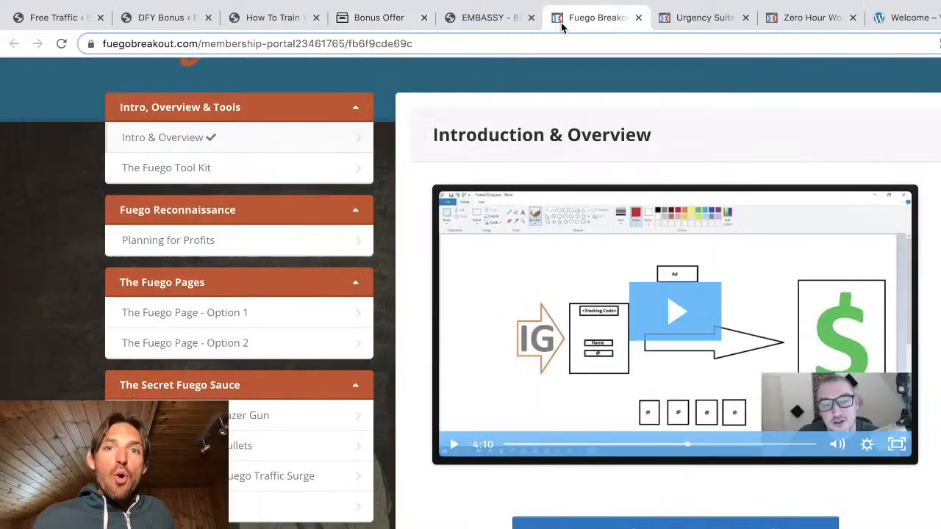
pyautogui.click(703, 16)
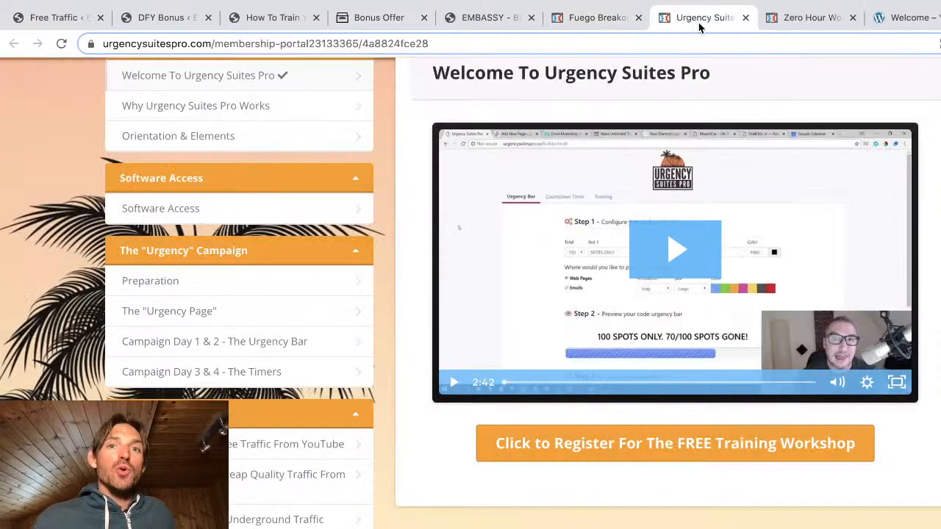
pyautogui.click(905, 17)
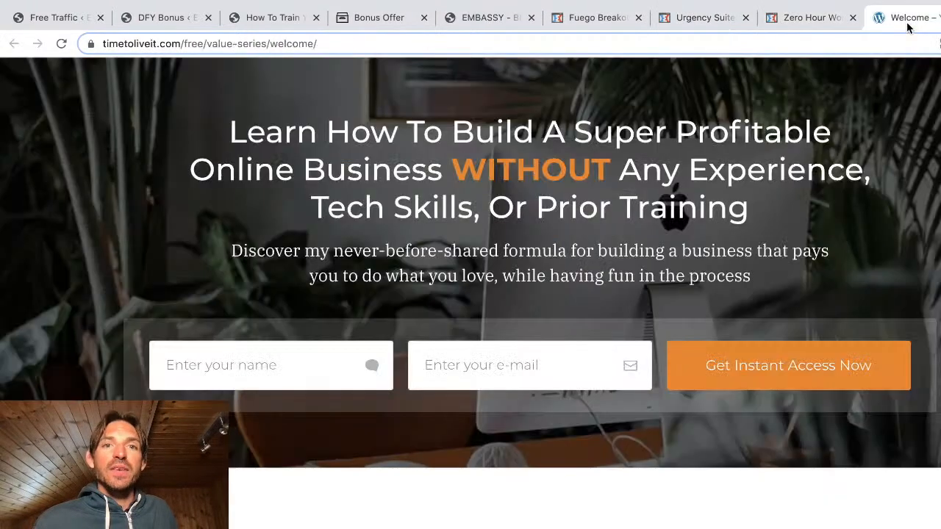
pyautogui.click(378, 17)
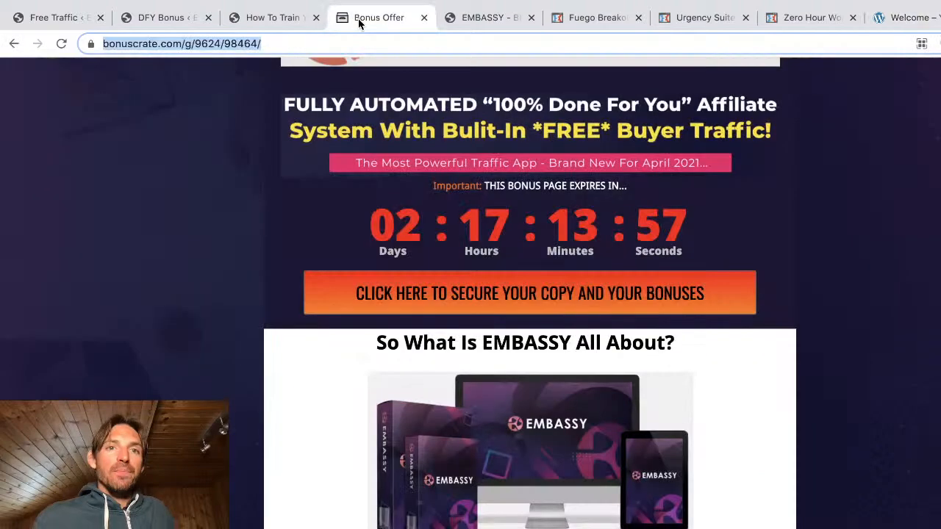
pyautogui.moveTo(835, 435)
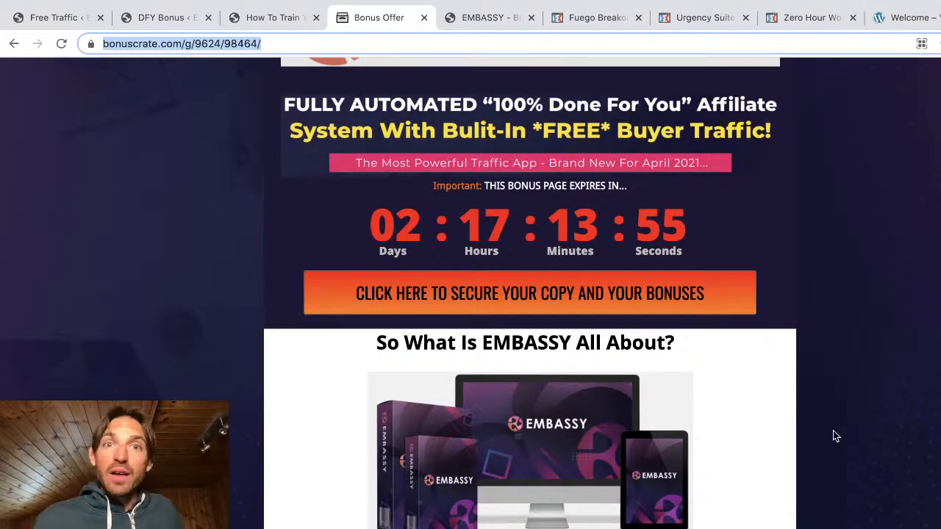
pyautogui.scroll(-3)
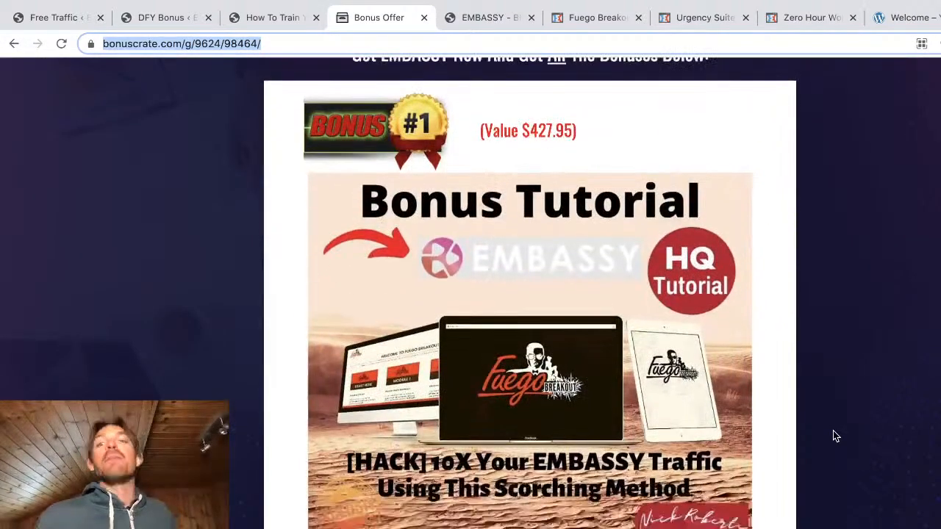
pyautogui.scroll(-3)
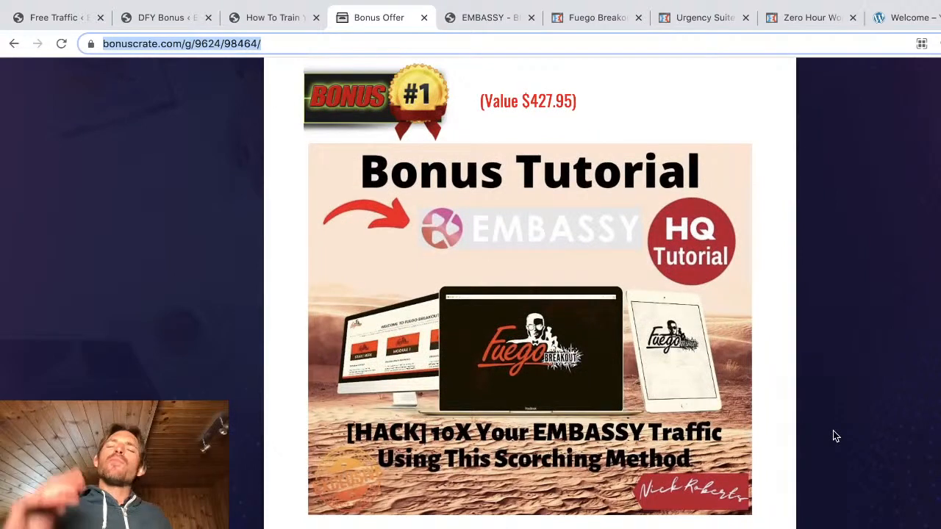
pyautogui.scroll(-3)
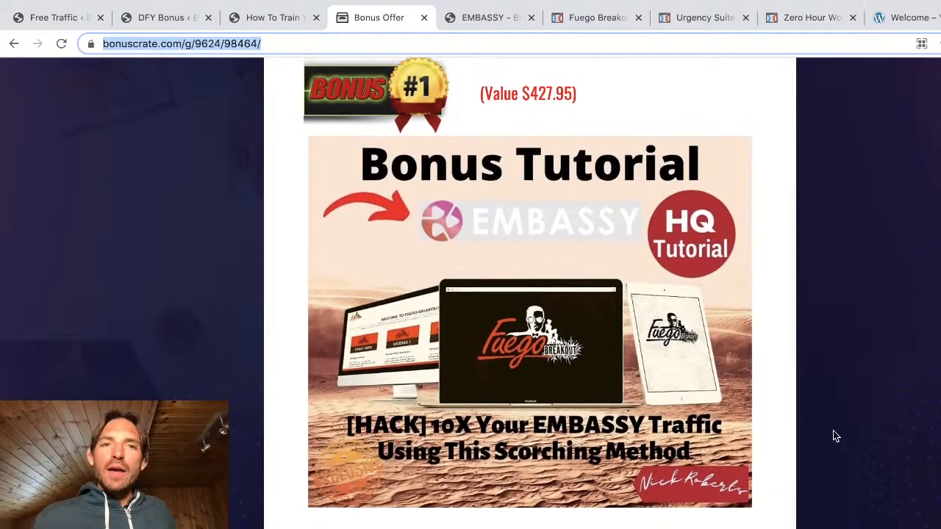